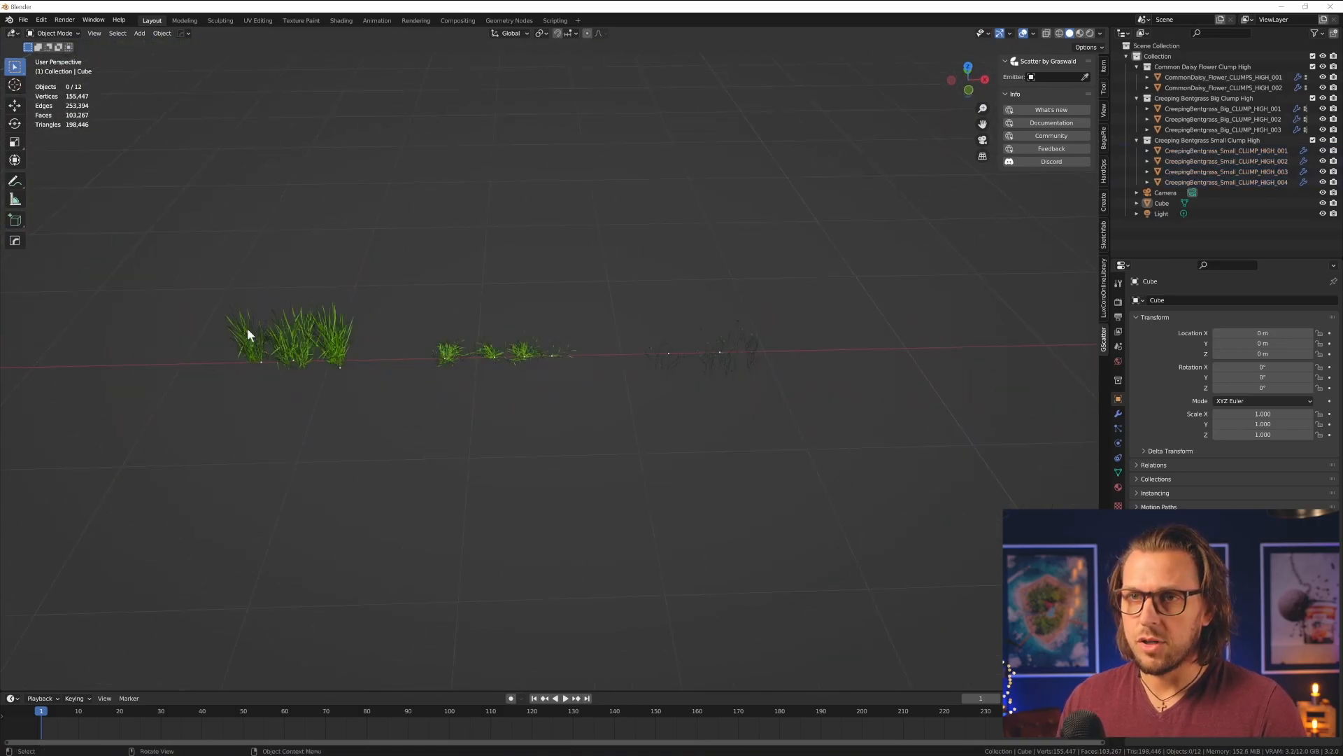
mouse_move(726, 375)
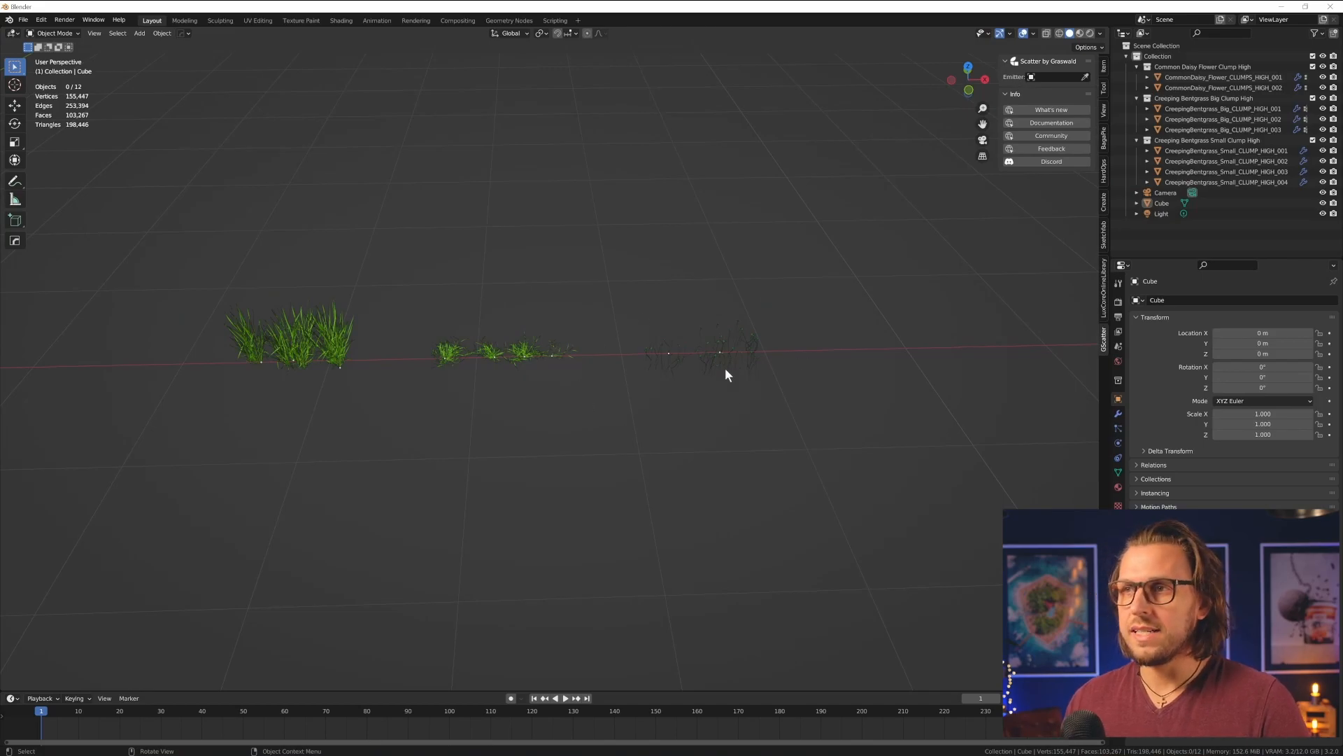
mouse_move(564, 456)
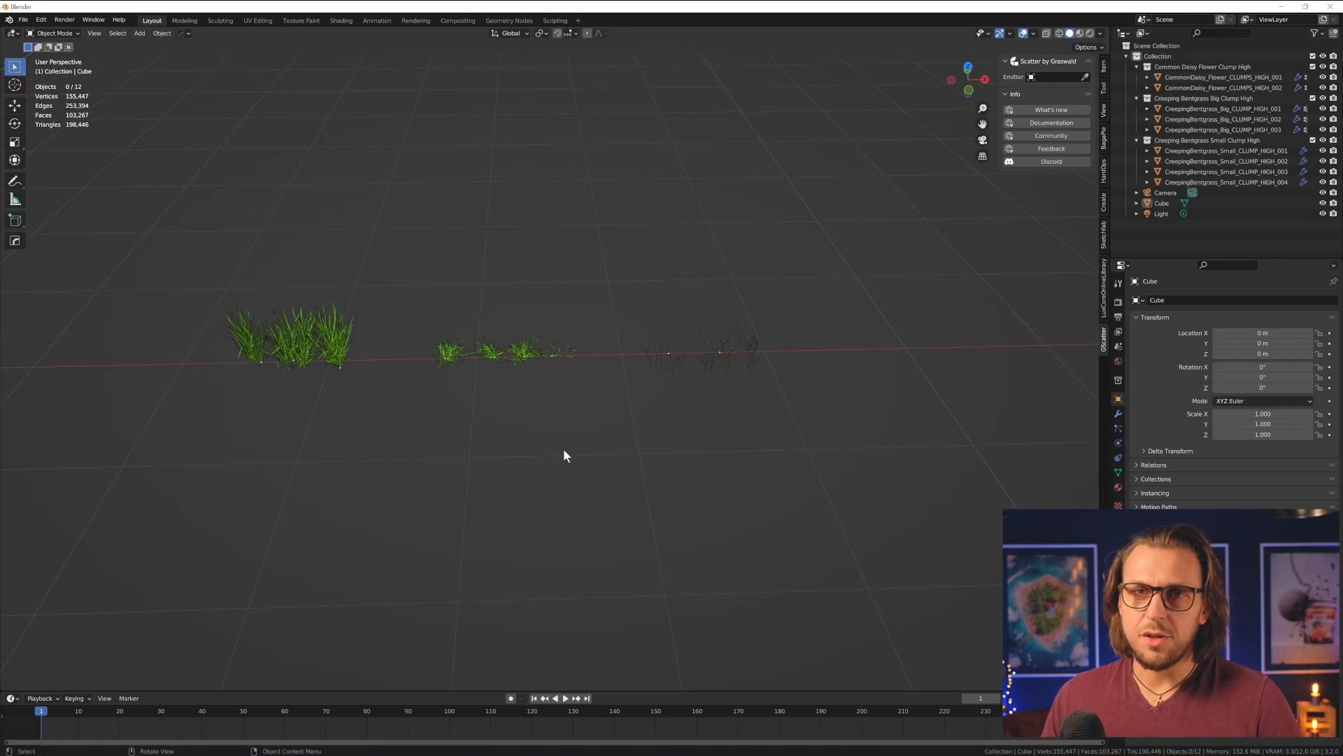
mouse_move(573, 443)
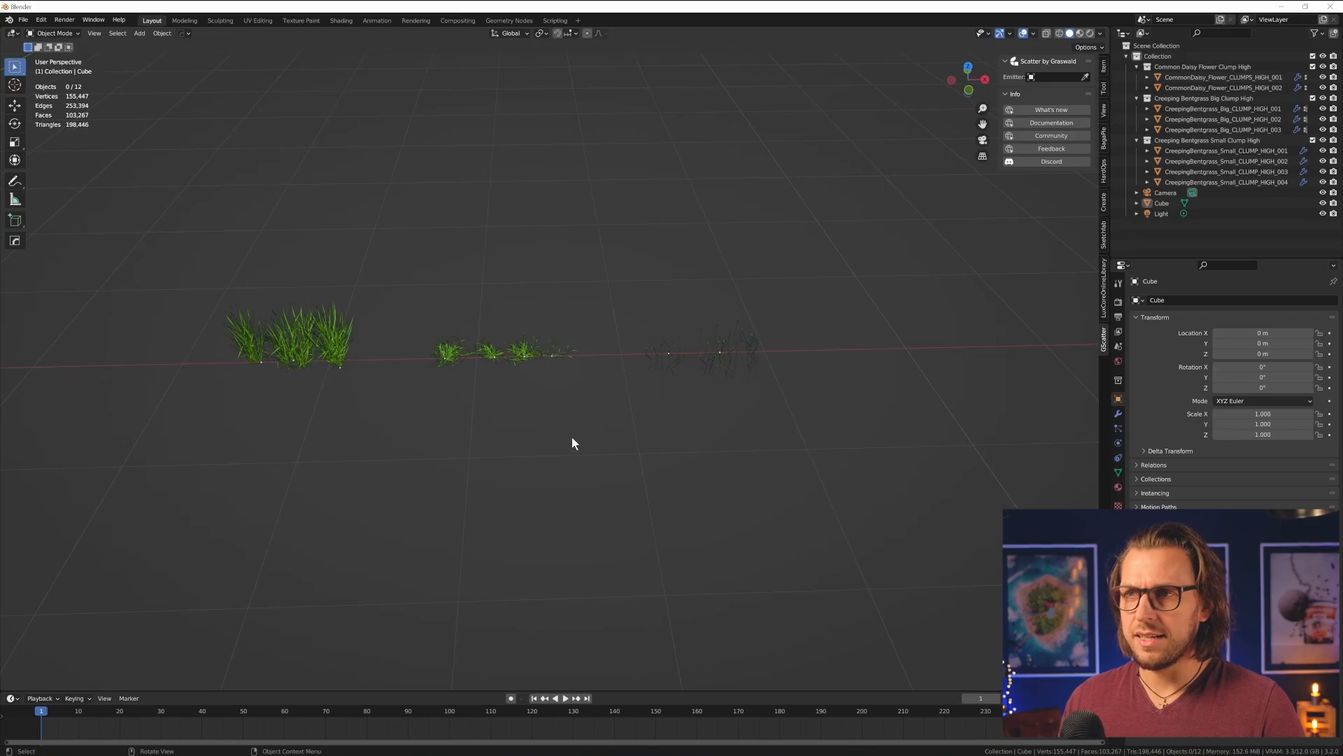
mouse_move(609, 452)
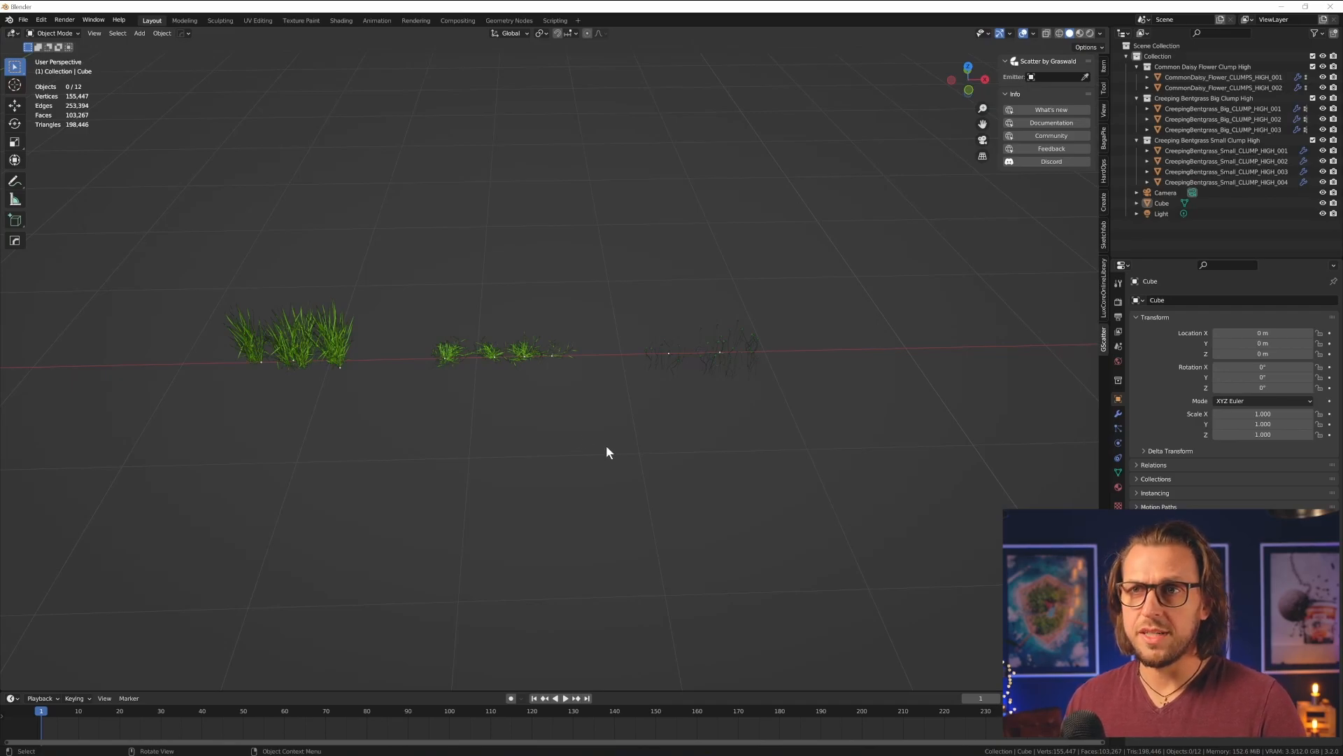
mouse_move(578, 449)
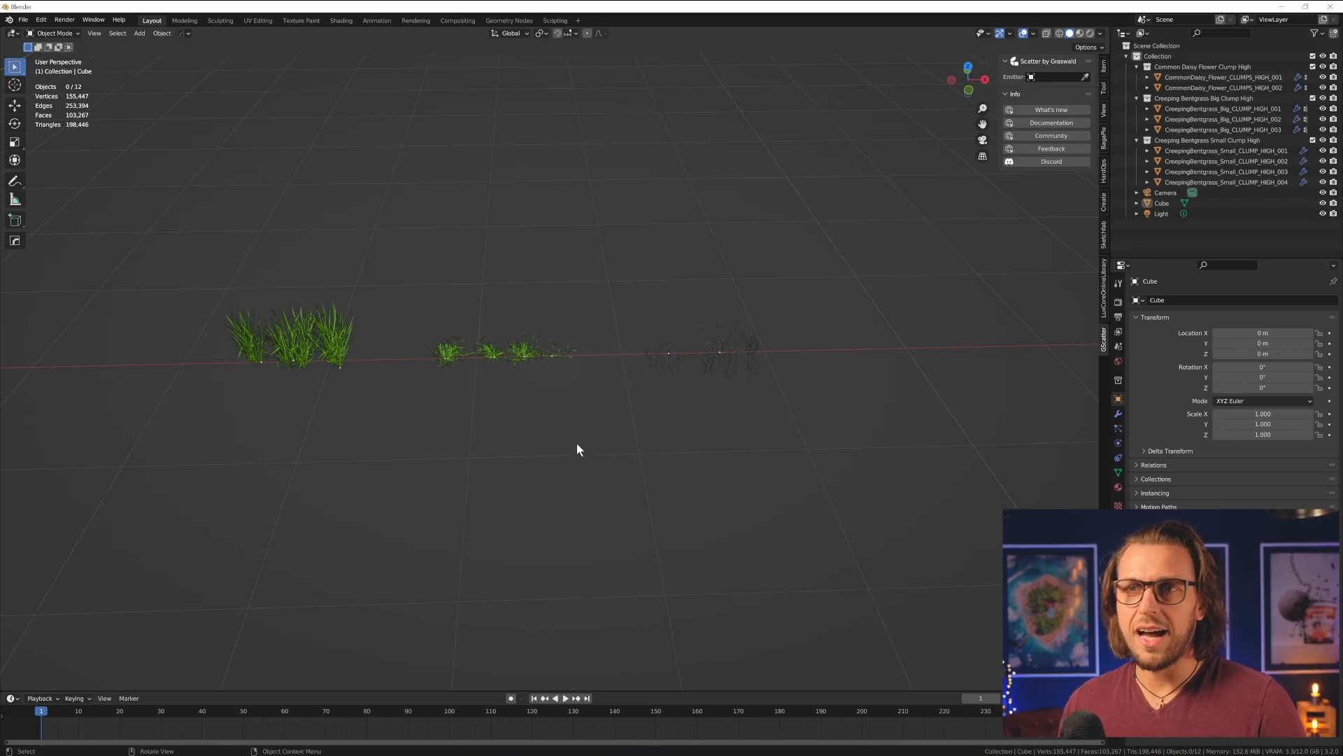
mouse_move(541, 463)
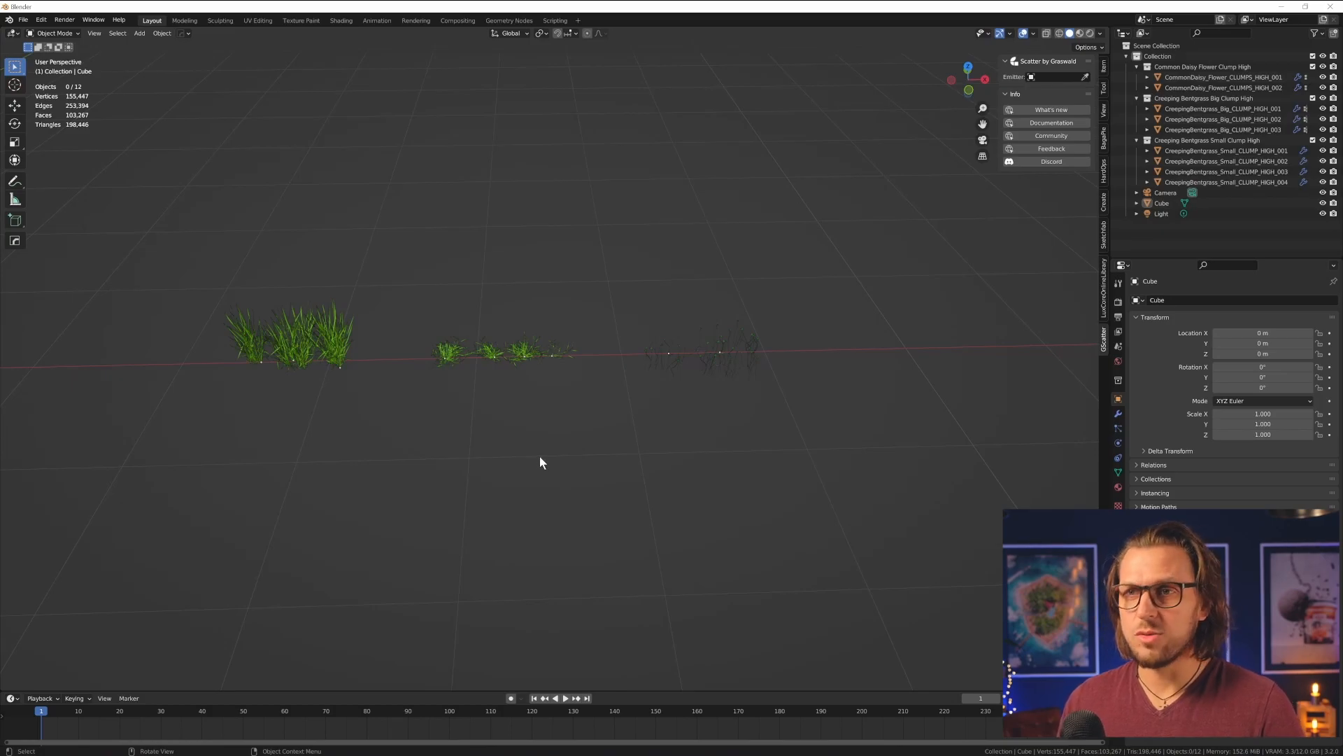
mouse_move(538, 478)
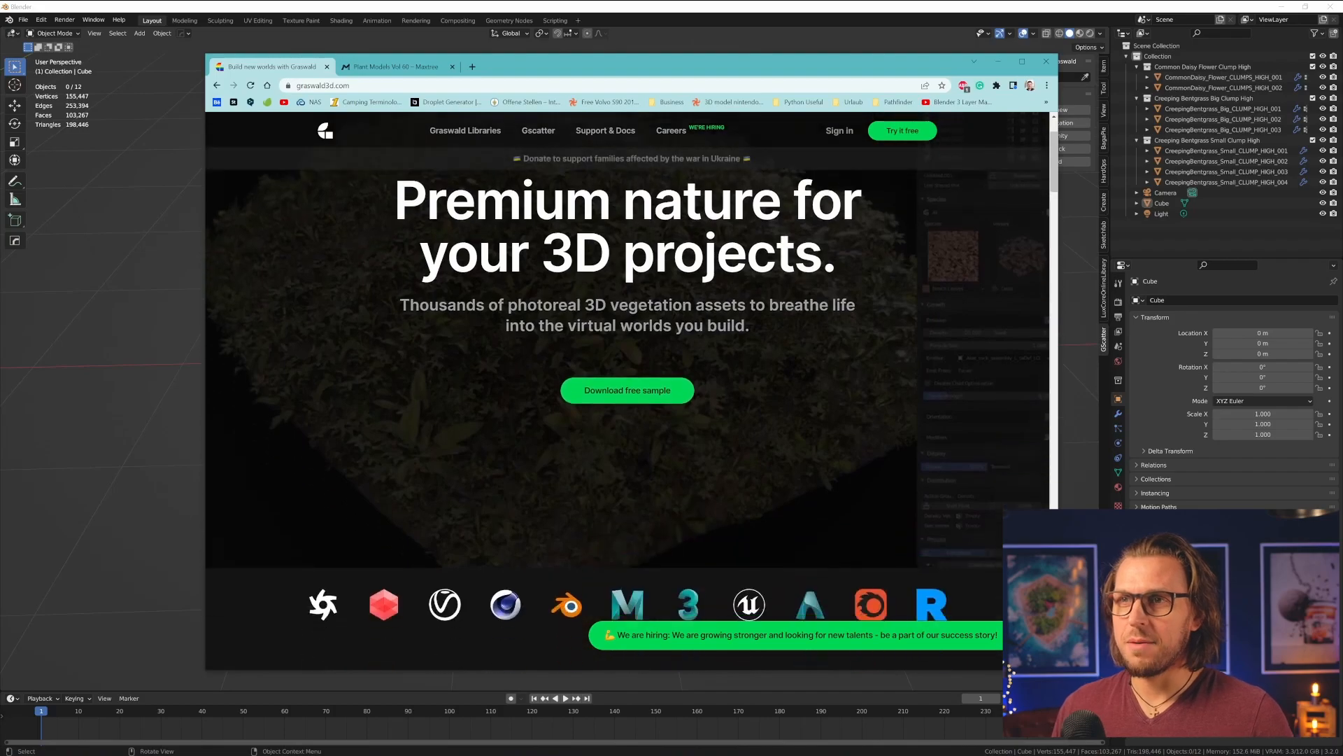
- Scroll the Graswald homepage and open the Grasslands library Vol. 1 product page
scroll("down", 3)
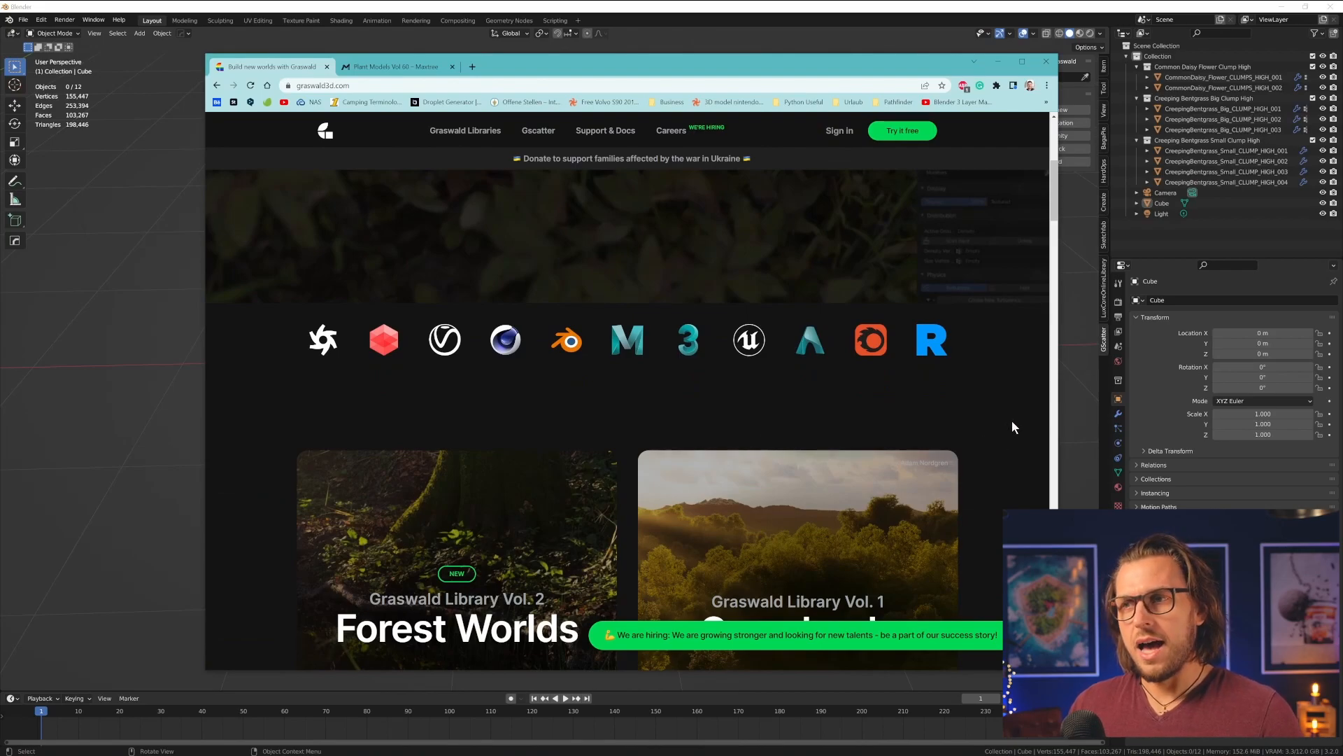
scroll("down", 3)
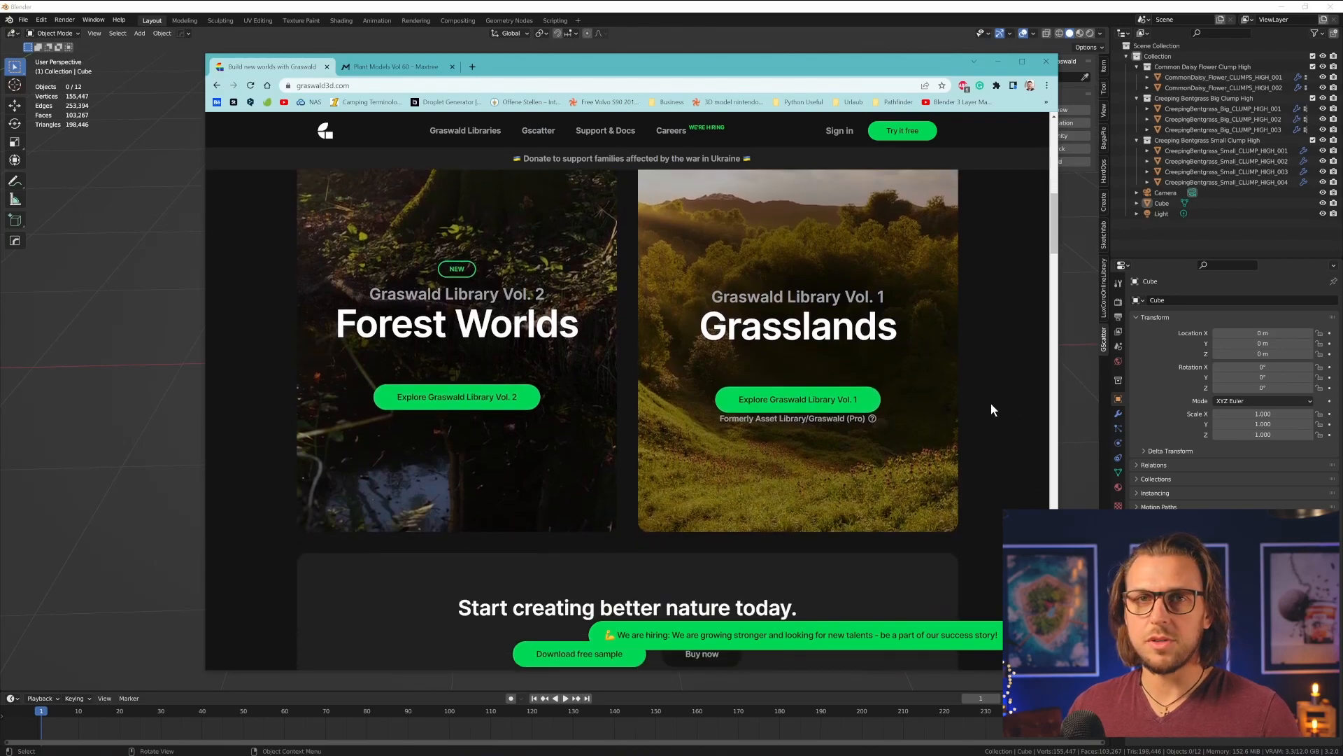
scroll("down", 3)
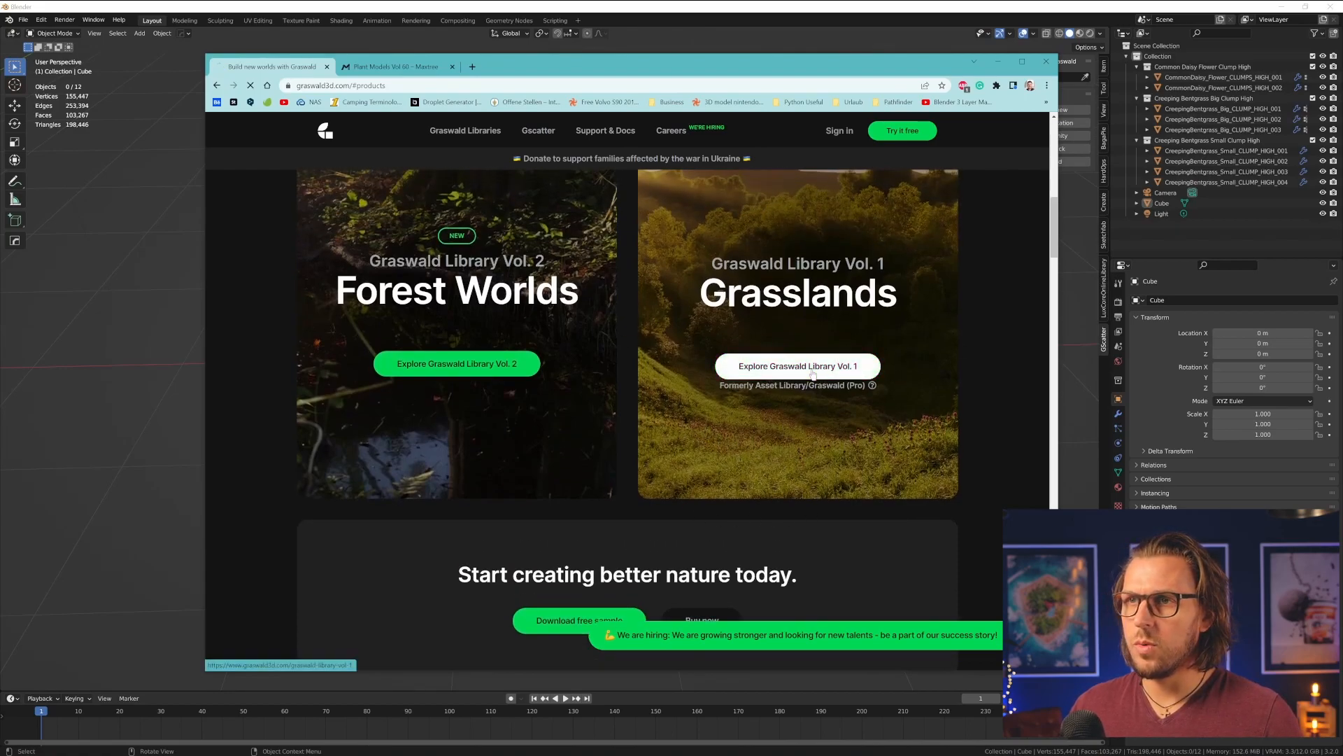
left_click(796, 365)
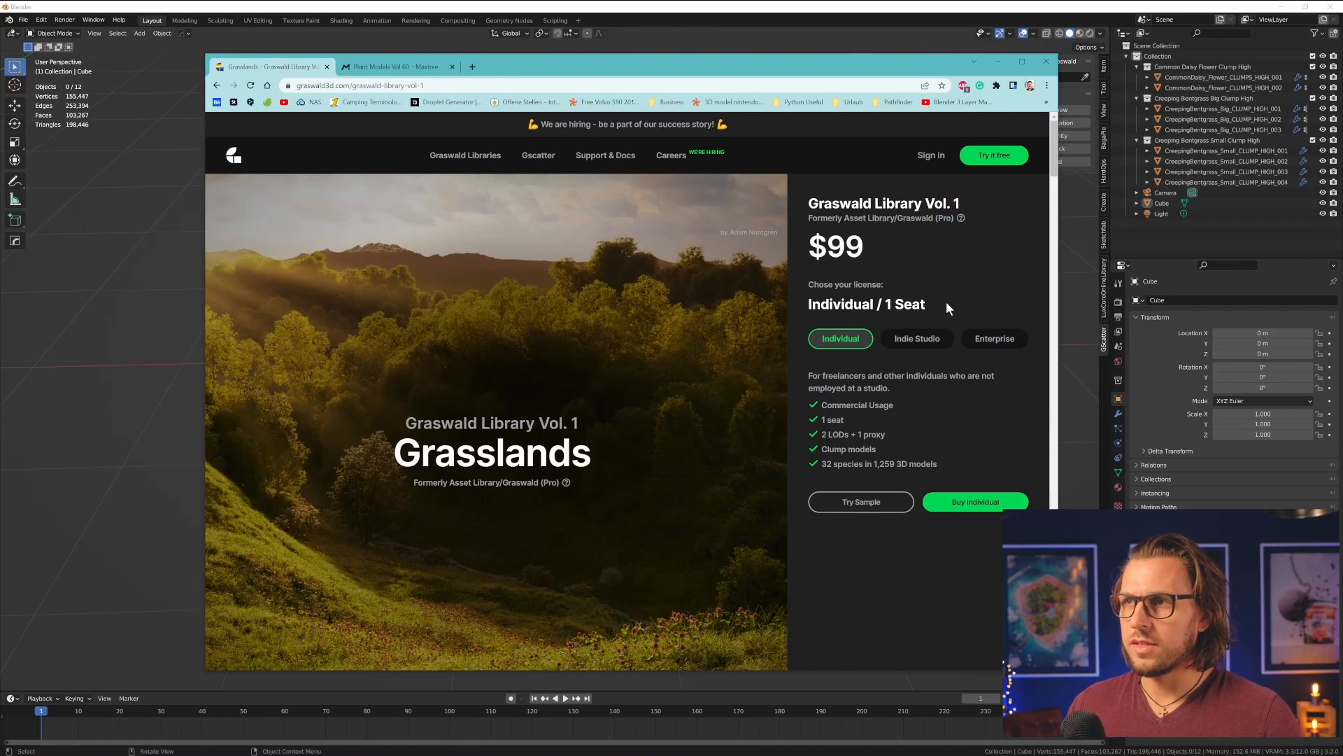
- Browse the Grasslands species grid, then switch over to the Maxtree website
scroll("down", 3)
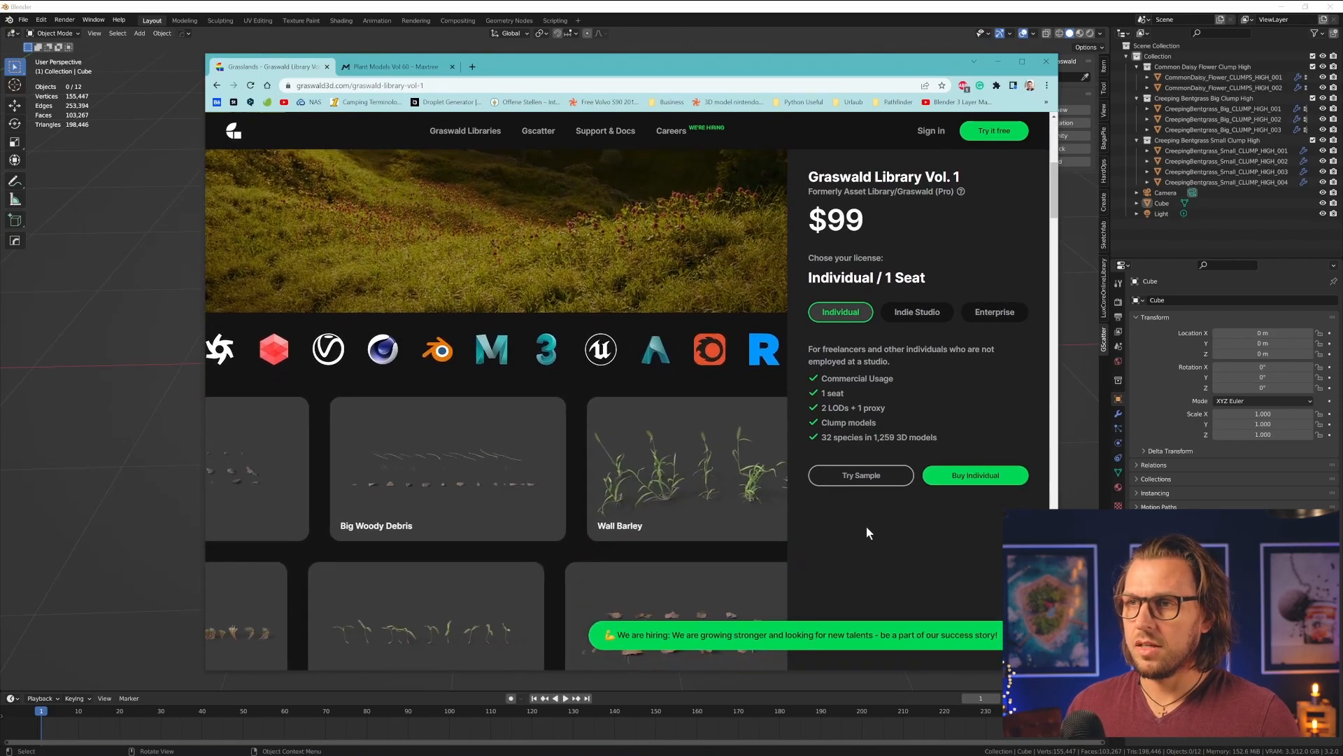
scroll("down", 3)
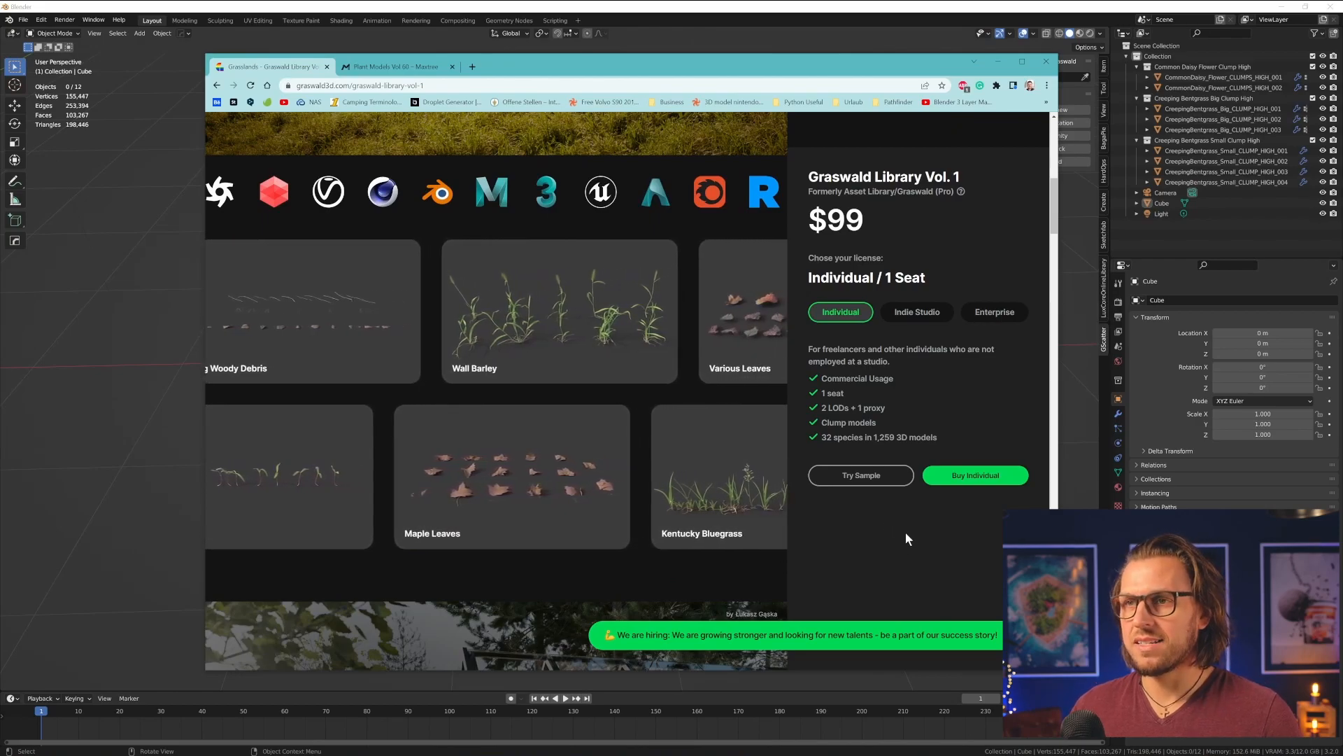
scroll("down", 3)
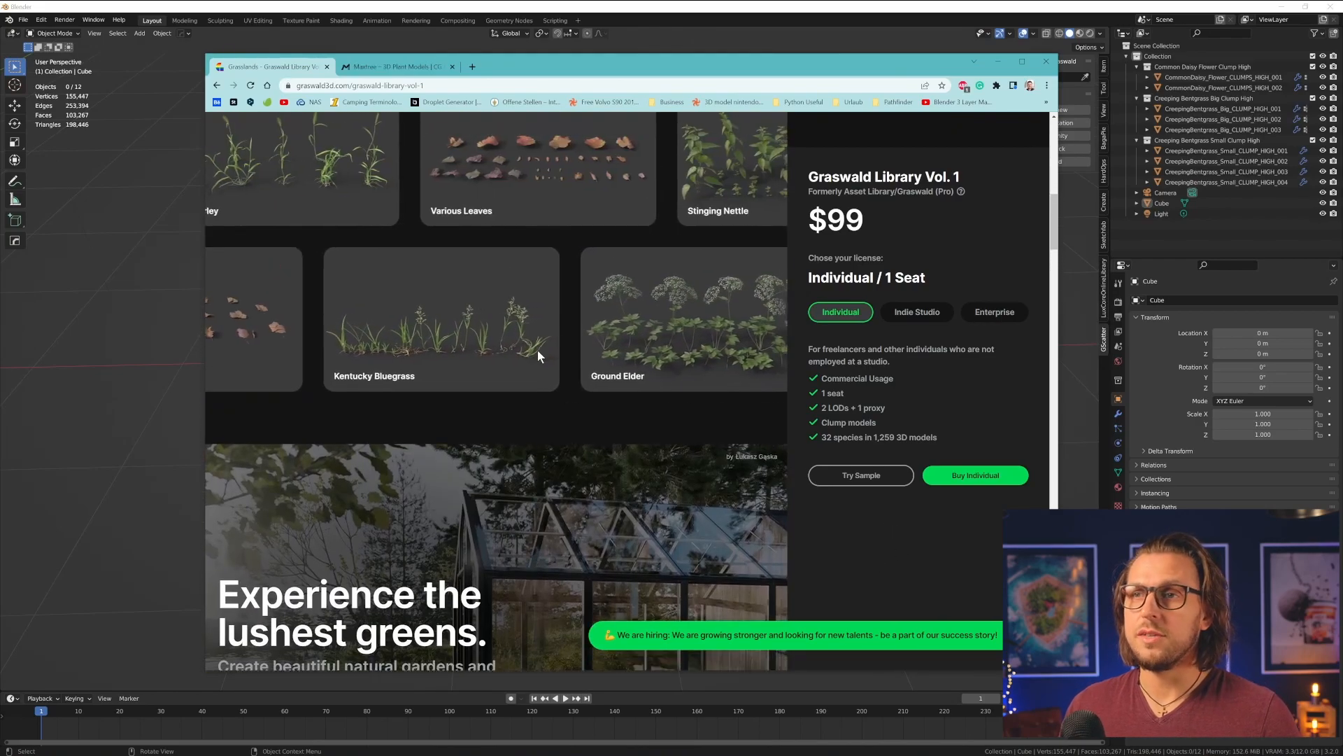
left_click(395, 67)
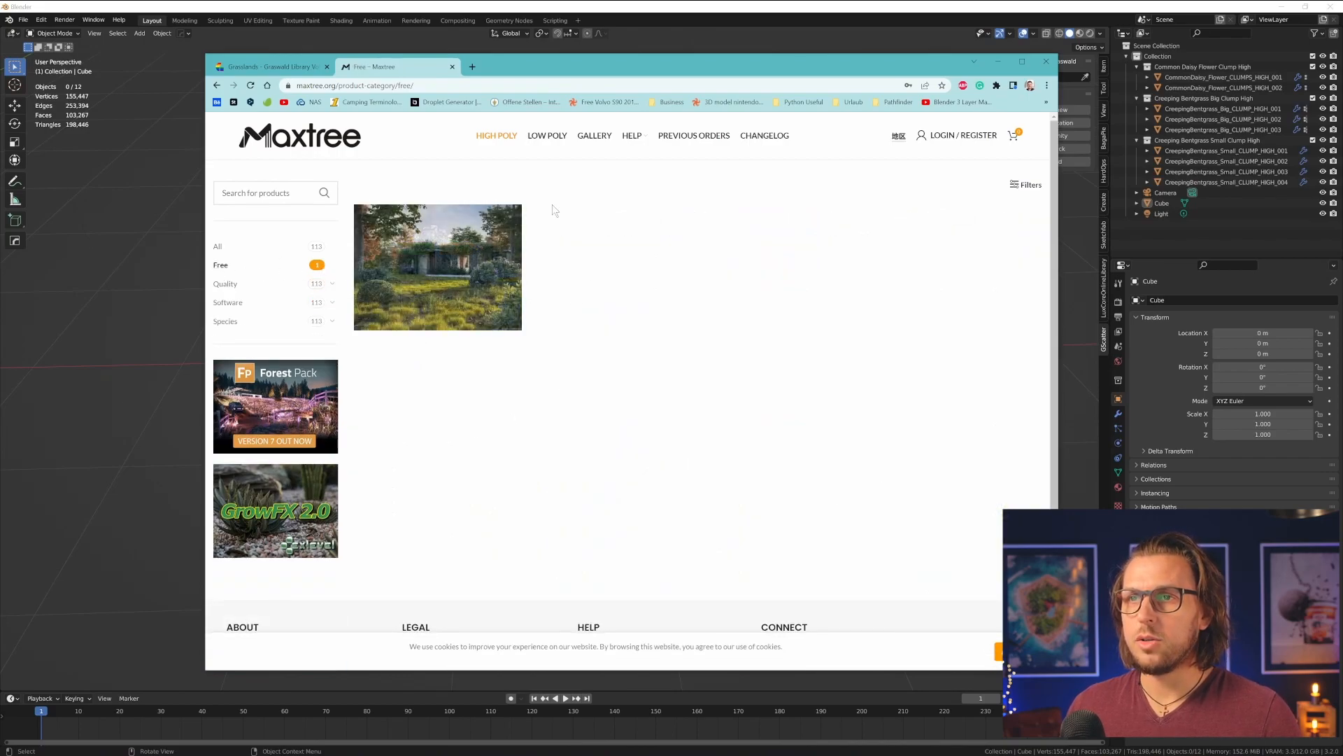
mouse_move(436, 267)
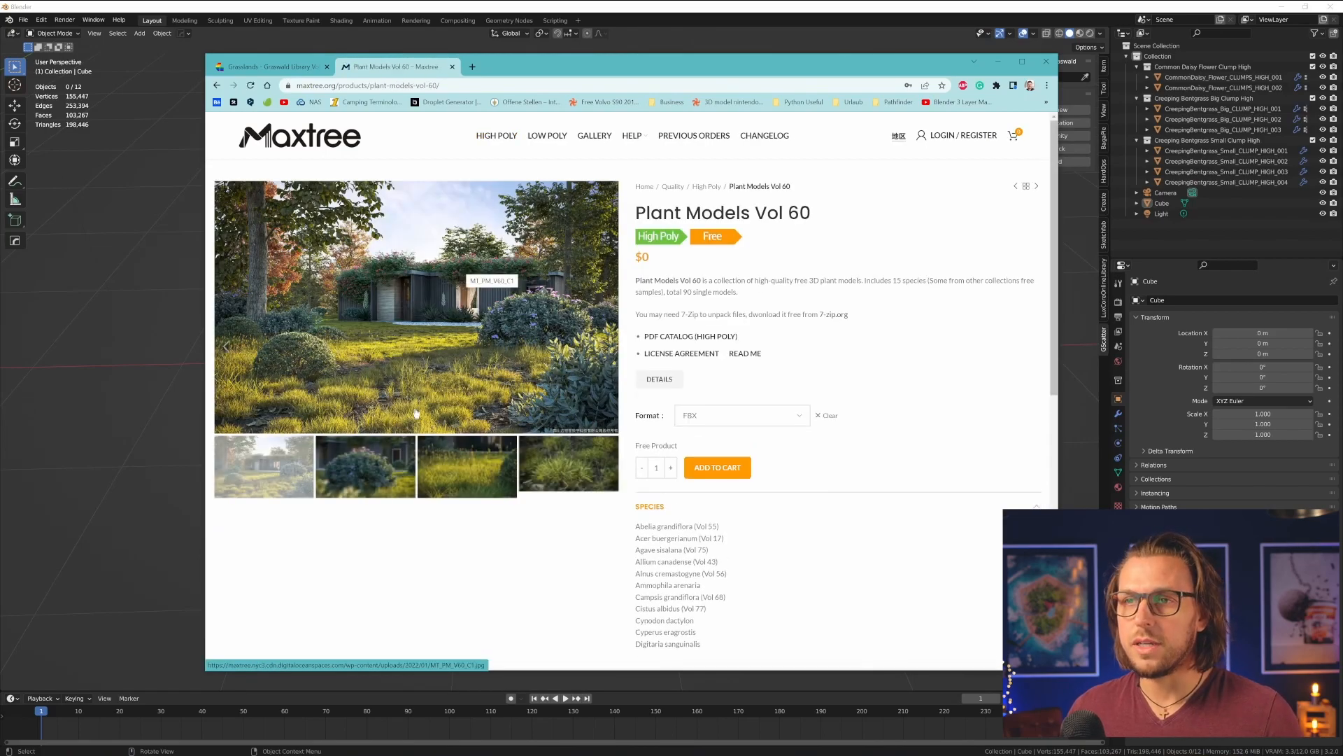
- Look through the Plant Models Vol 60 preview gallery and close it
left_click(416, 307)
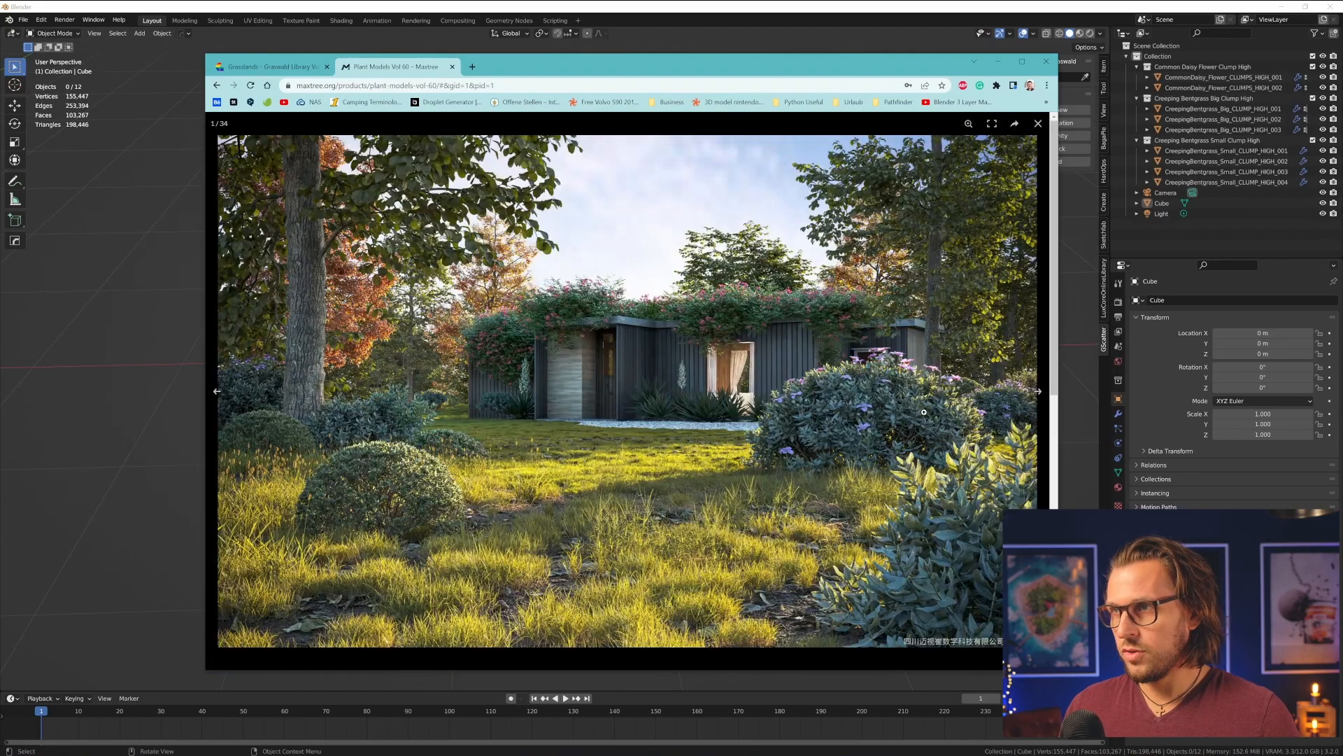
left_click(1036, 392)
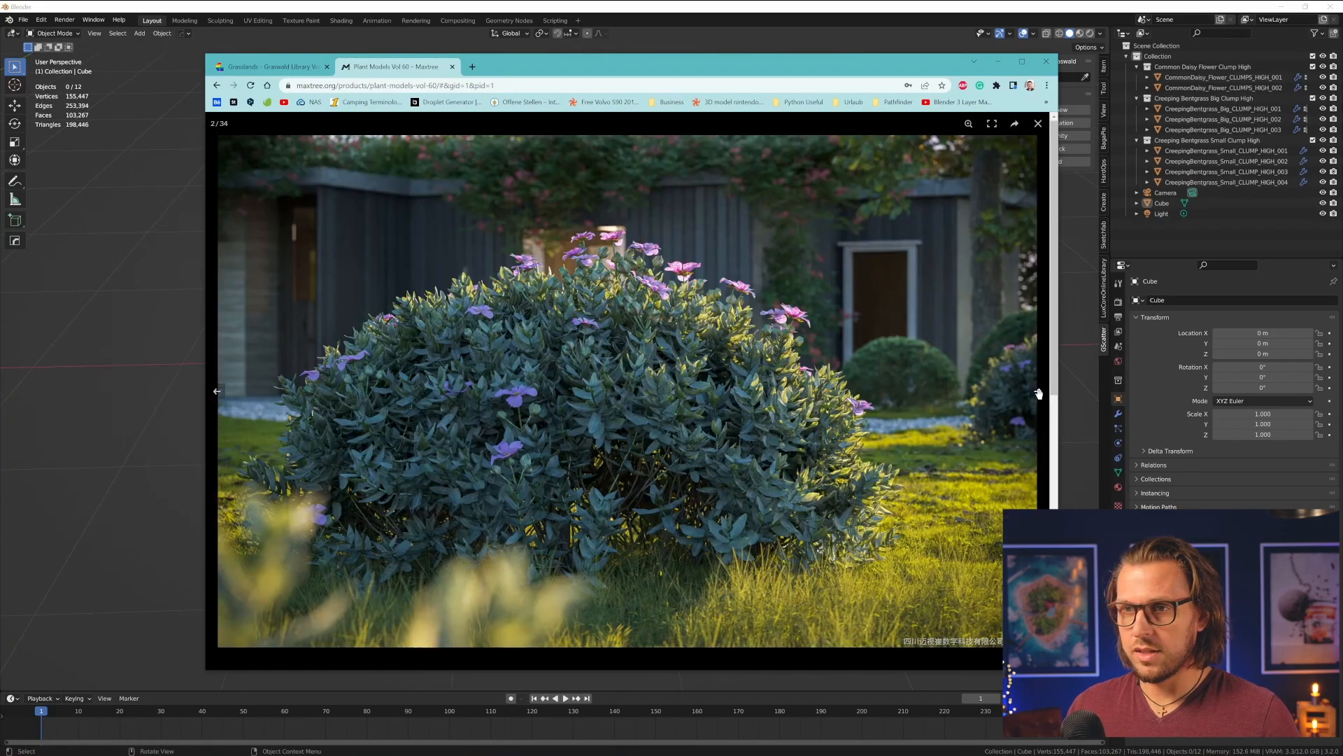
left_click(1036, 392)
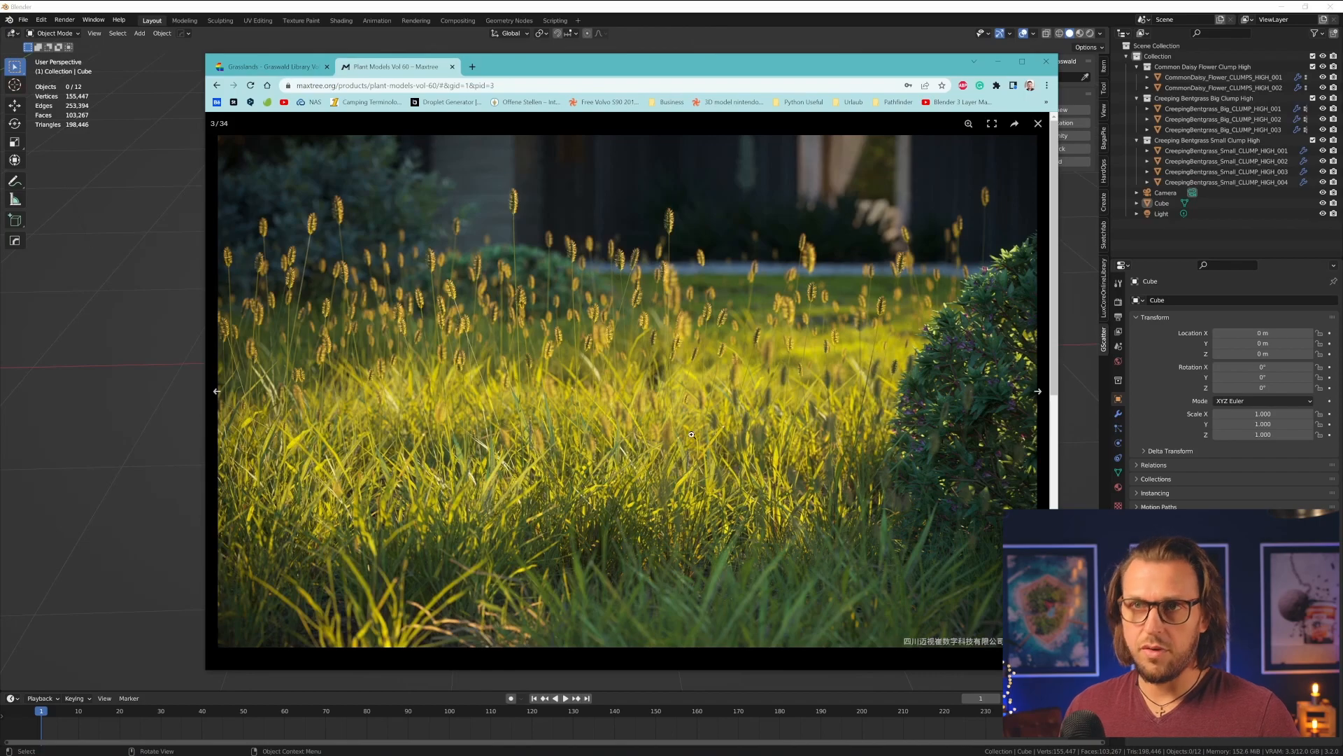
left_click(1040, 123)
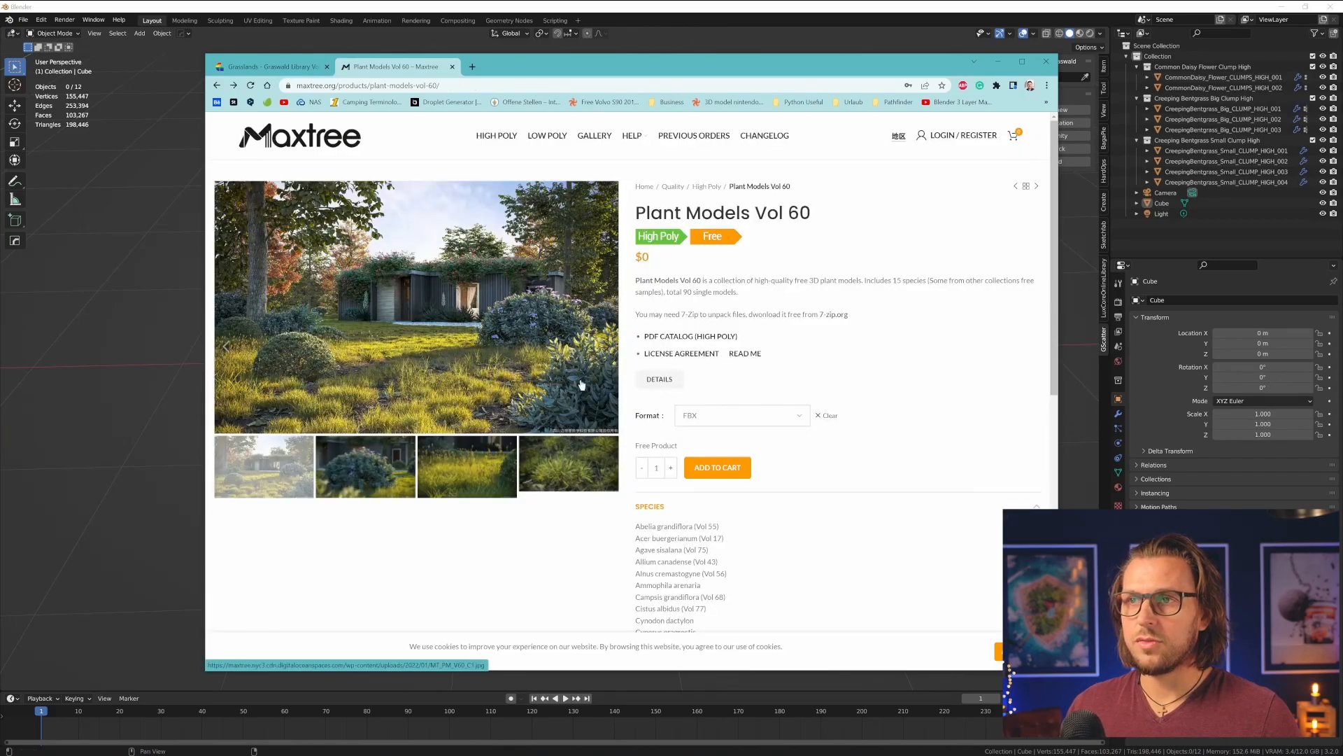
- Bring up the sign-in form and choose a download format from the Format dropdown
left_click(962, 134)
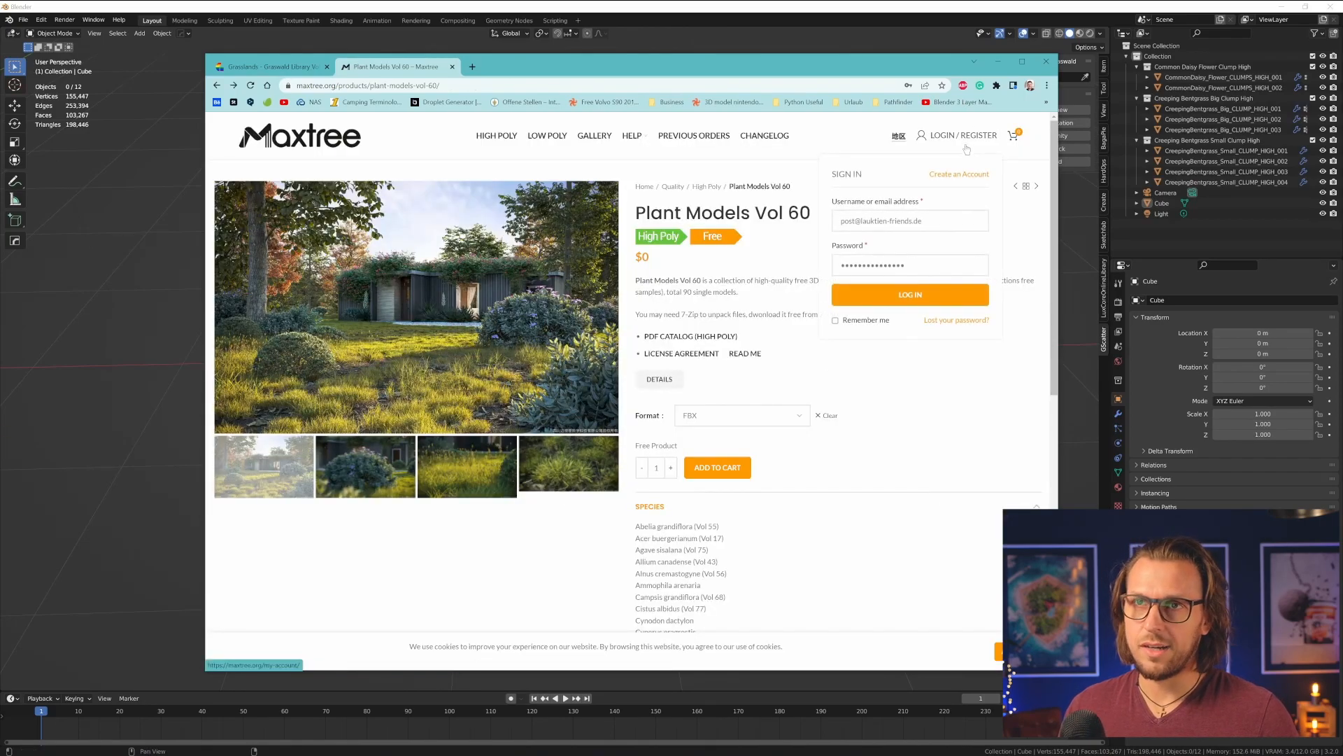
left_click(739, 414)
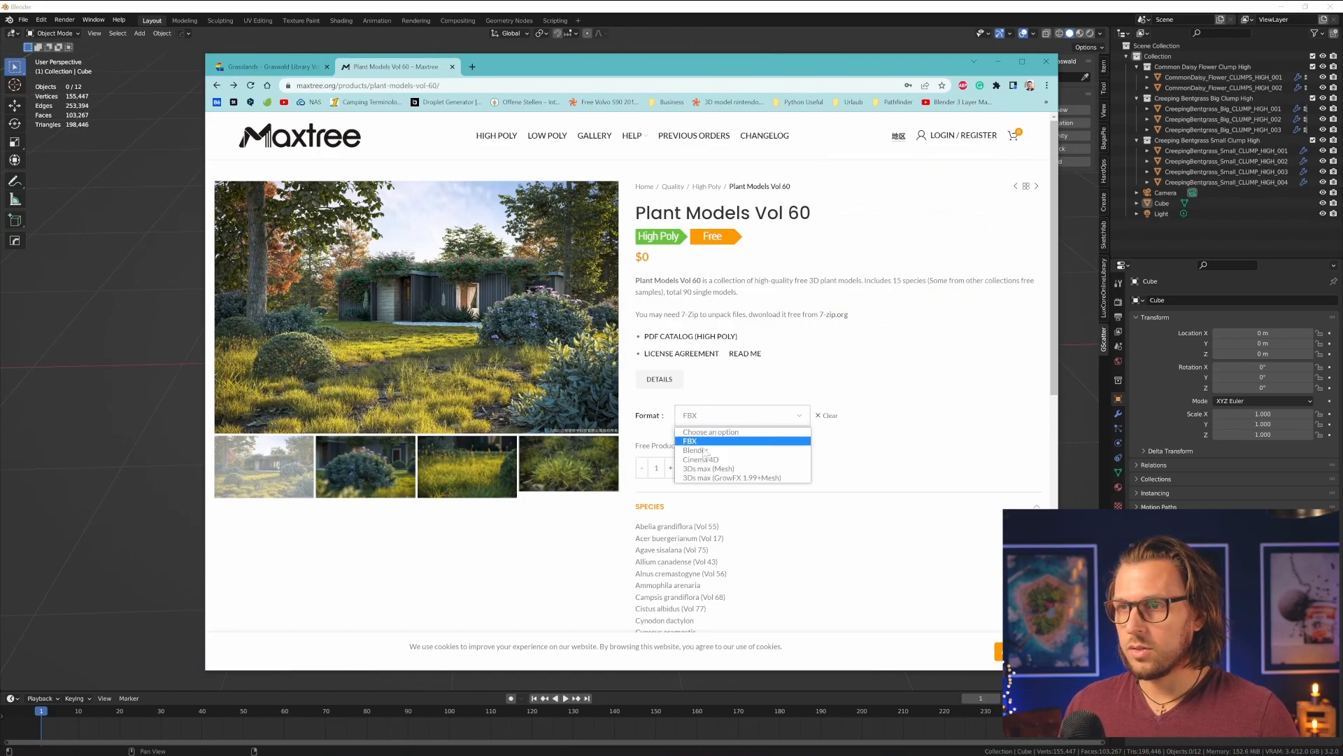
left_click(695, 449)
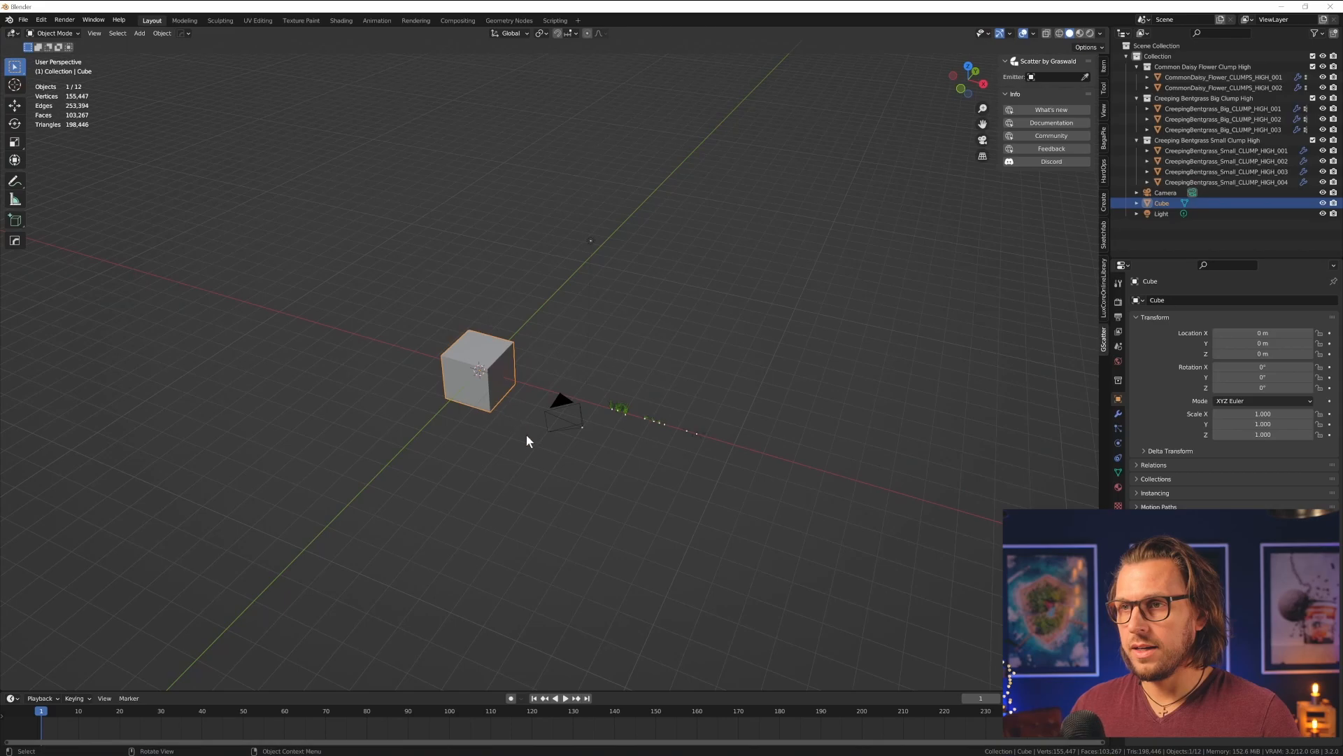
- Replace the cube with a scaled-up plane and switch to the Geometry Nodes workspace
left_click_drag(527, 441, 573, 471)
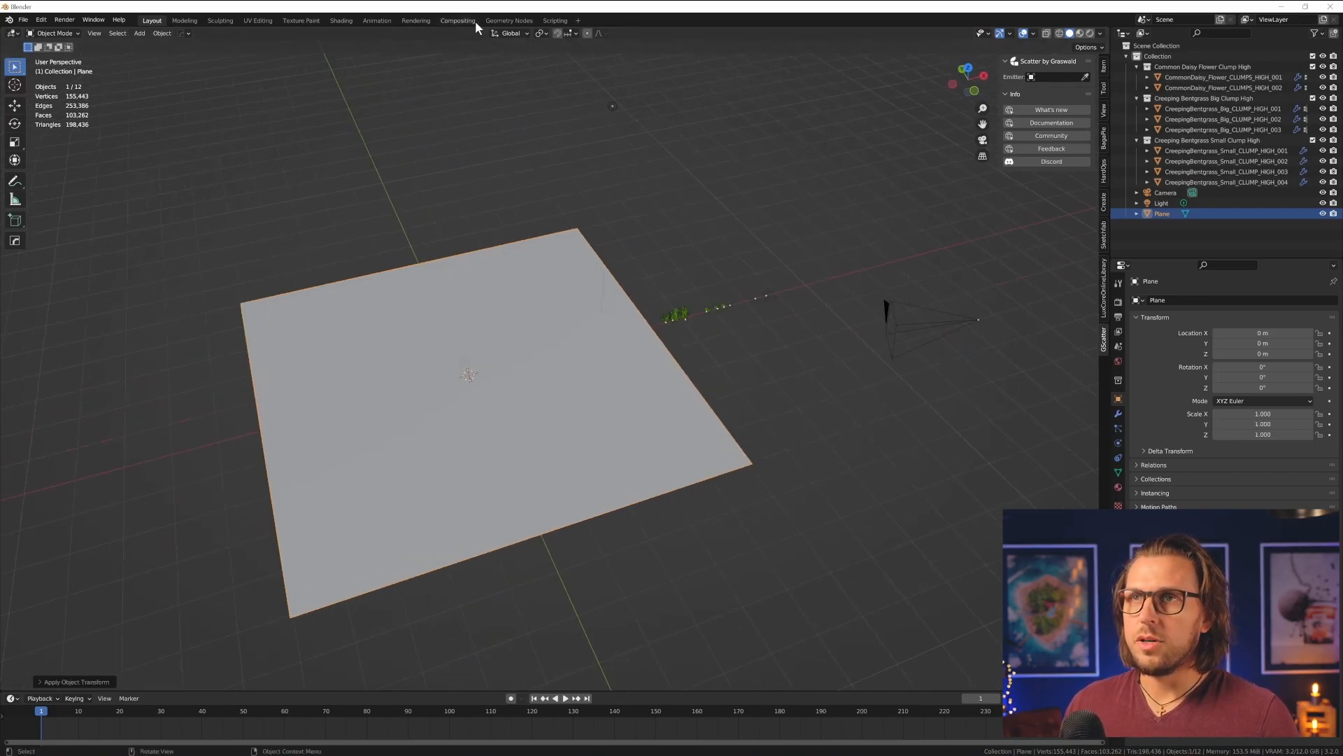
left_click(510, 19)
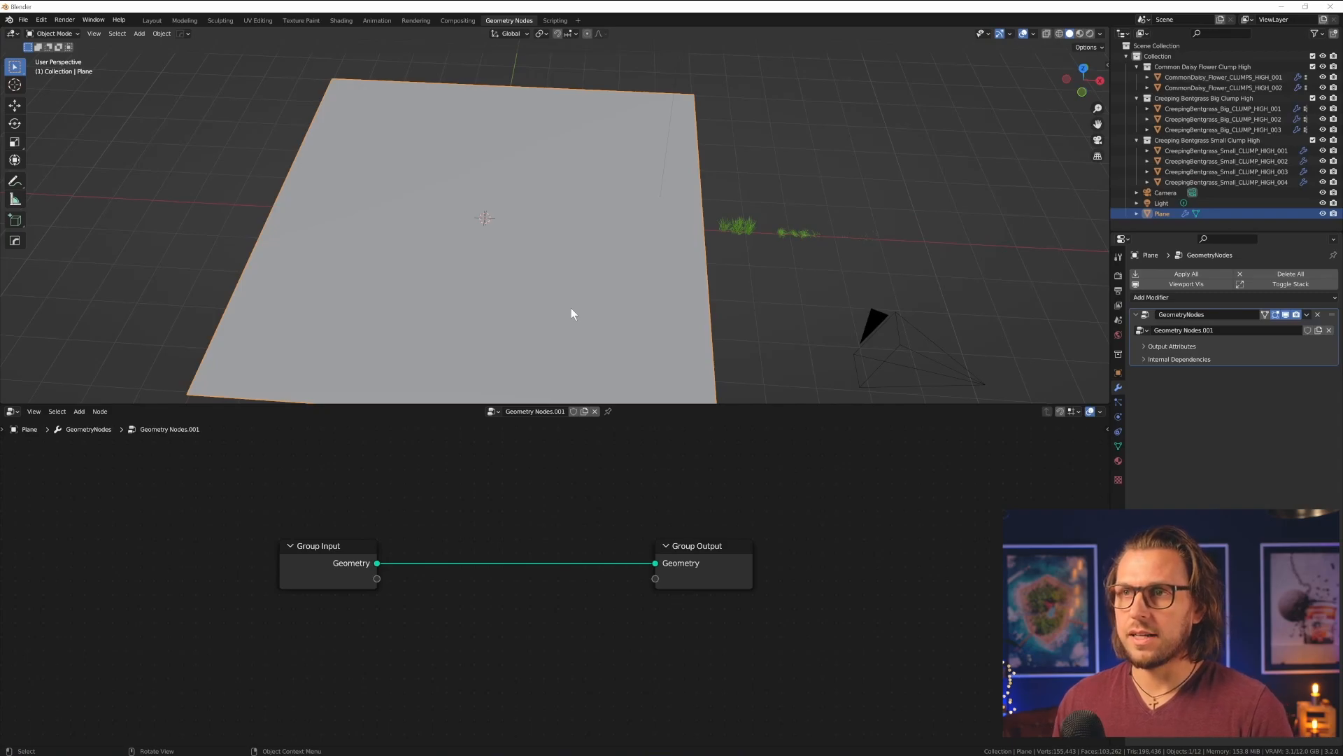
mouse_move(501, 286)
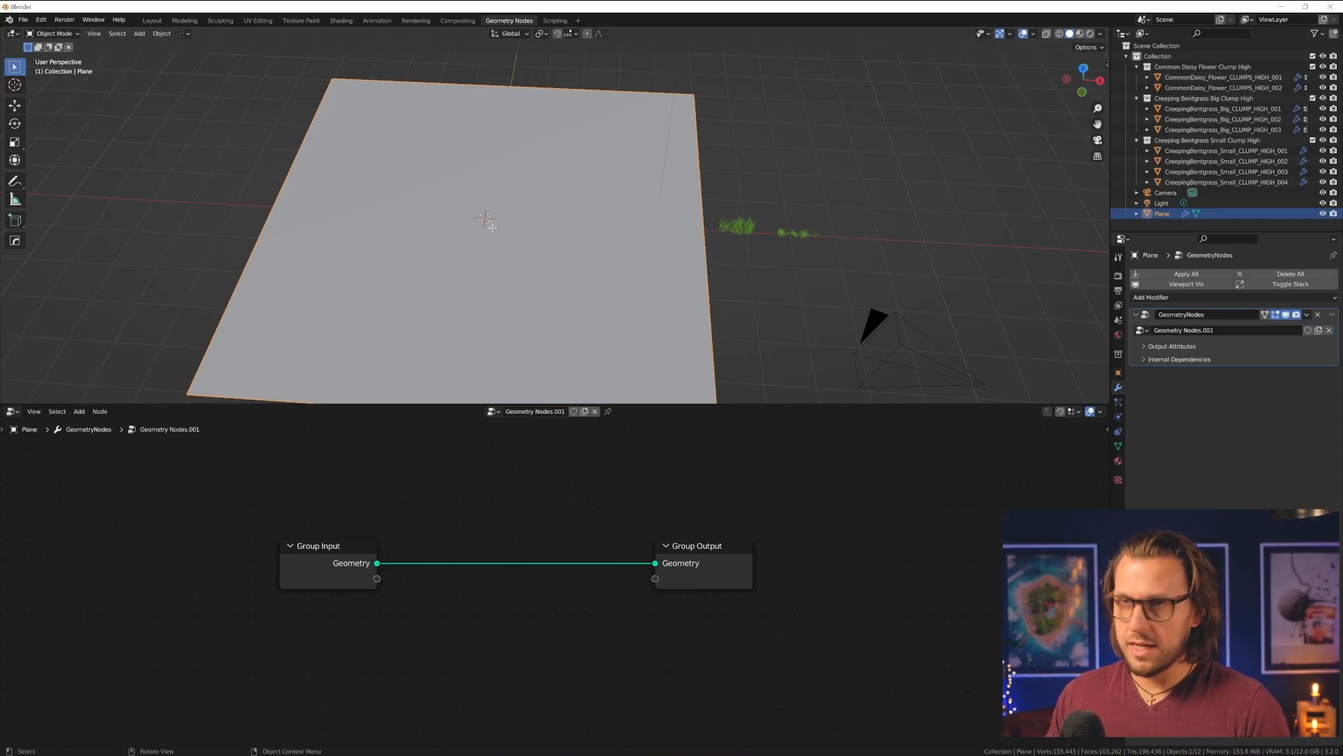
- Subdivide the plane's mesh from the vertex context menu in Edit Mode
right_click(484, 218)
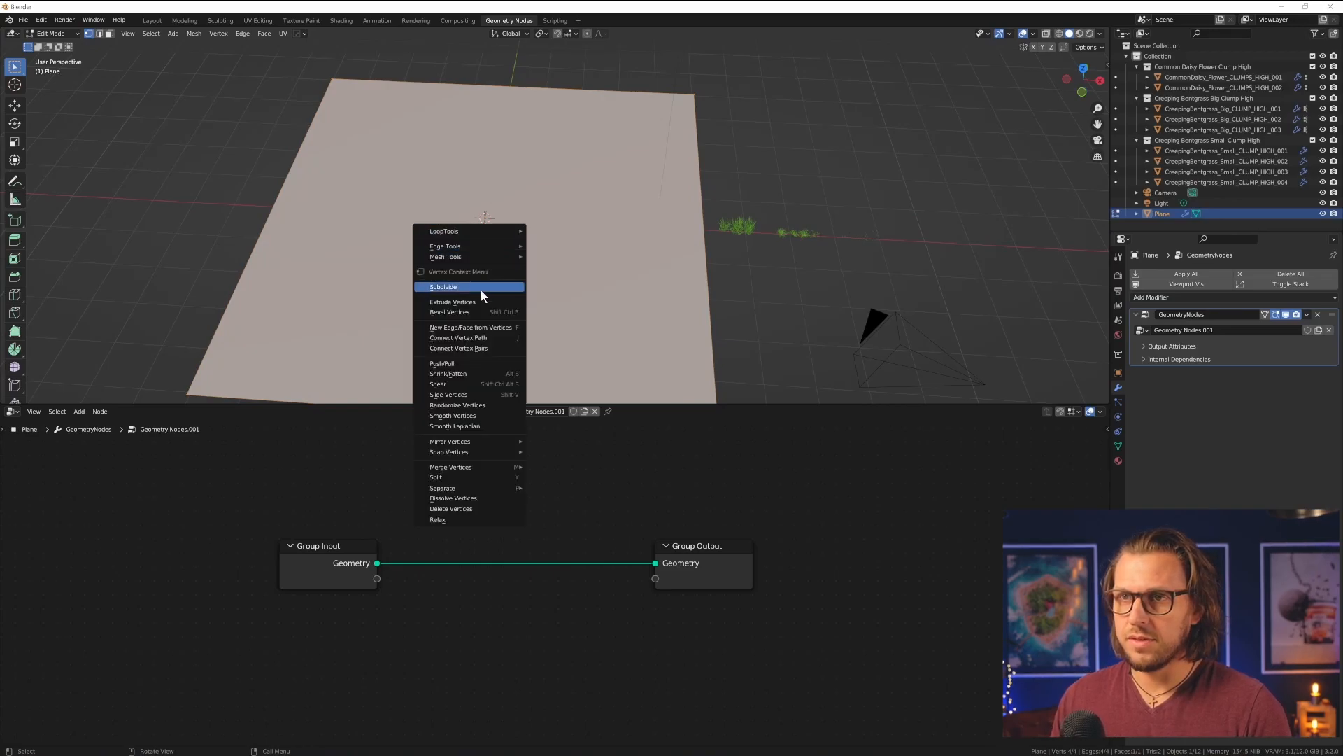
left_click(443, 285)
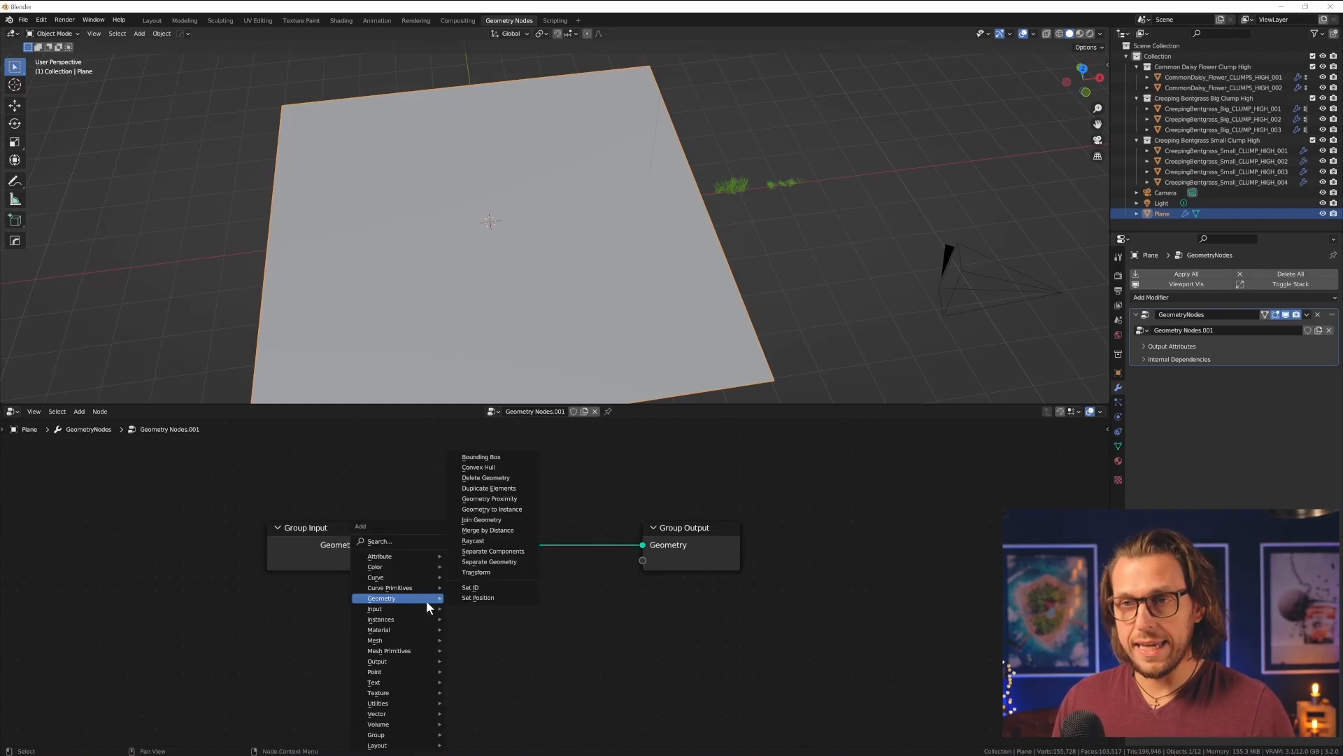
- Insert a Subdivide Mesh node (level 2) followed by a Set Position node before the output
left_click(379, 540)
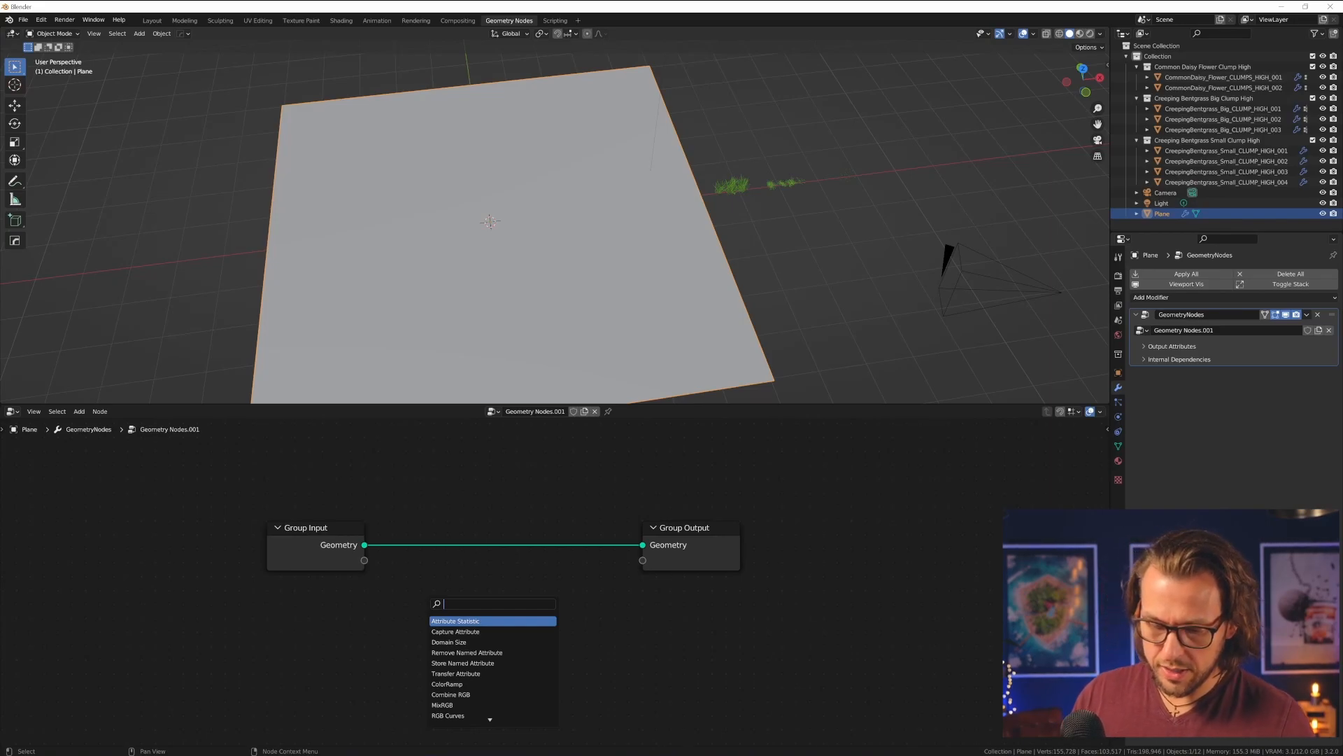
type("sub")
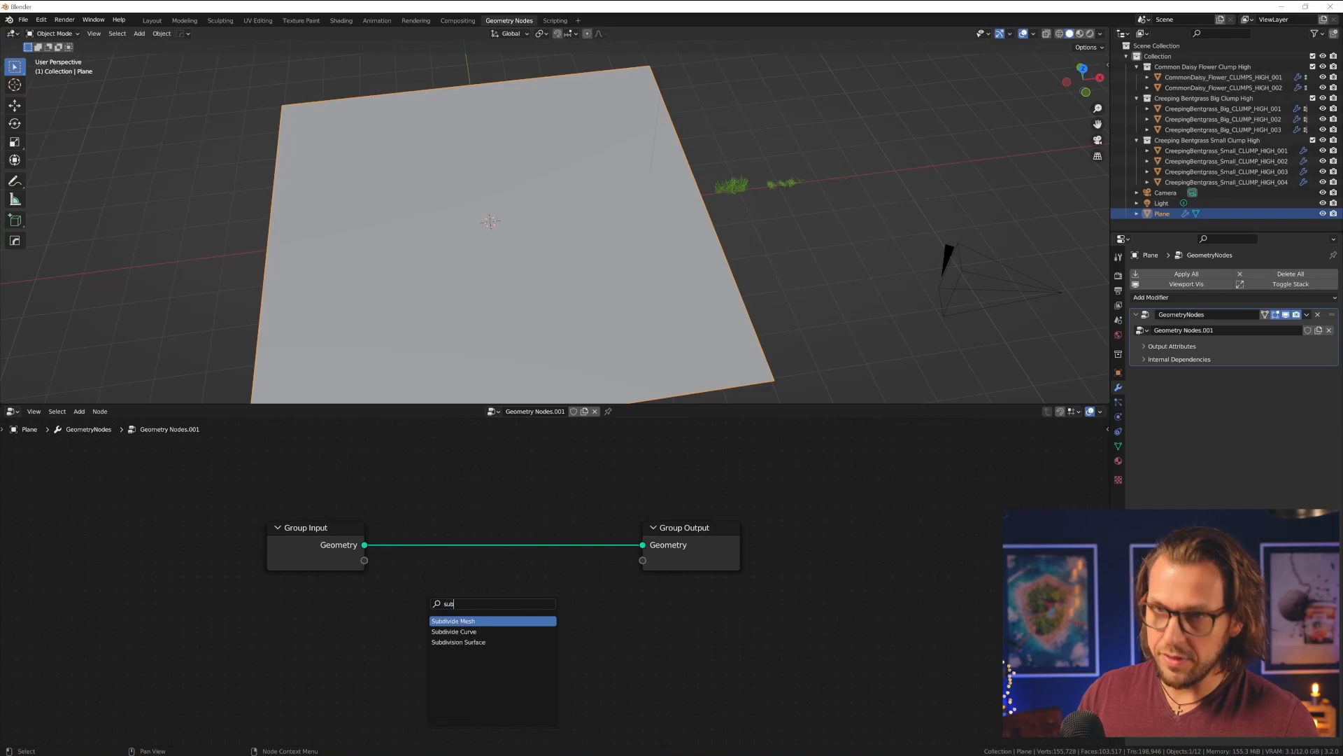
left_click(452, 620)
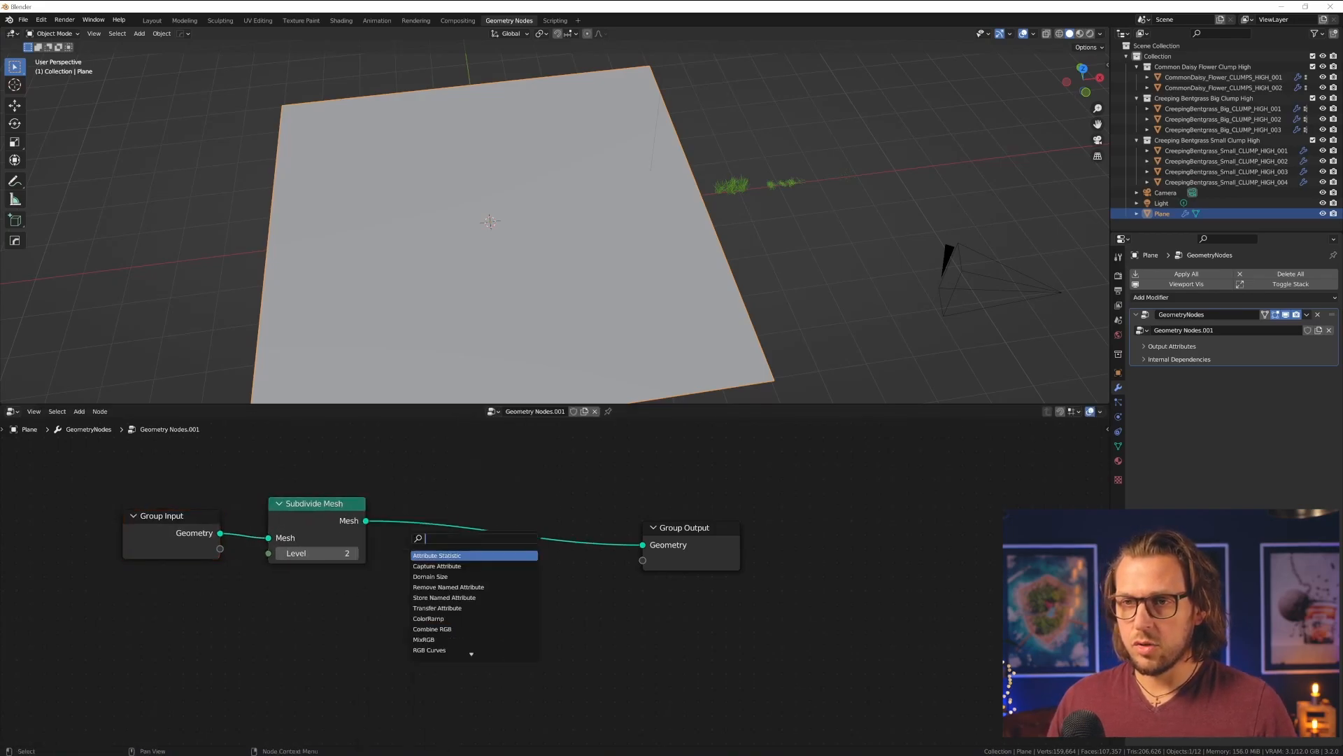
type("se")
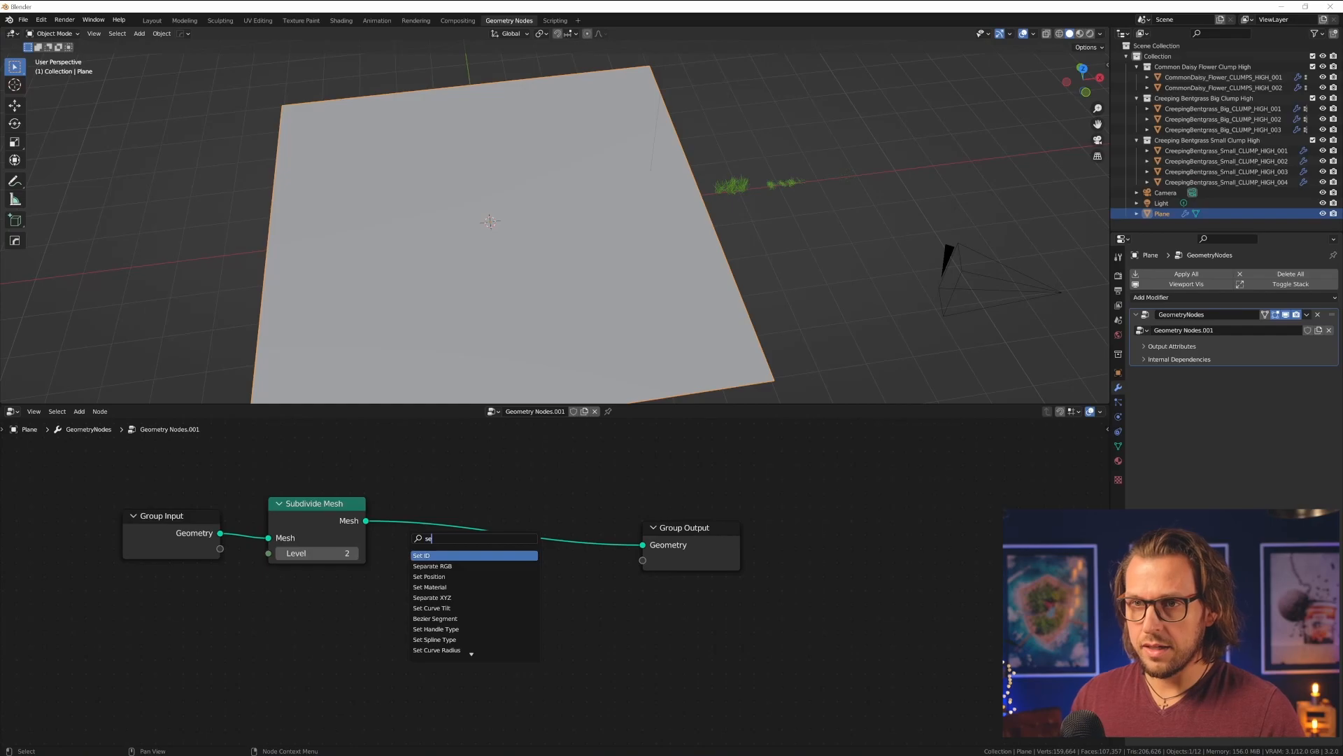
left_click(428, 575)
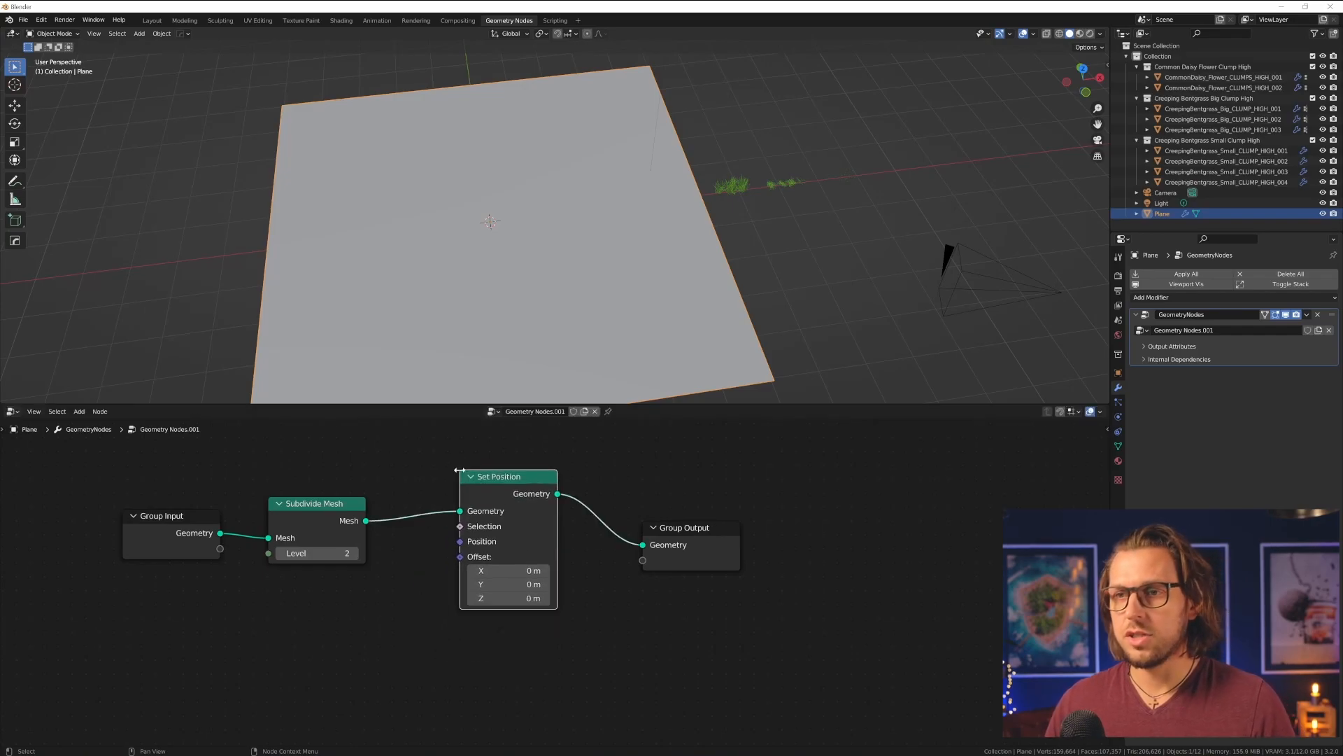
- Feed Set Position's Offset from a Vector Math Subtract driven by a Noise Texture, roughening the plane
left_click_drag(459, 556, 341, 631)
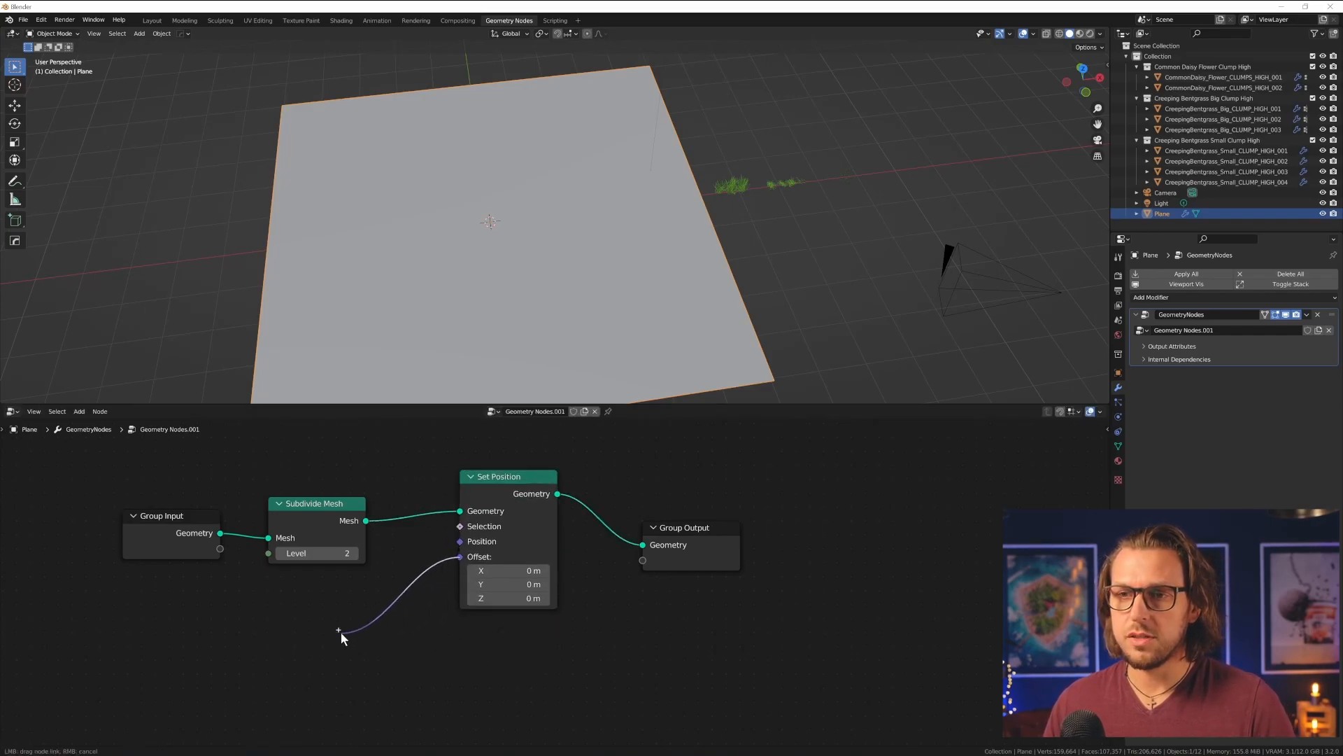
left_click(340, 630)
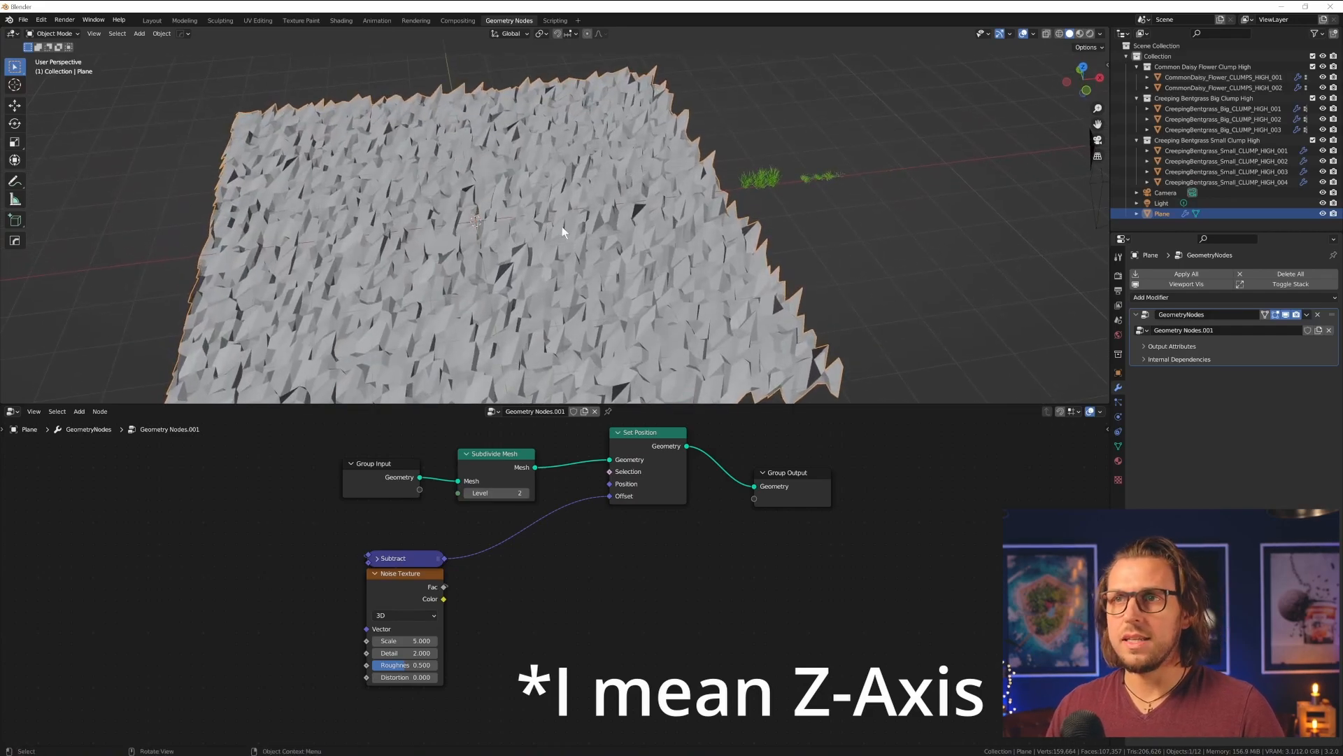
left_click_drag(566, 231, 428, 262)
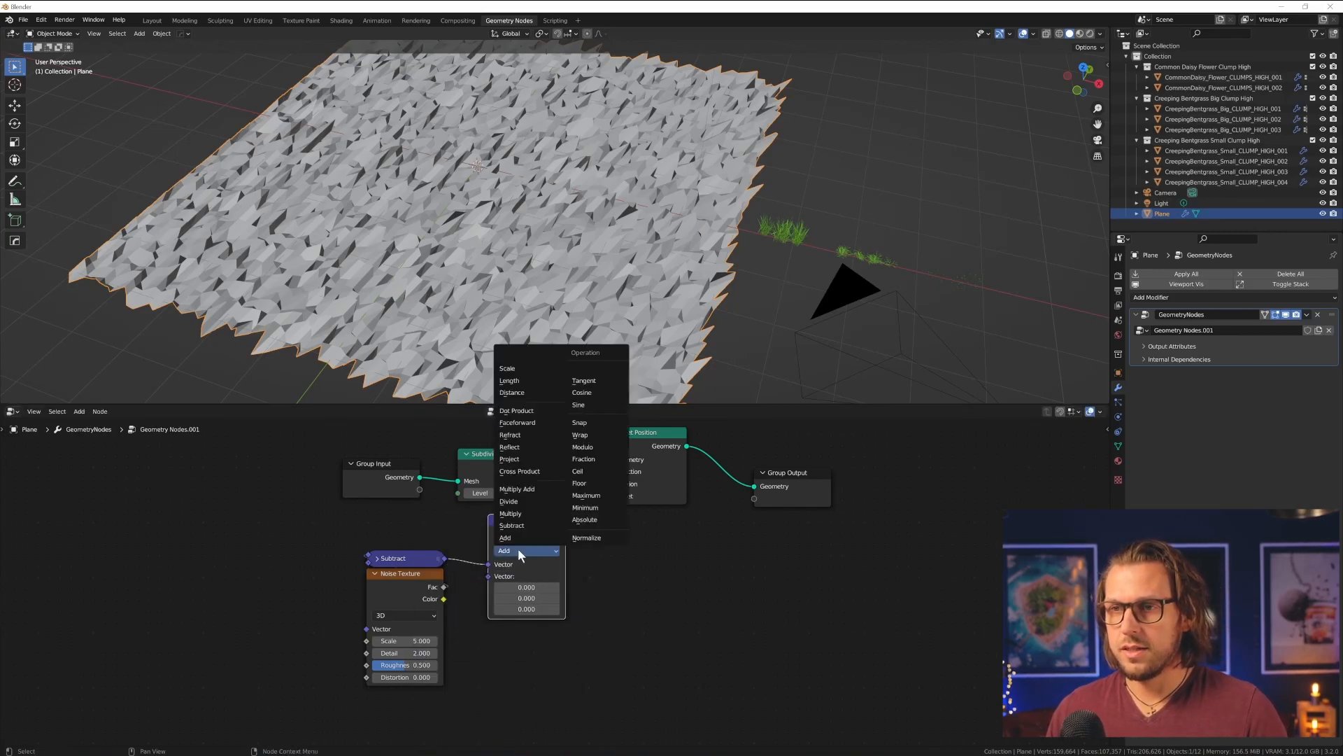
- Multiply the offset only along Z by 4 and use a low-scale (~0.09) 4D Noise Texture for gentle hills
left_click(509, 513)
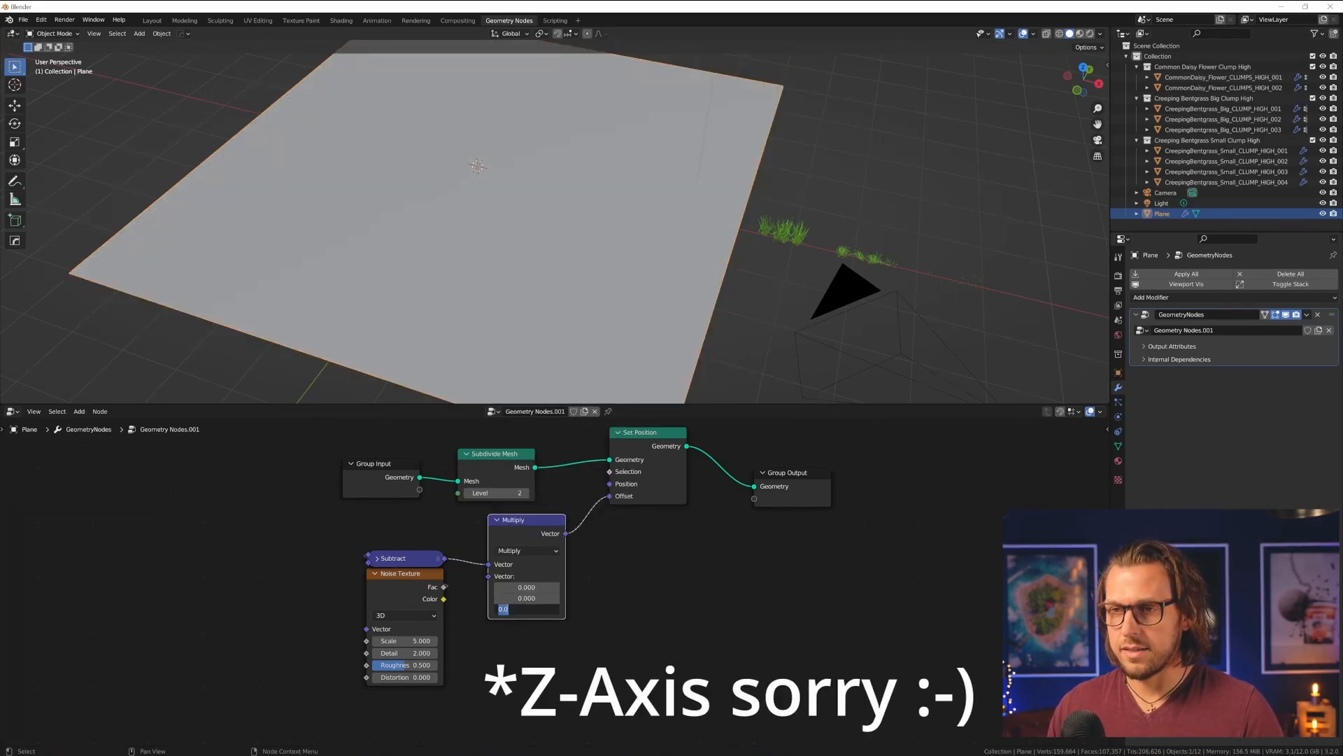
type("1.000")
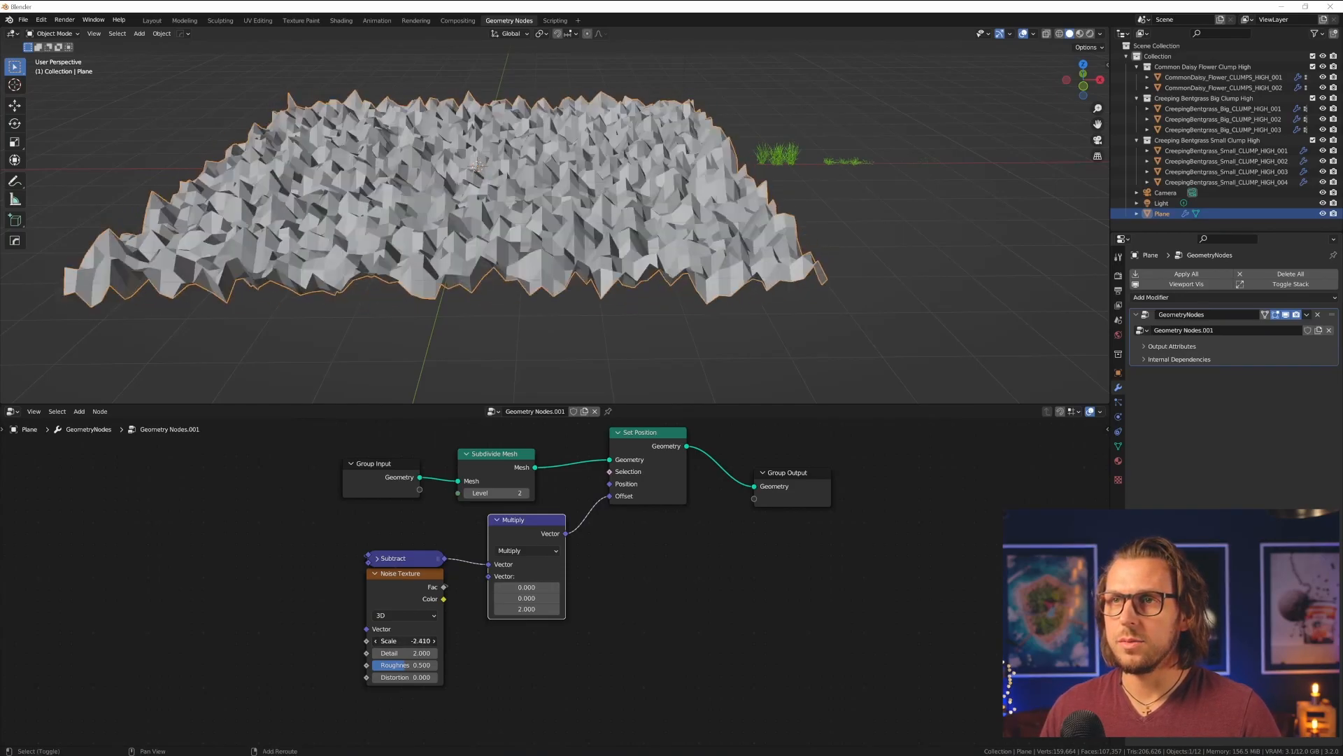
left_click(403, 640)
type("0.120")
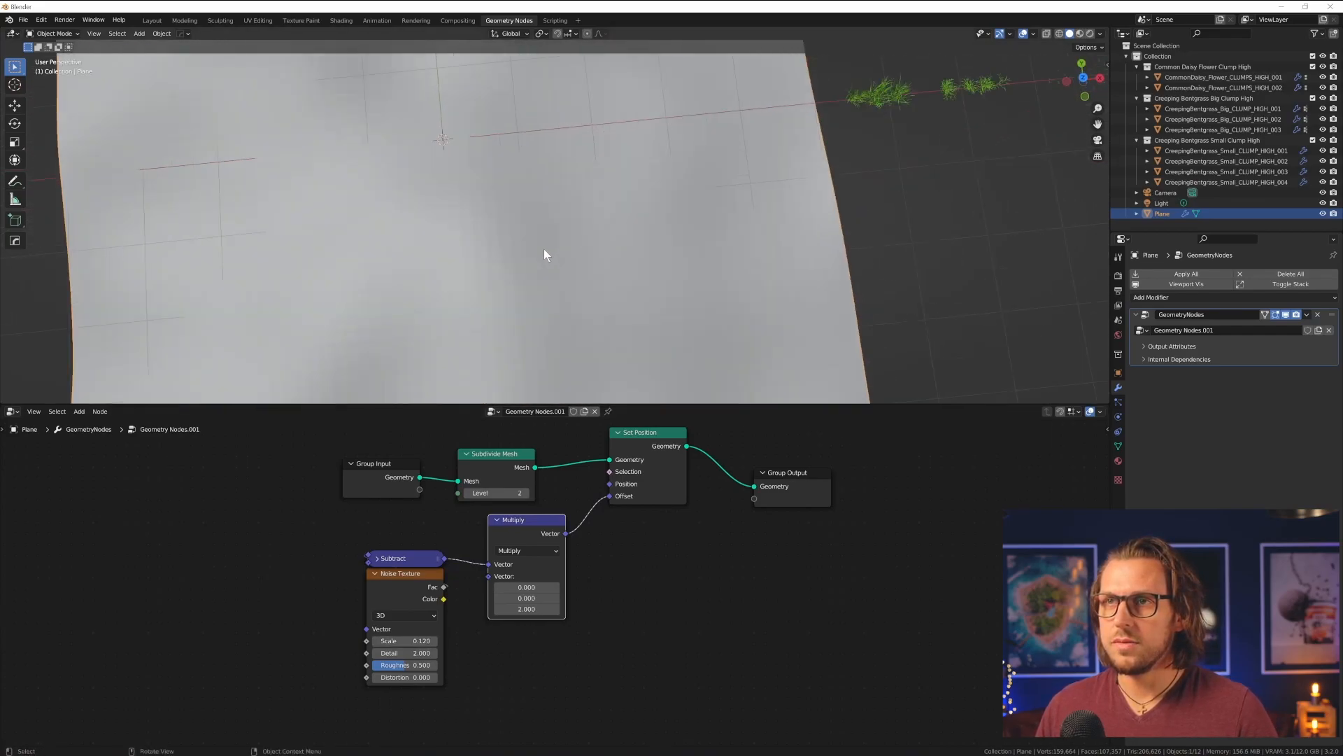
left_click(403, 615)
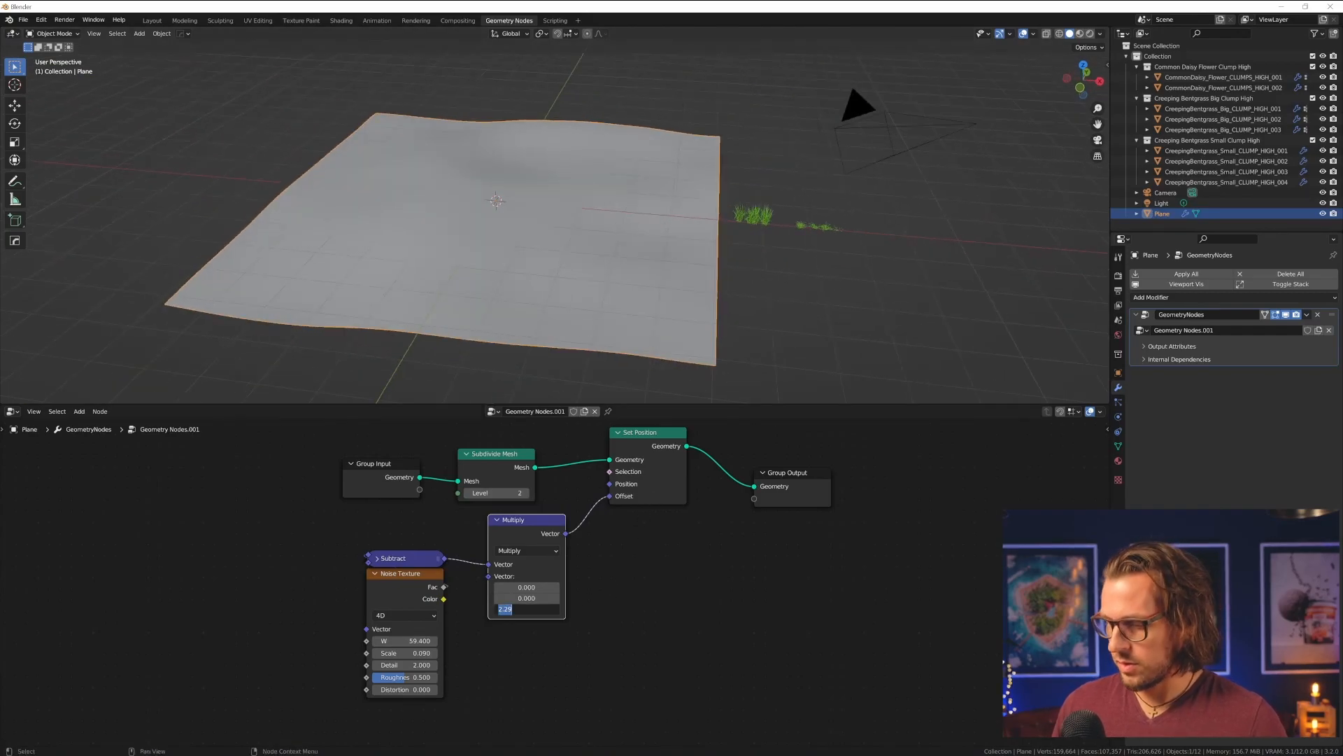
type("4.000")
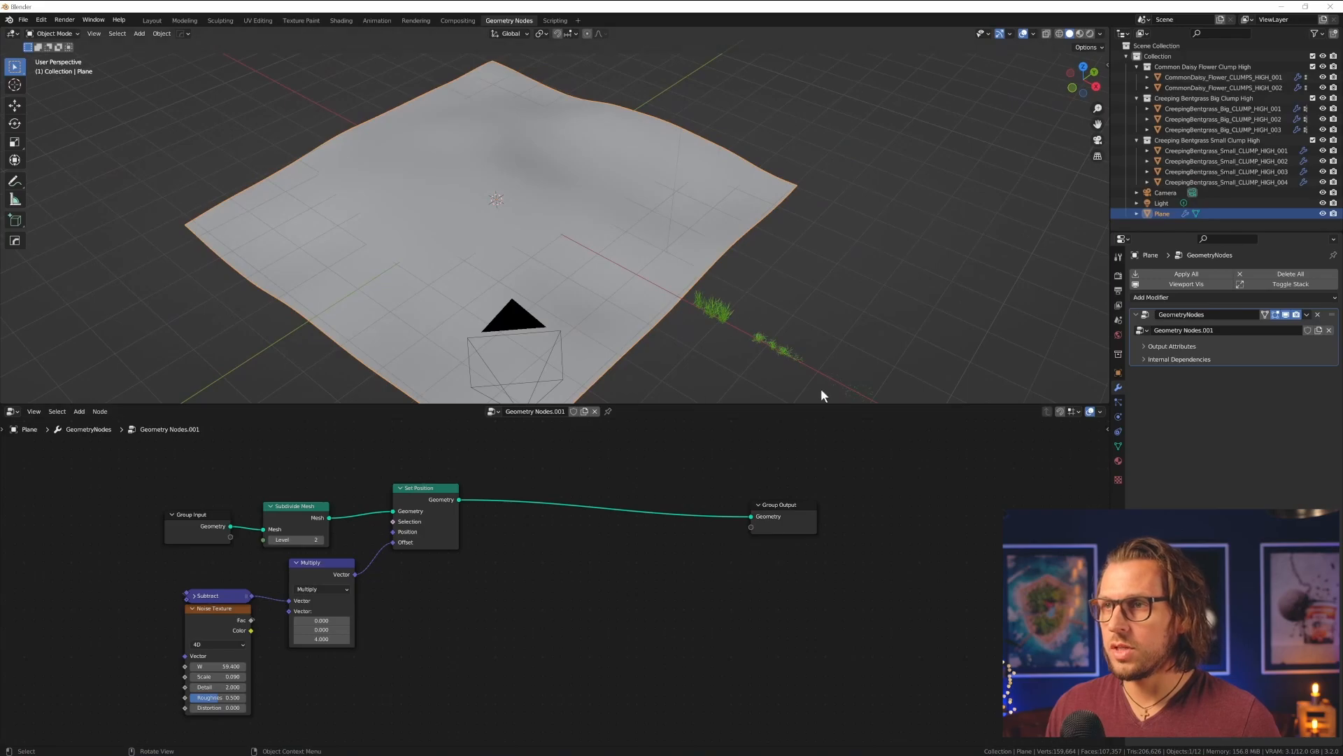
mouse_move(479, 228)
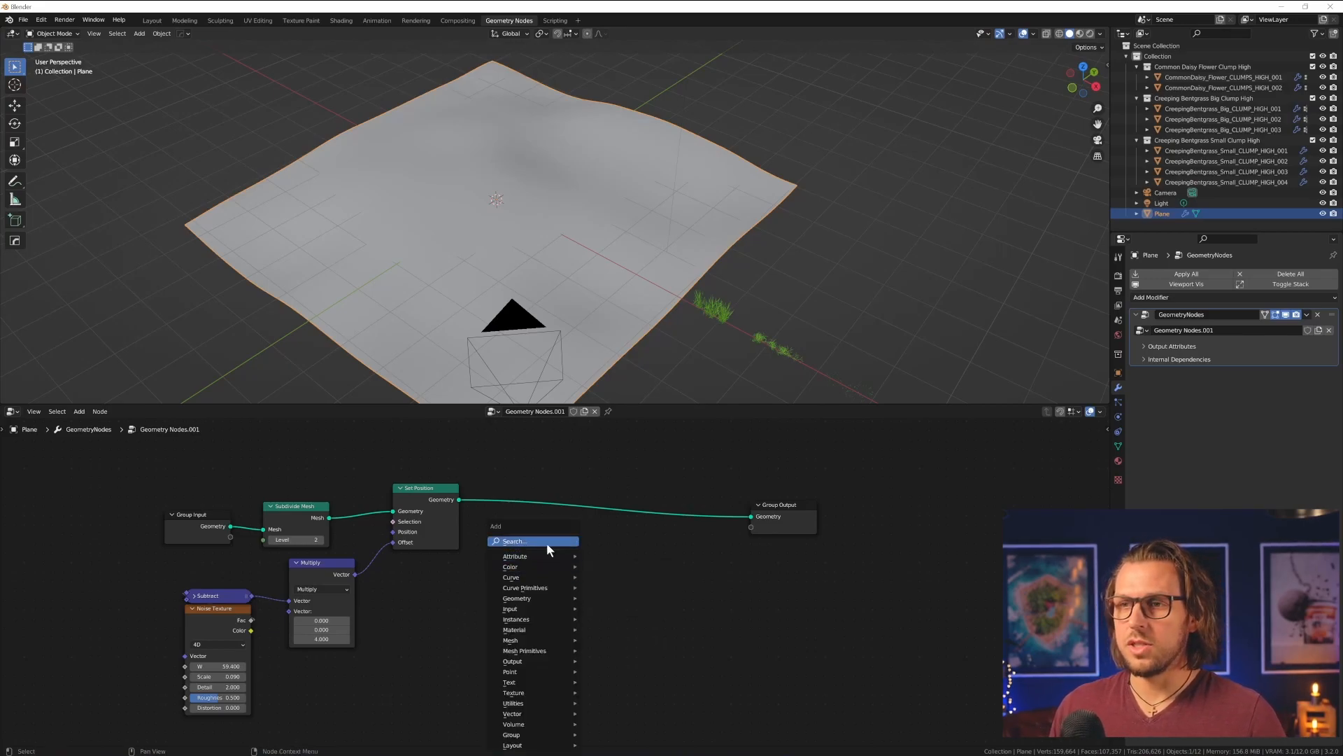
- Add Distribute Points on Faces and Instance on Points to cover the plane with the grass clump collection
type("distr")
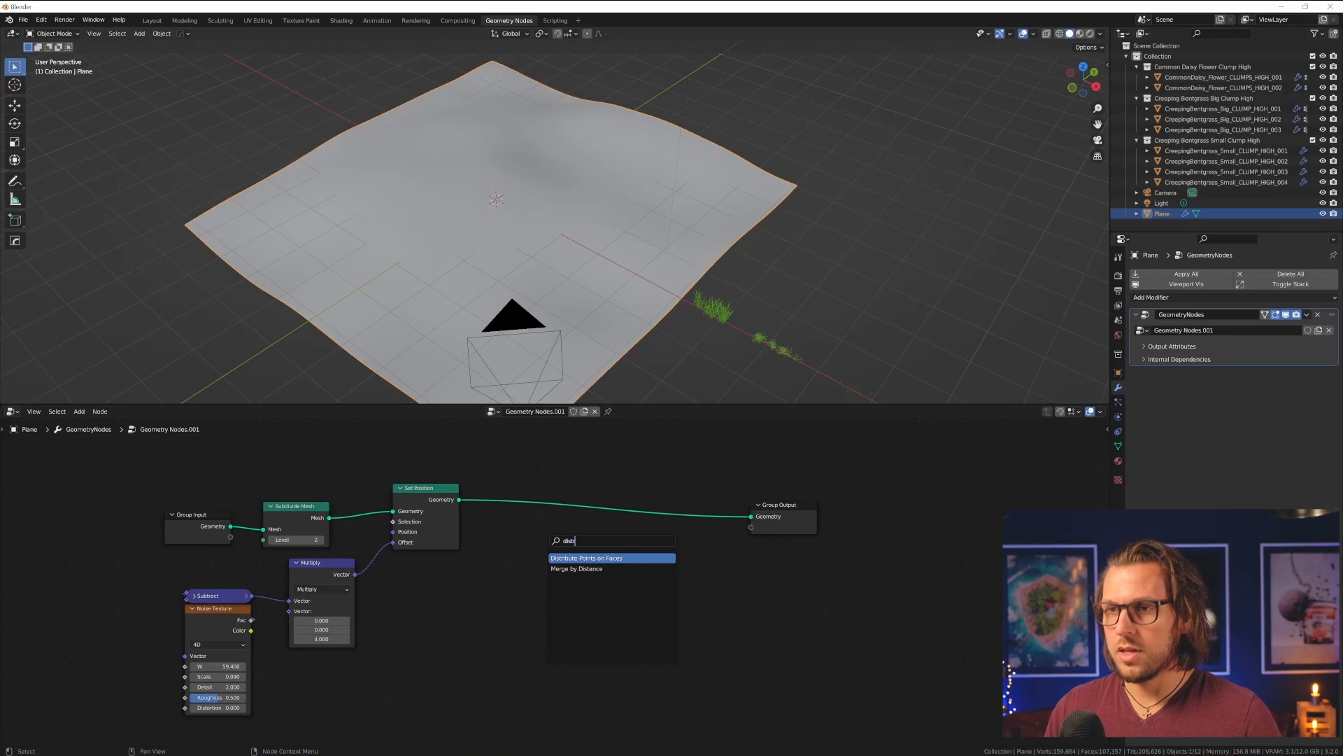
left_click(586, 558)
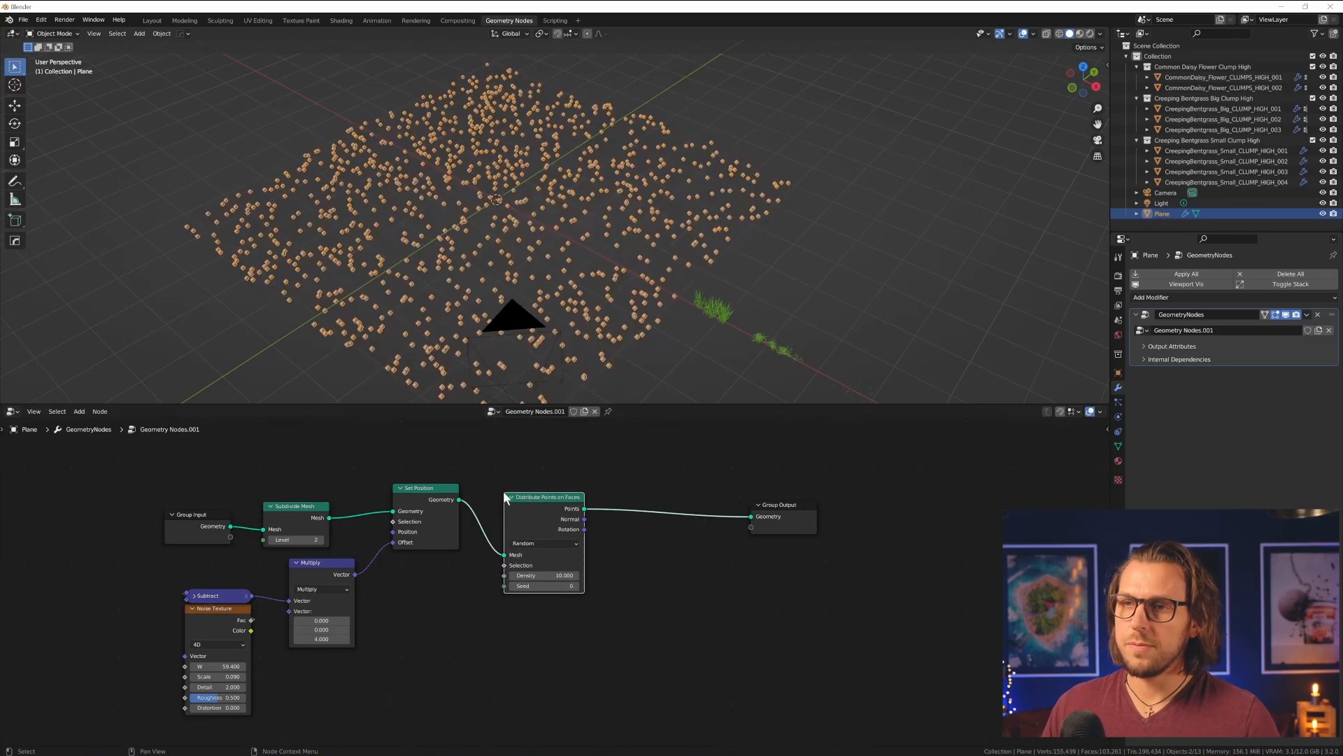
type("point")
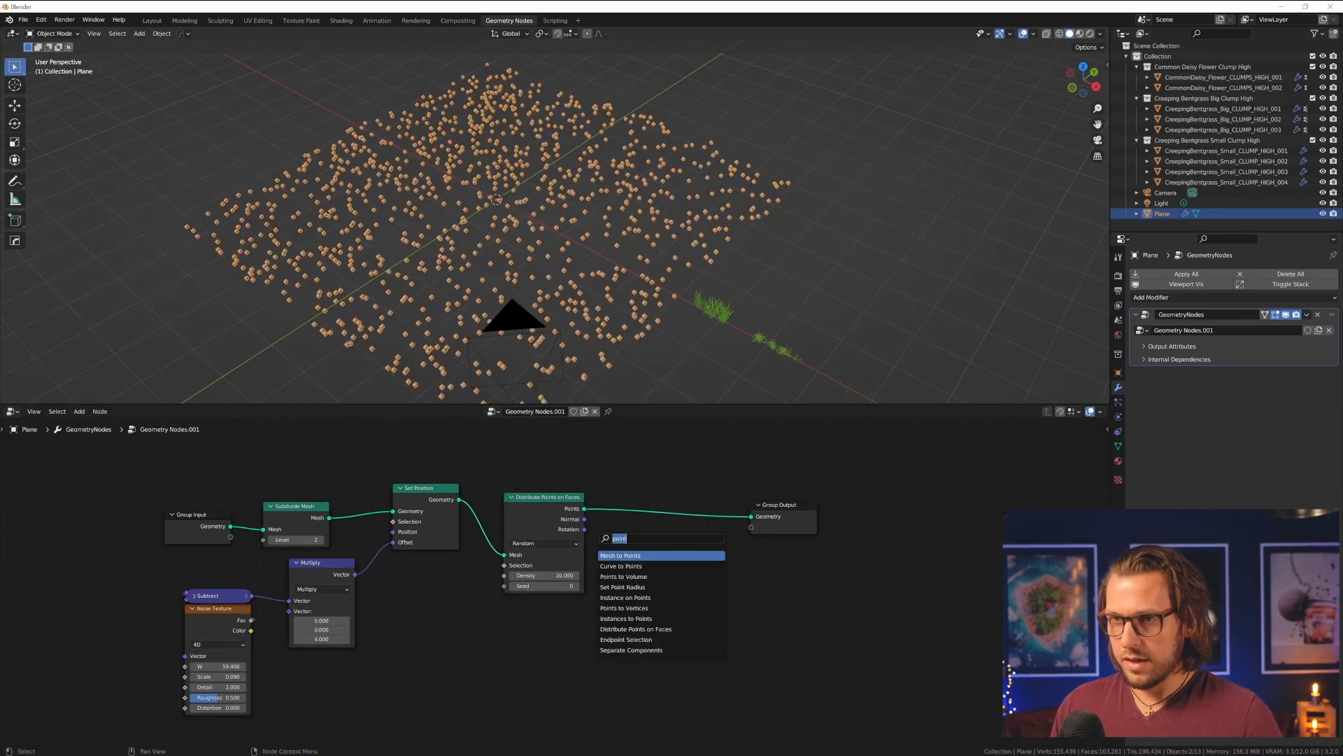
type("inst")
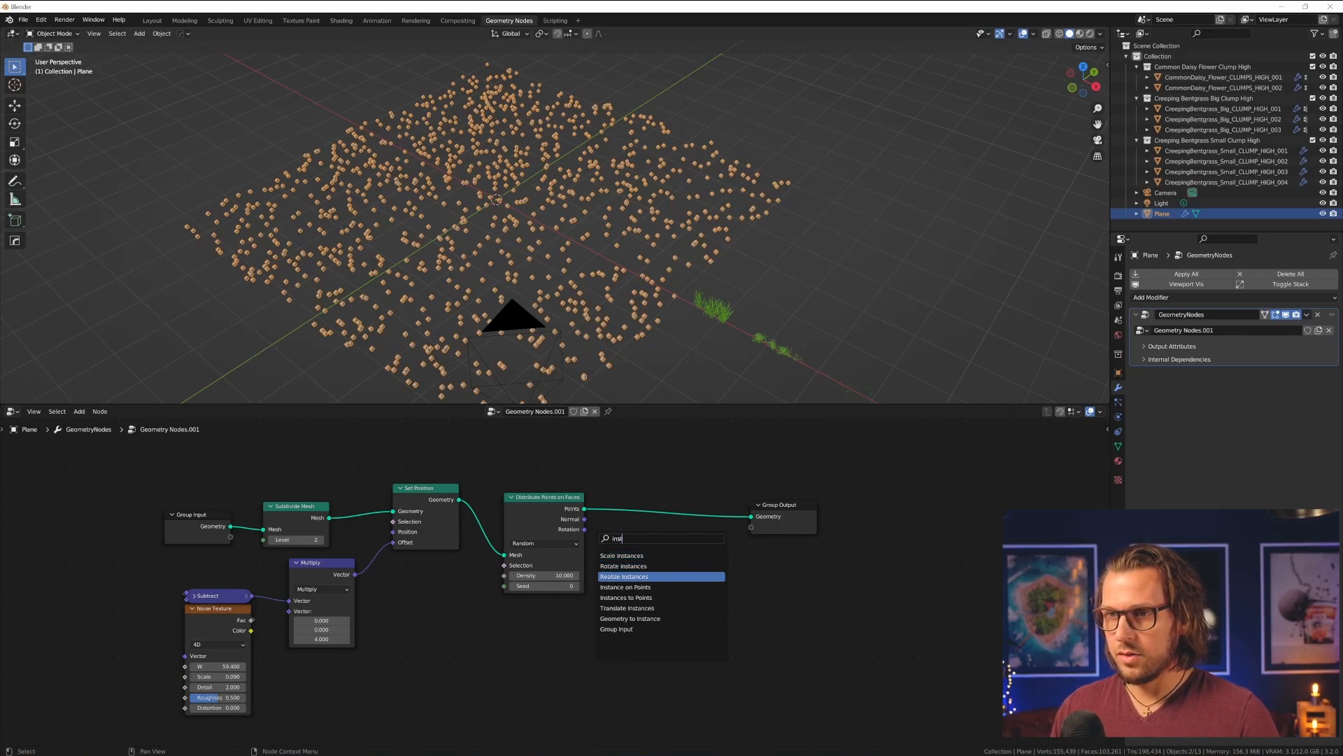
left_click(624, 586)
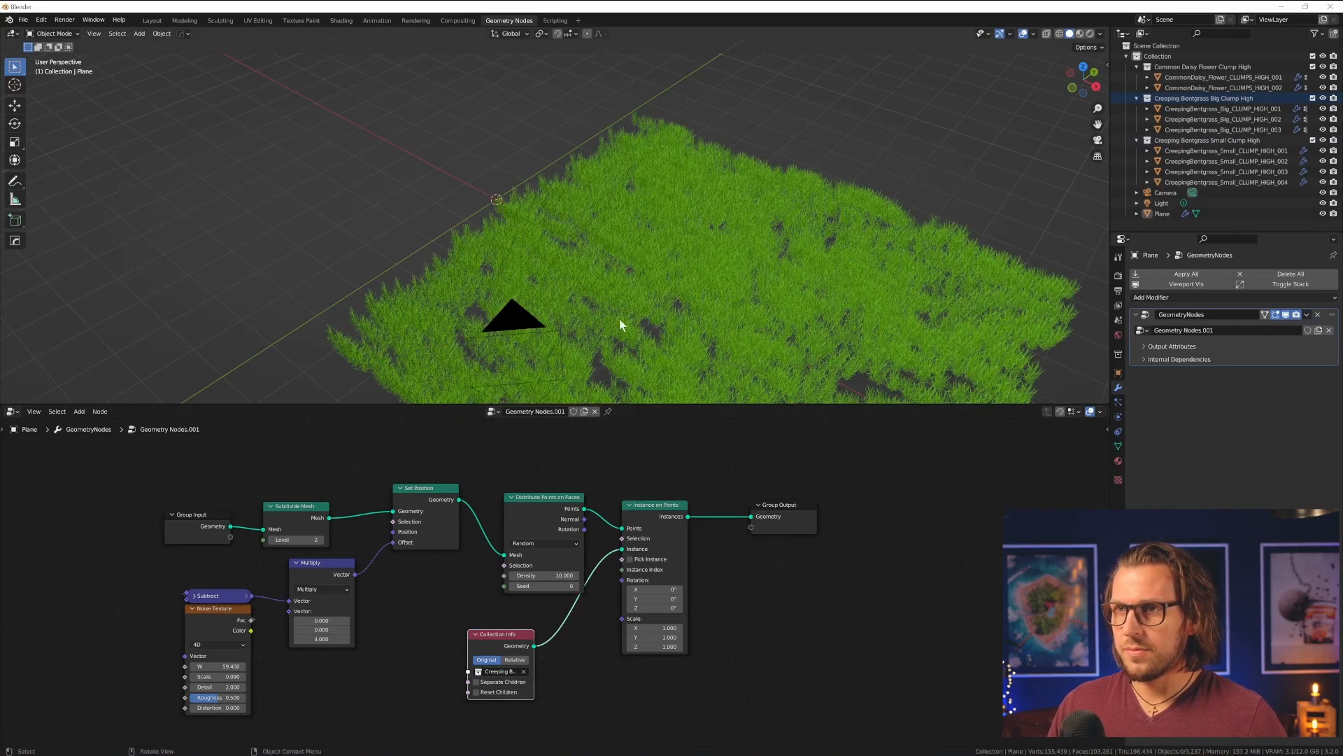
- Join the ground with the grass via Join Geometry and enable Separate Children with Pick Instance
left_click_drag(621, 323, 683, 230)
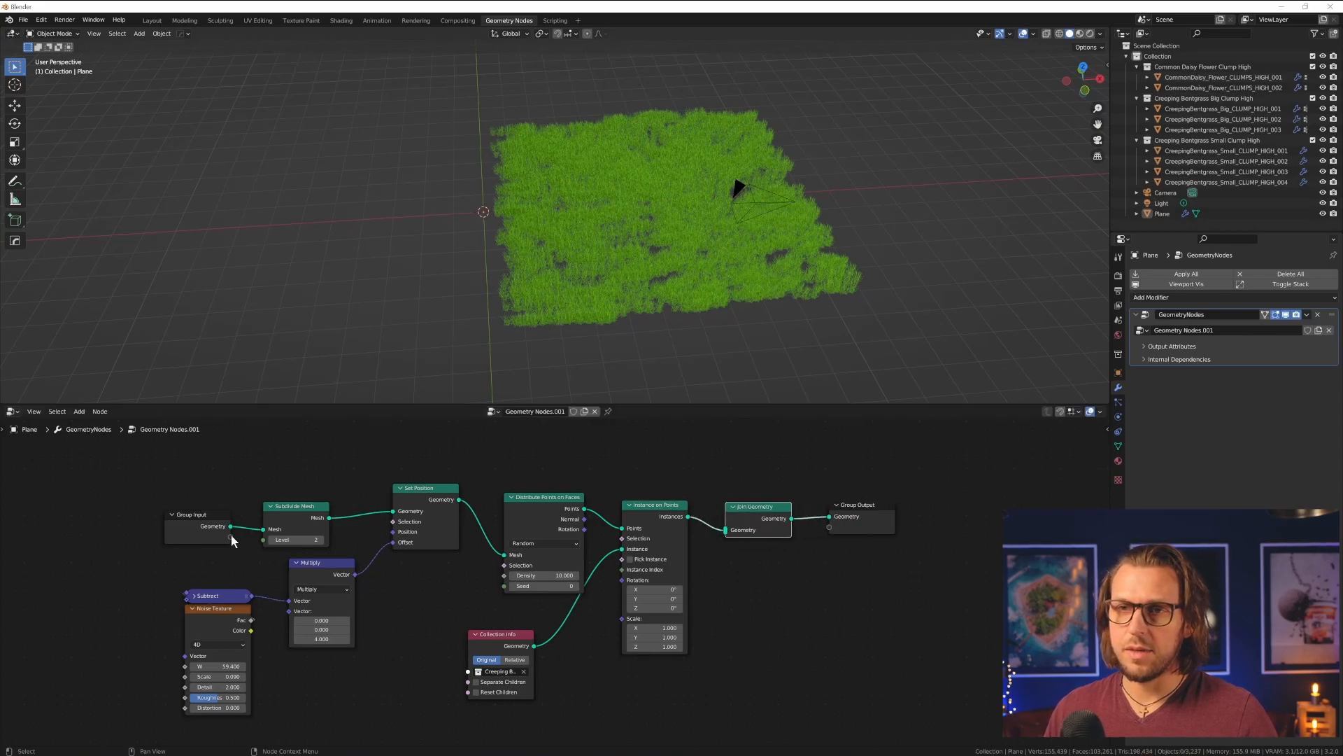
mouse_move(205, 522)
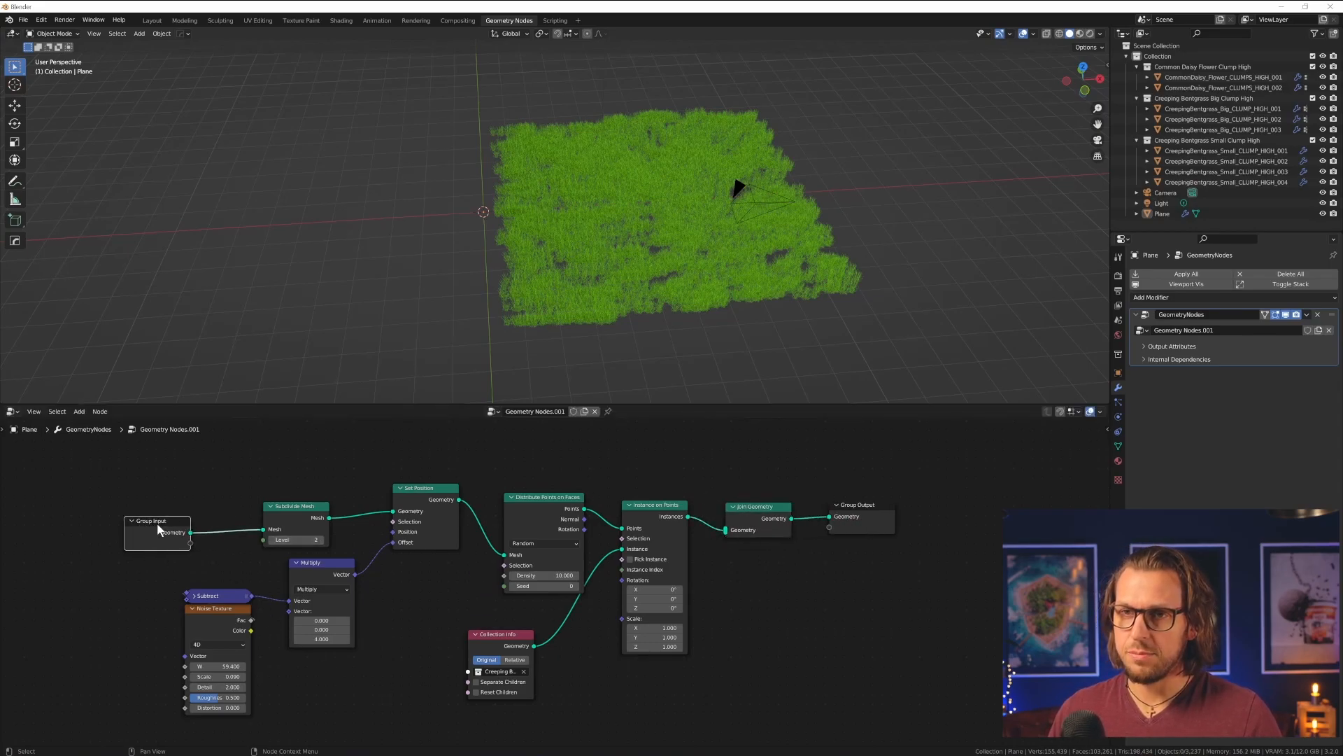
mouse_move(308, 512)
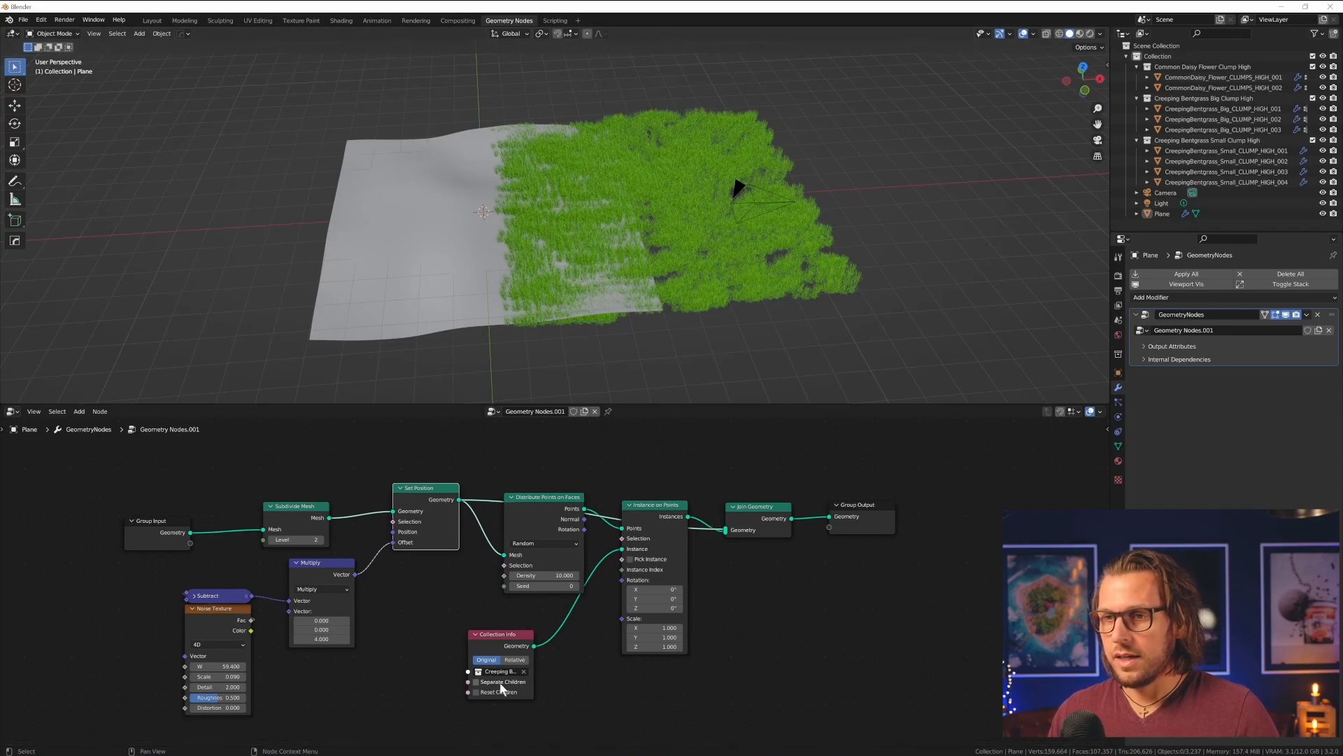
left_click(476, 691)
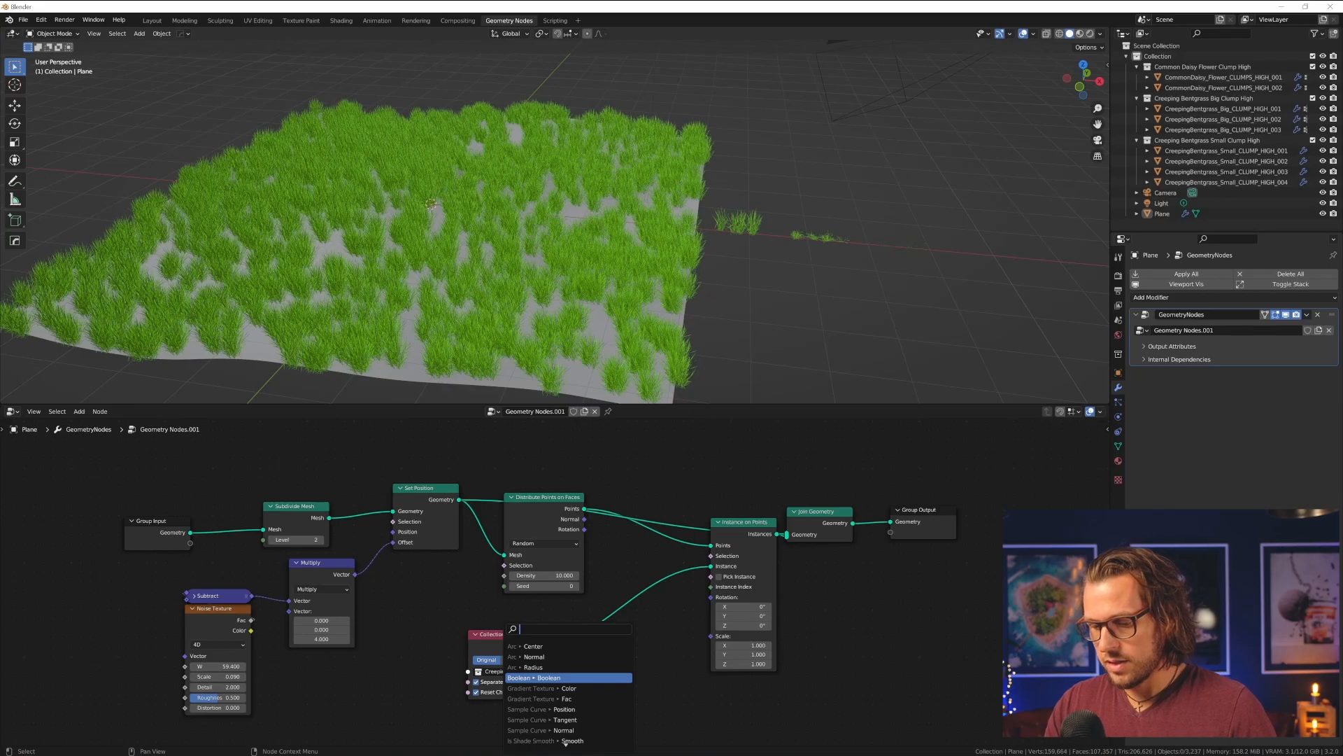
- Drive instance rotation with a vector Random Value, Max 0.2, 0.2, 6.283
type("rand")
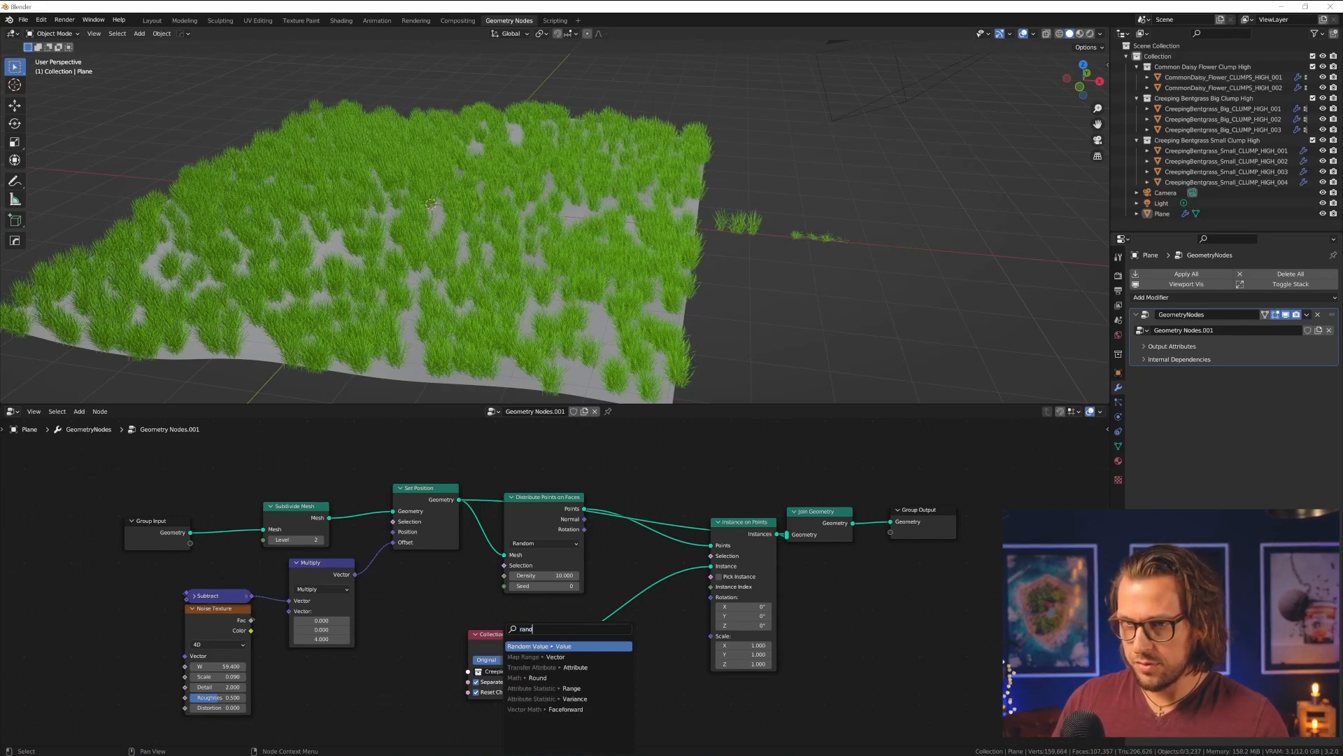
left_click(546, 645)
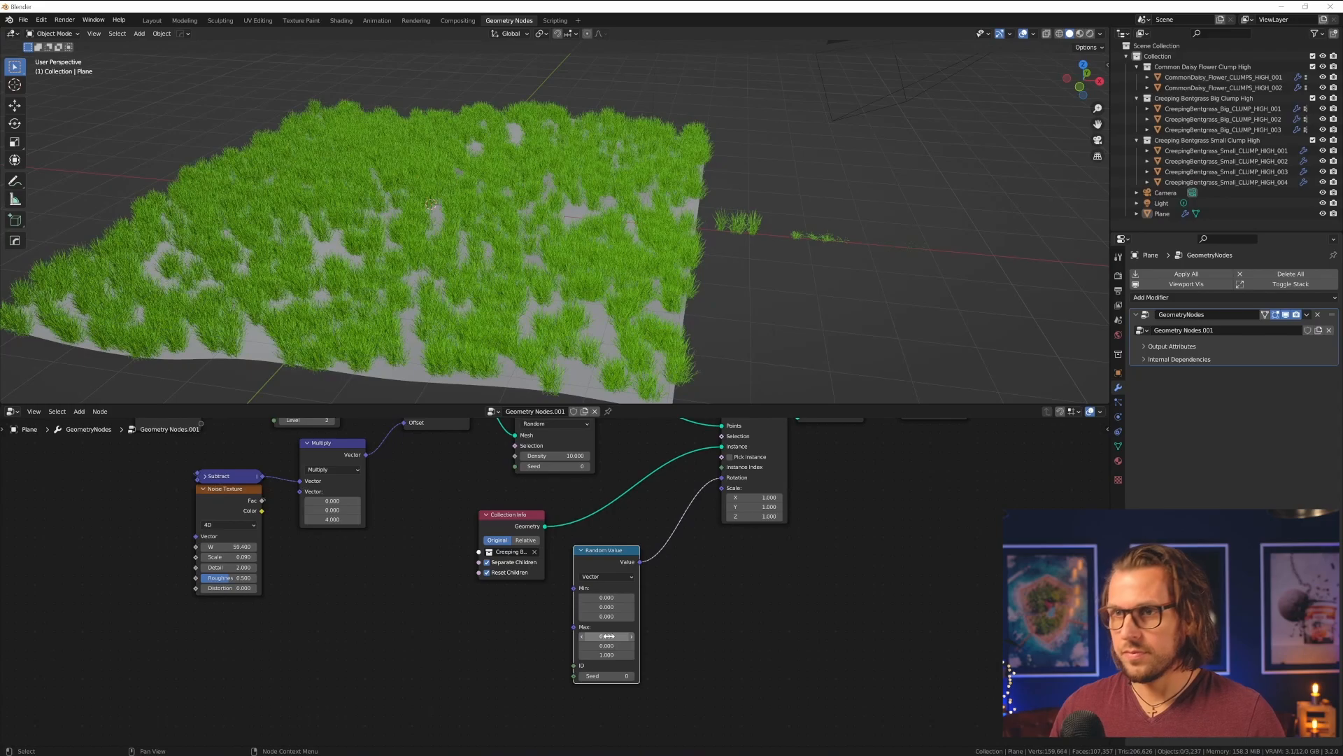
left_click(606, 654)
type("6.283")
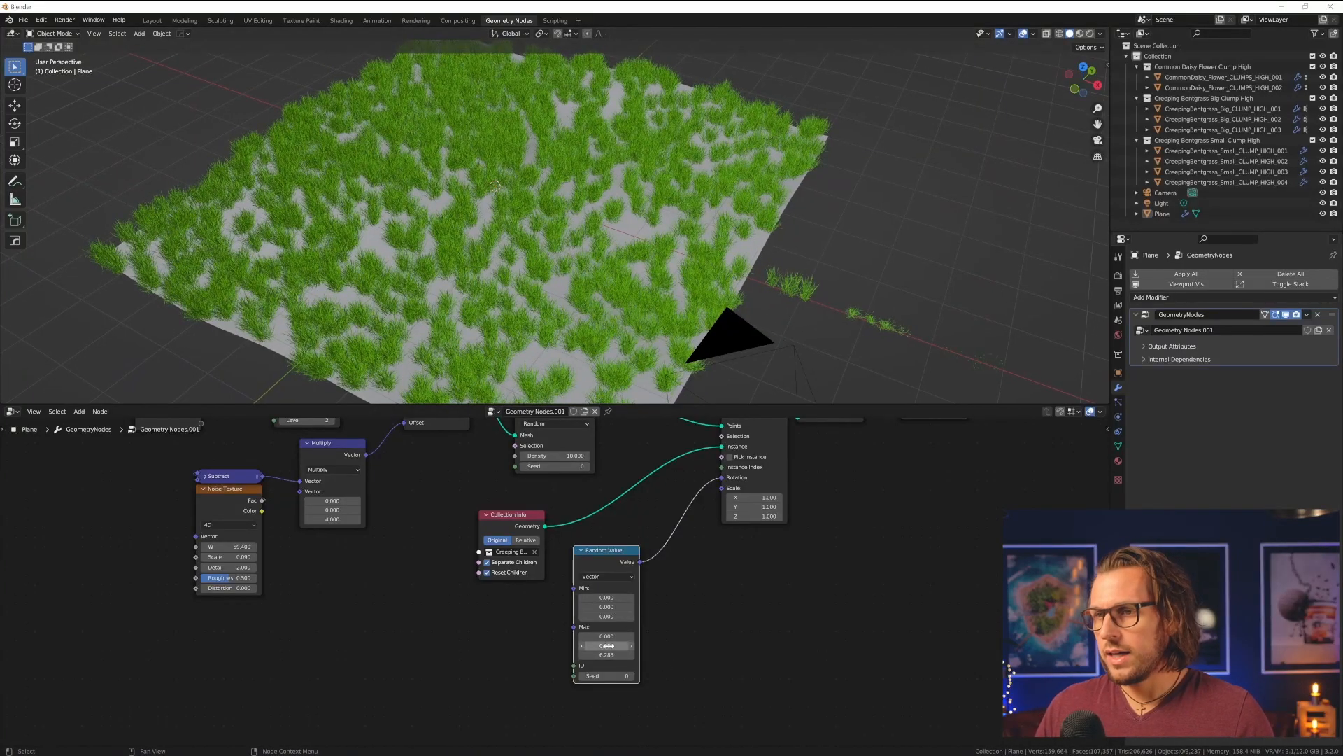
left_click(606, 635)
type("0.200")
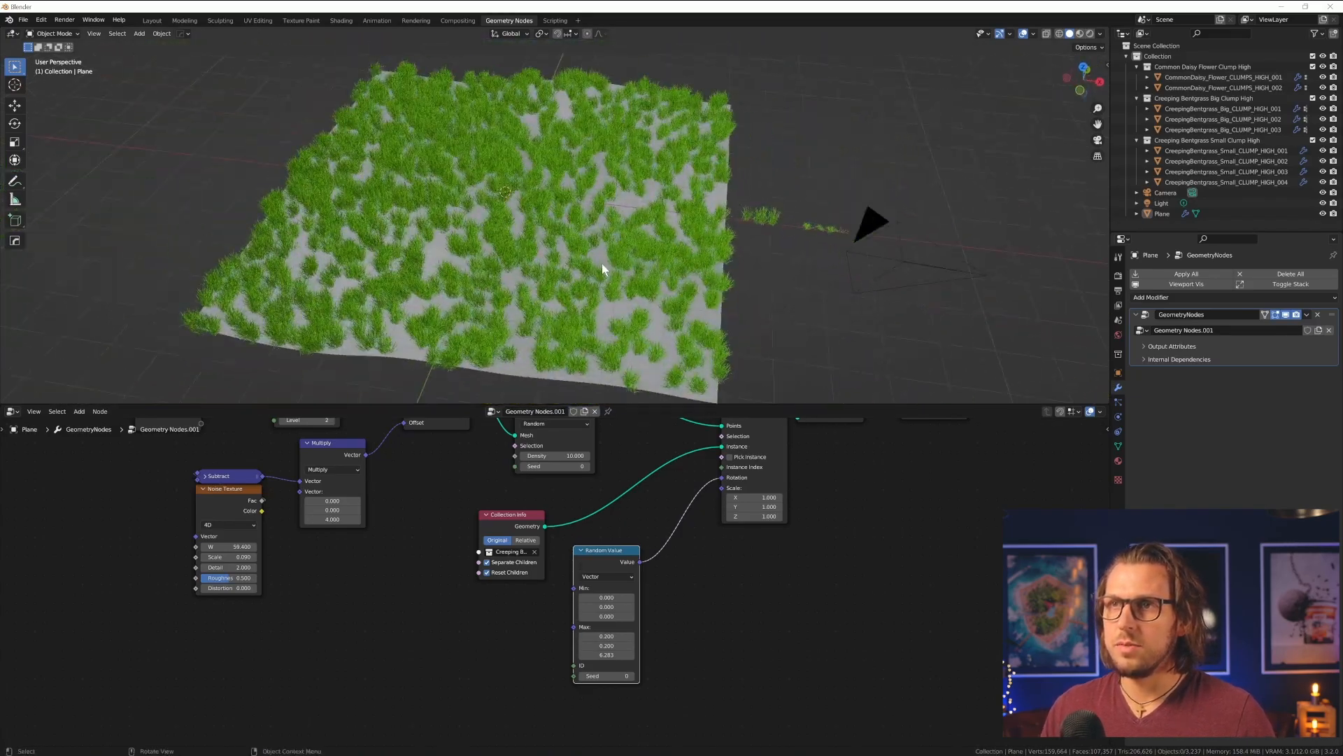
- Collapse the Random Value node and tuck it neatly beside Collection Info
left_click(582, 549)
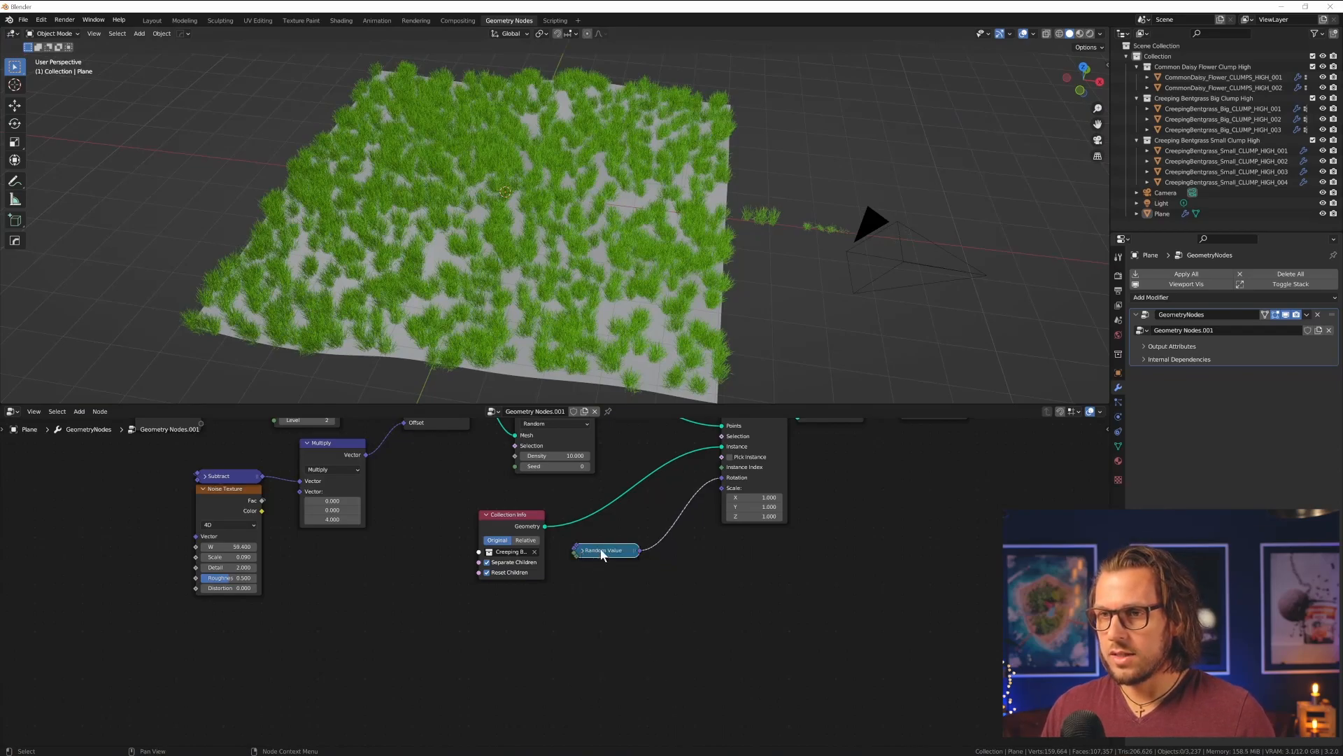
left_click_drag(605, 548, 514, 496)
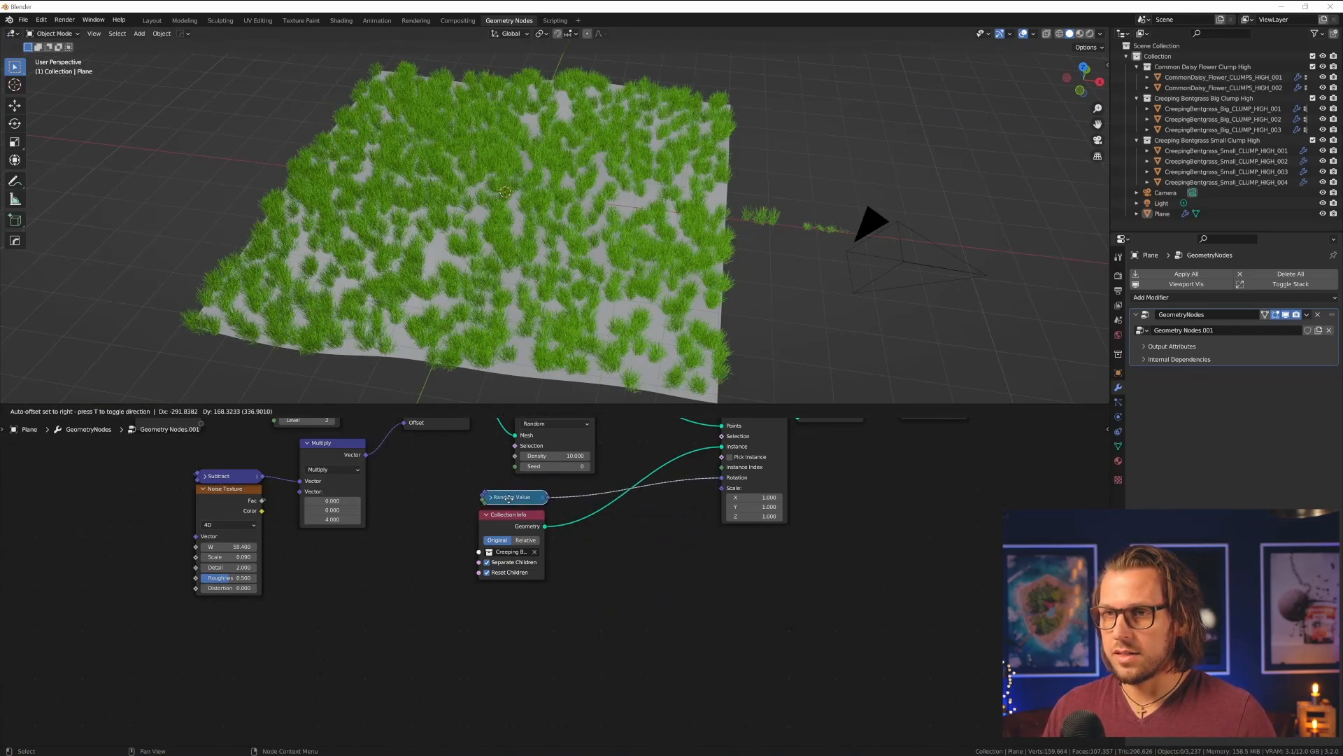
left_click_drag(514, 496, 522, 500)
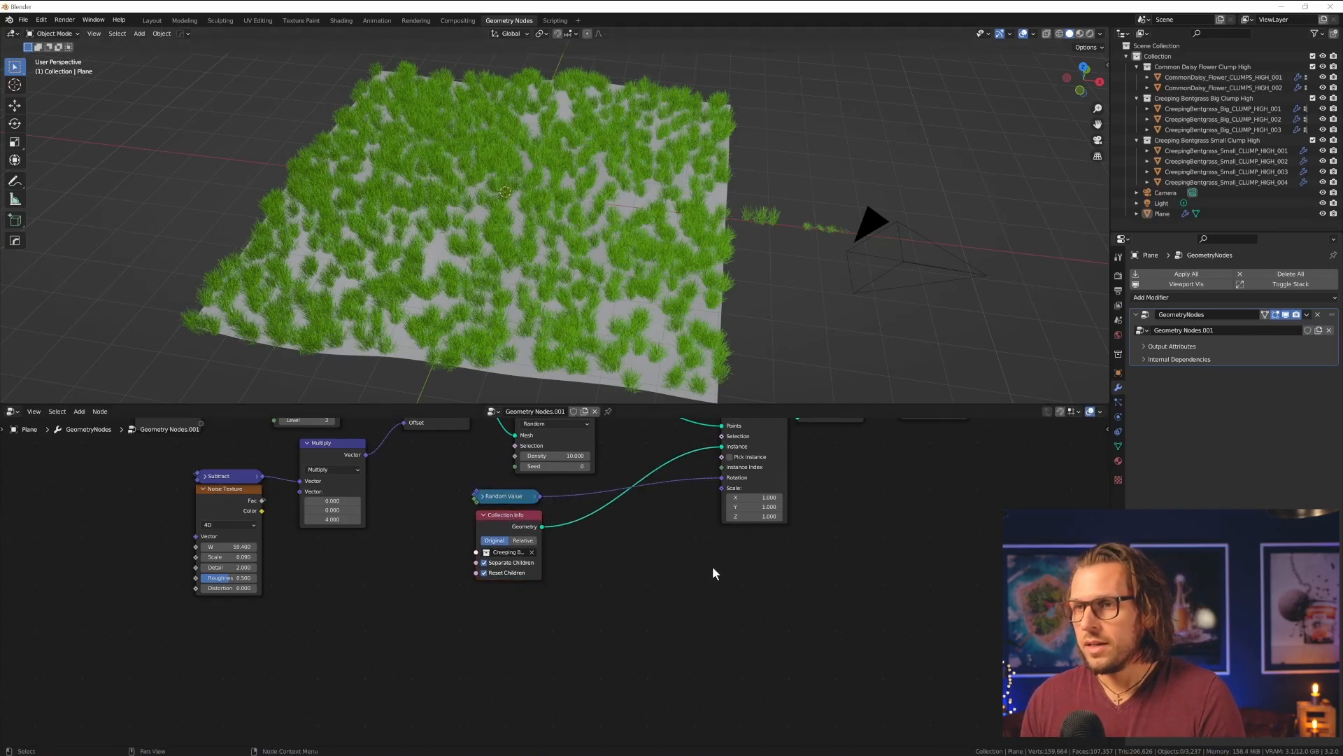
mouse_move(723, 492)
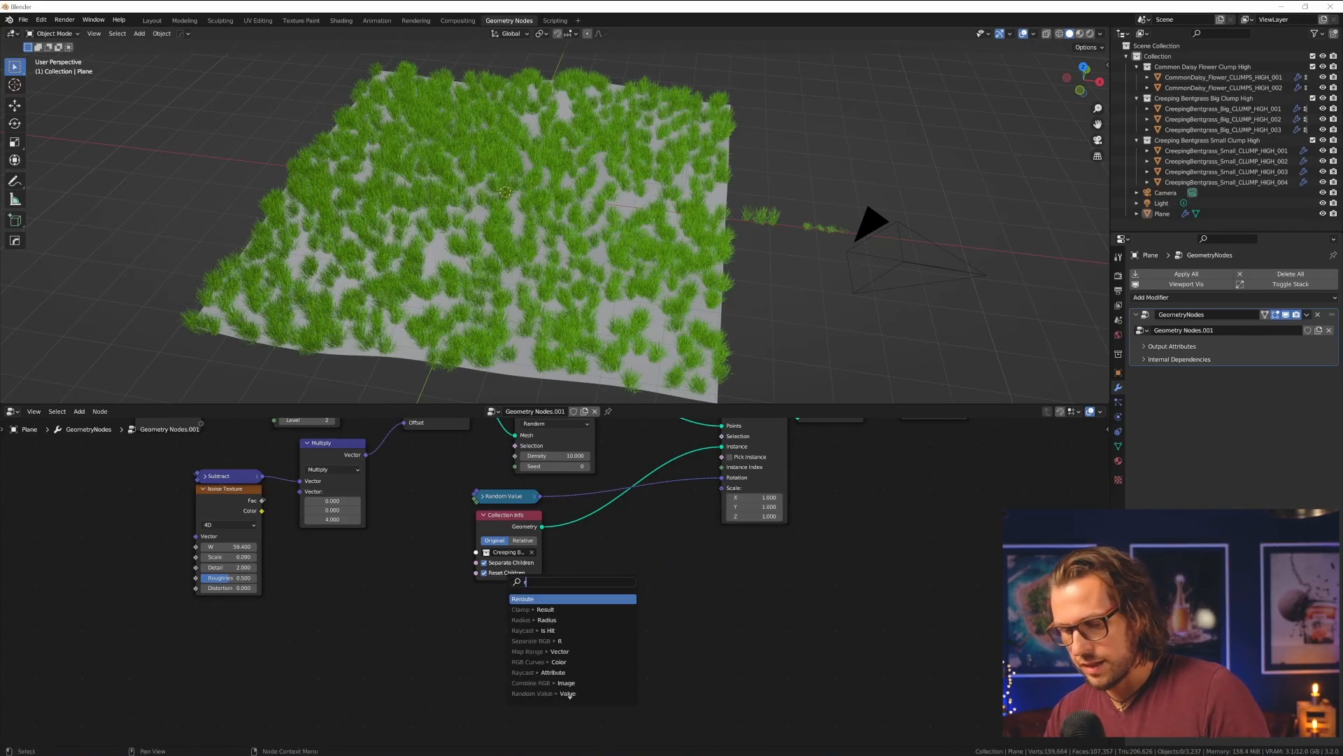
- Add a Random Value node beside Instance on Points to randomise clump scale
type("an")
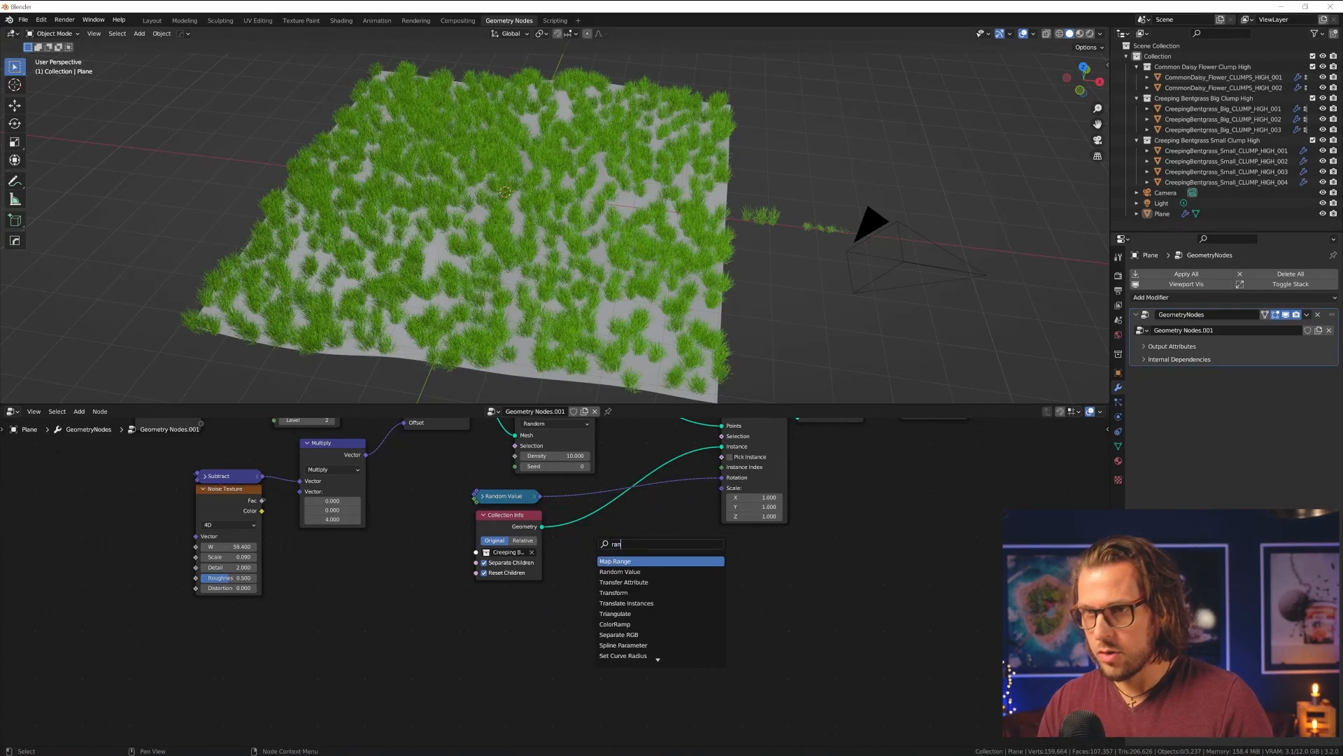
left_click(619, 571)
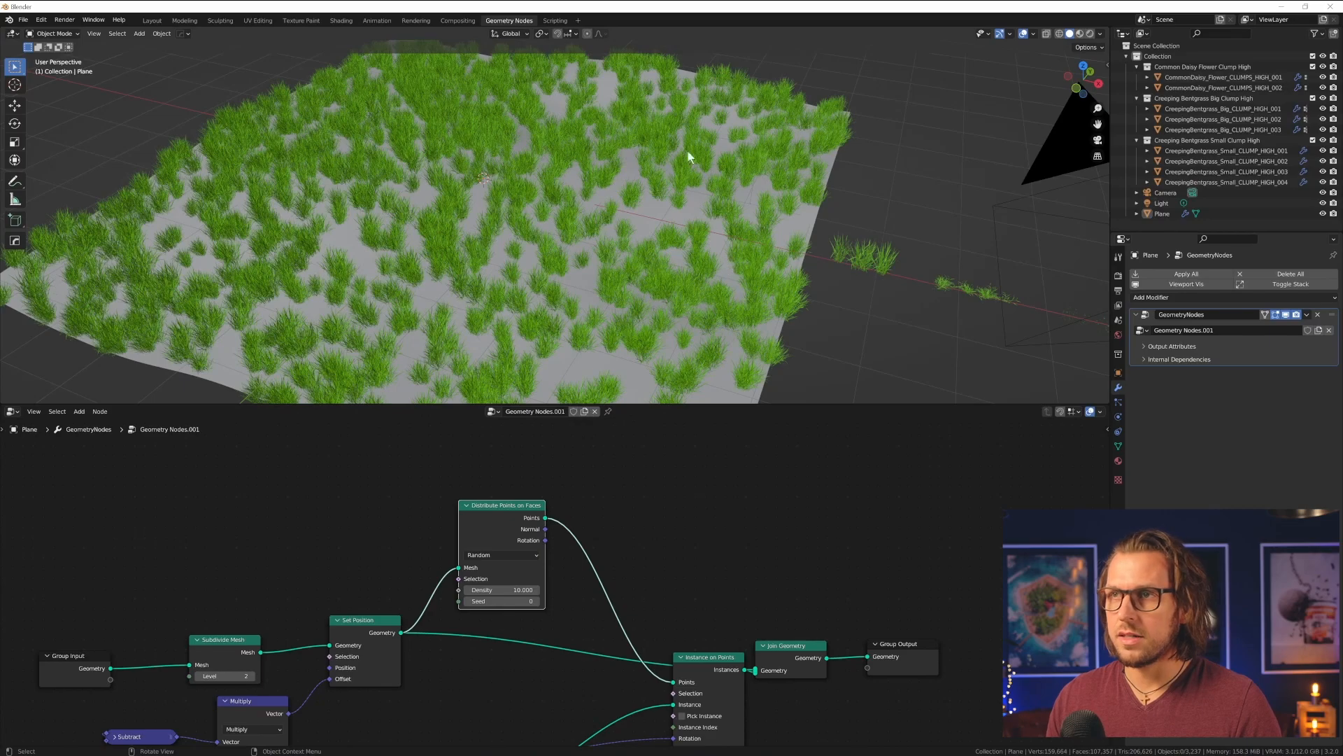
- Switch Distribute Points on Faces to Poisson Disk with Density Max 15
left_click(501, 554)
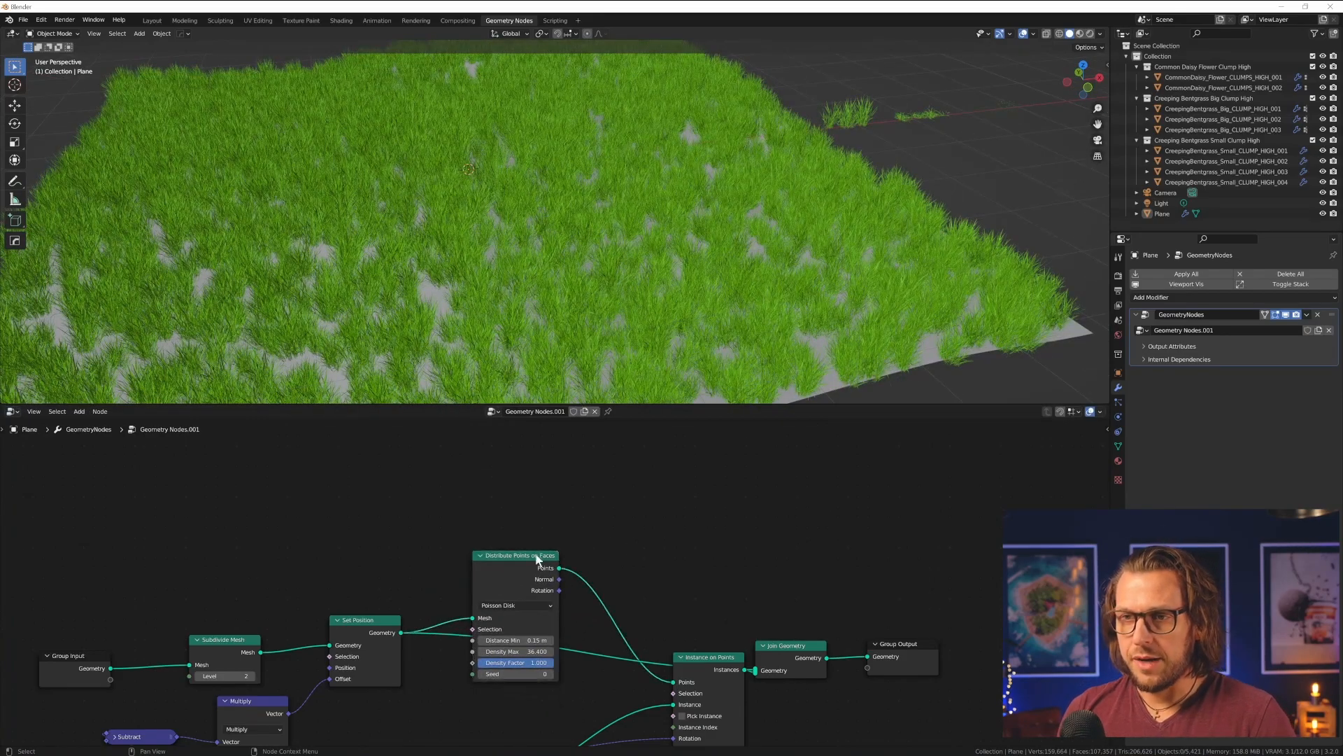
left_click_drag(538, 651, 527, 636)
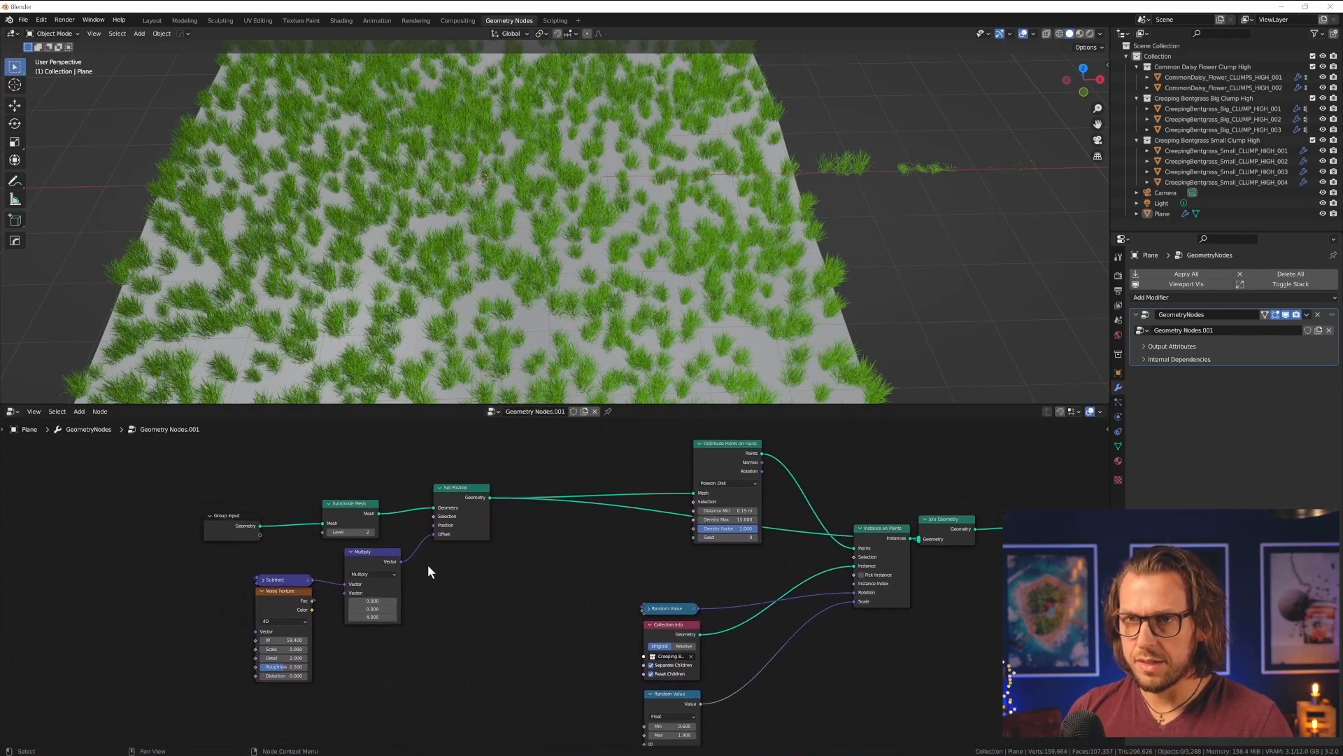
- Wrap the node groups in two frames labelled Underground and Big Grass
type("tra")
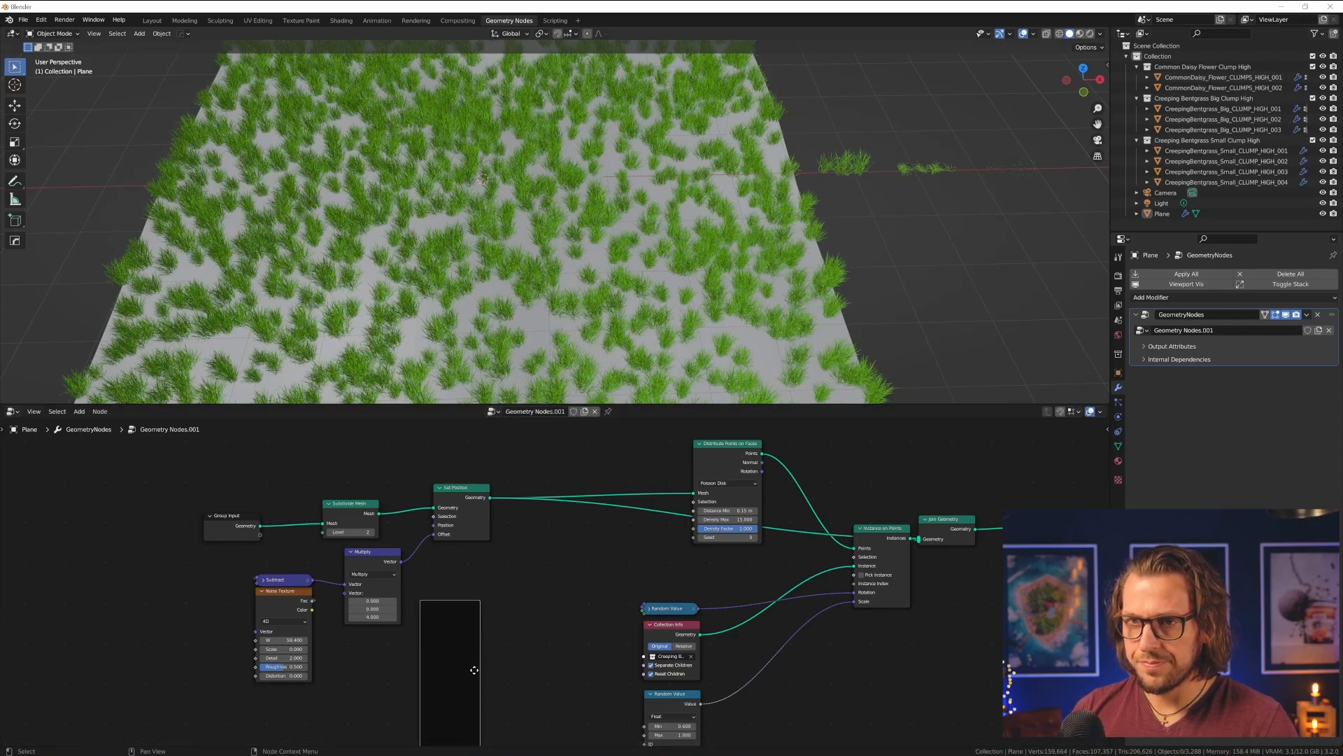
left_click(459, 487)
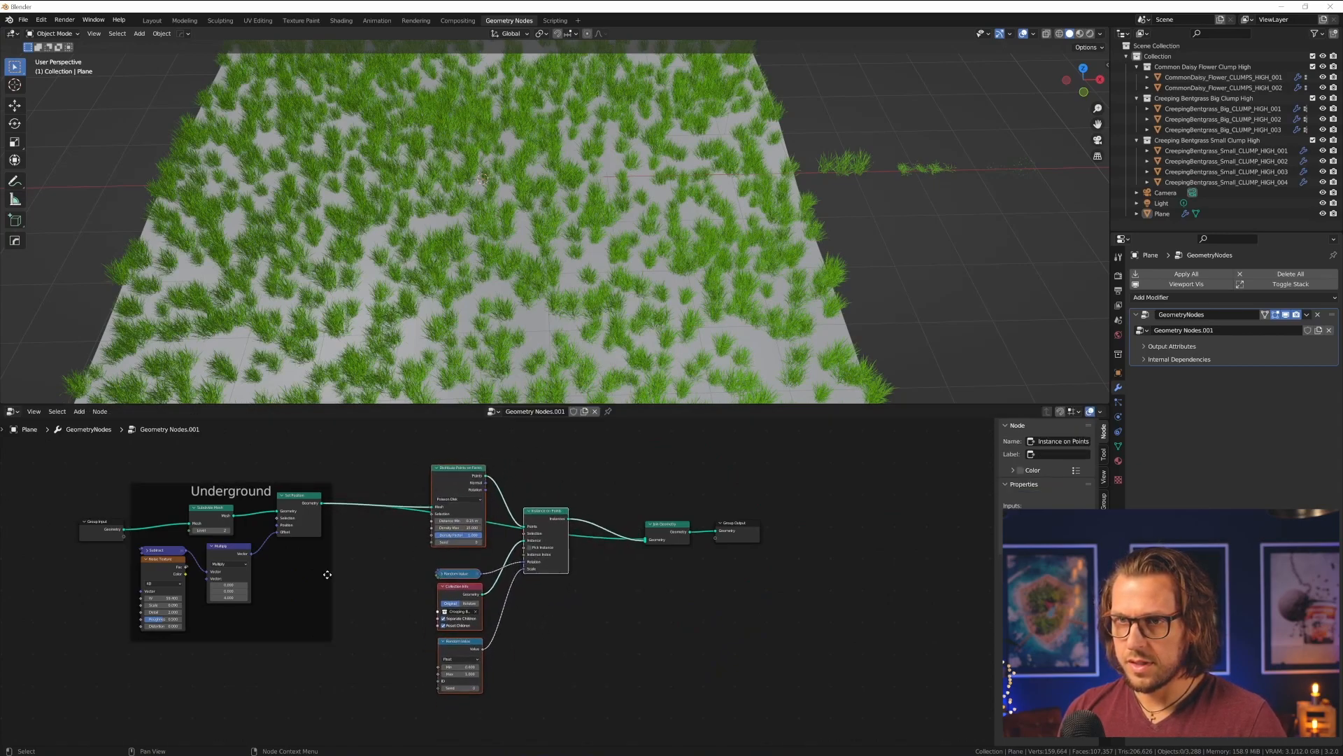
left_click(231, 491)
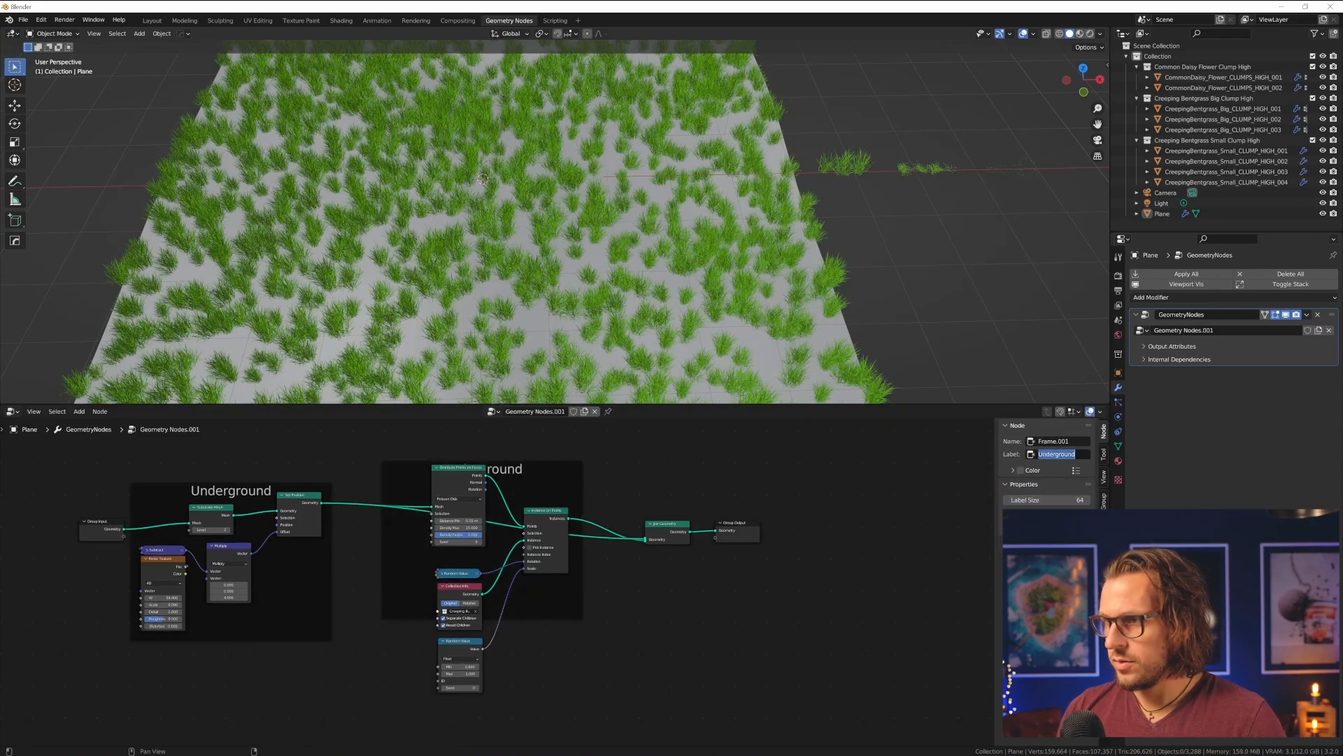
type("Big Grass")
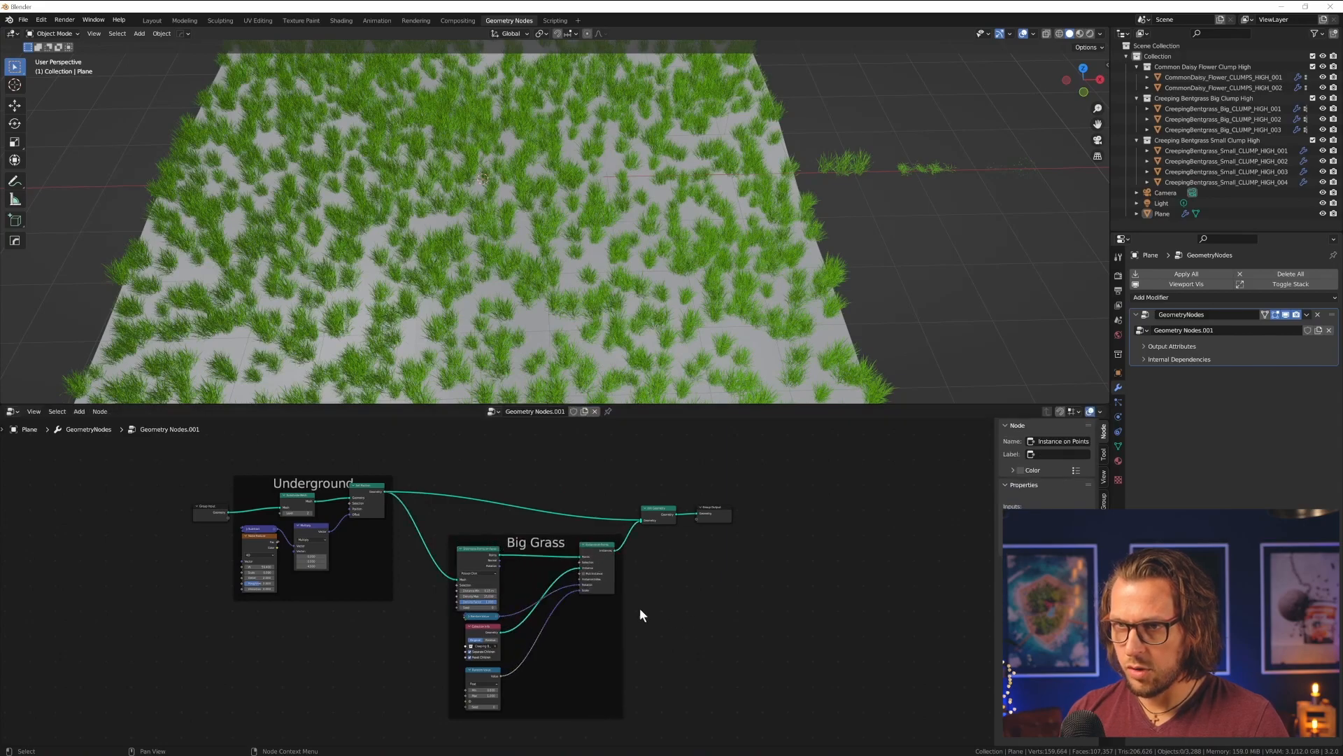
left_click(533, 542)
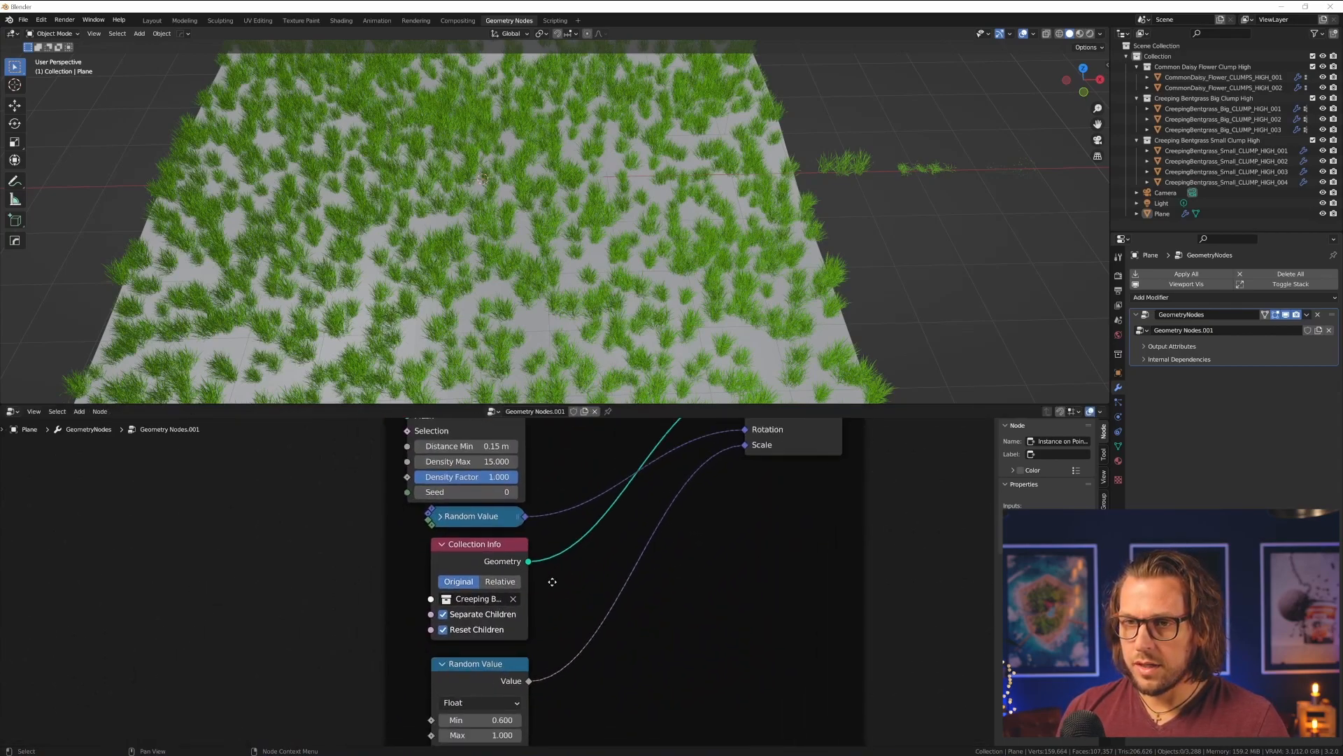
- Instance Creeping Bentgrass Big Clump High at Density Max 101 with 0.02 m minimum distance
left_click(478, 597)
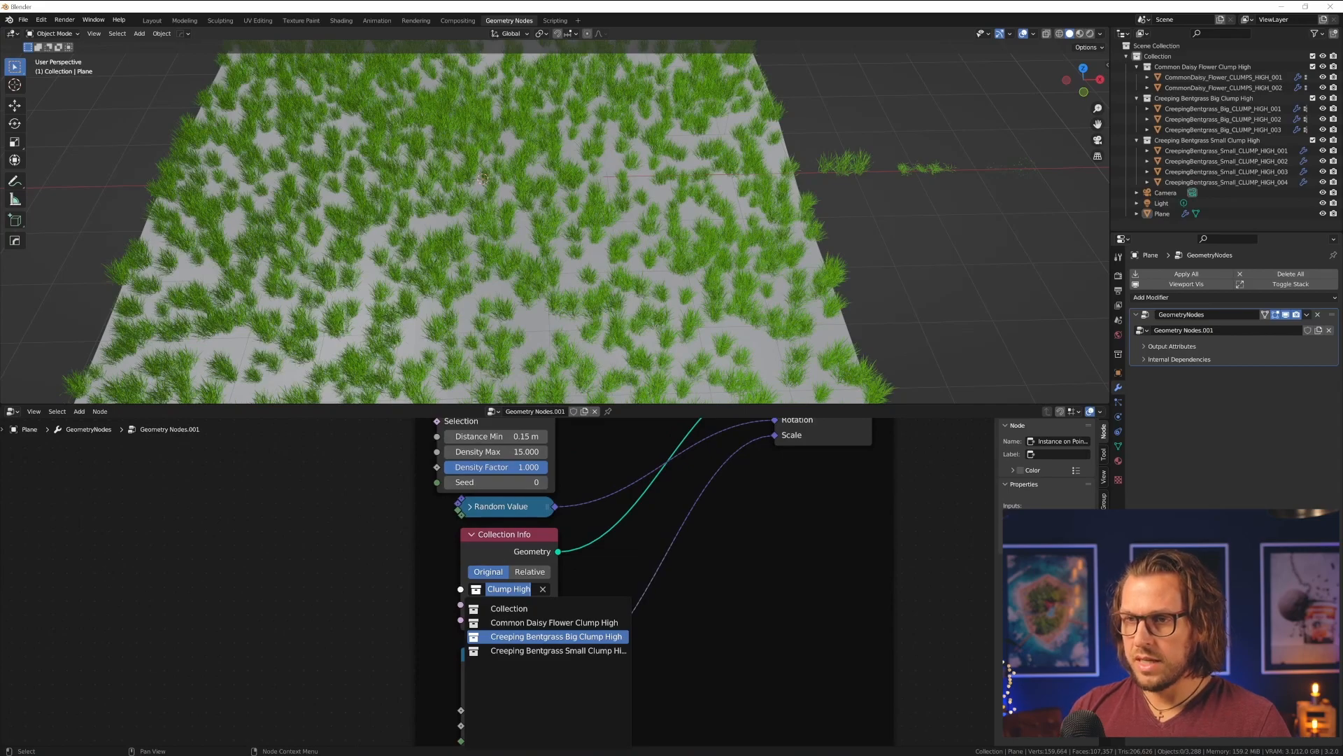
left_click(555, 635)
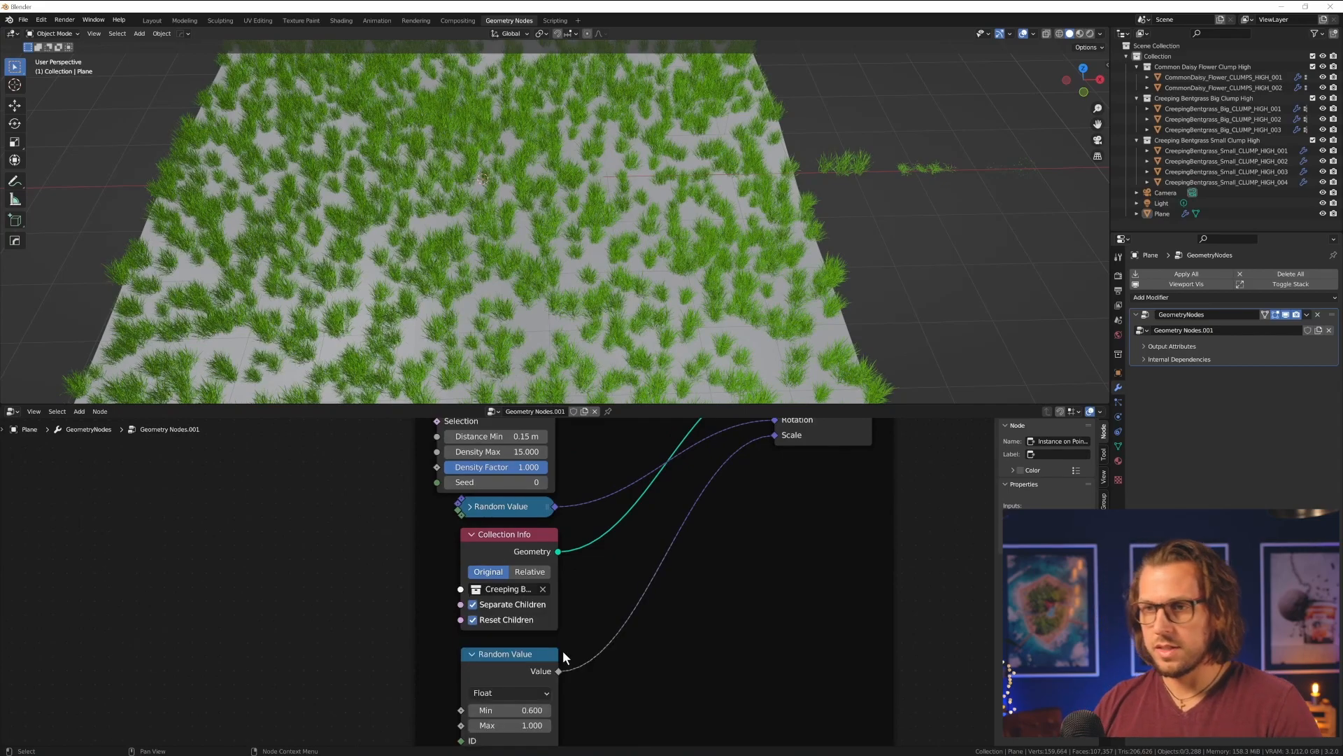
mouse_move(631, 643)
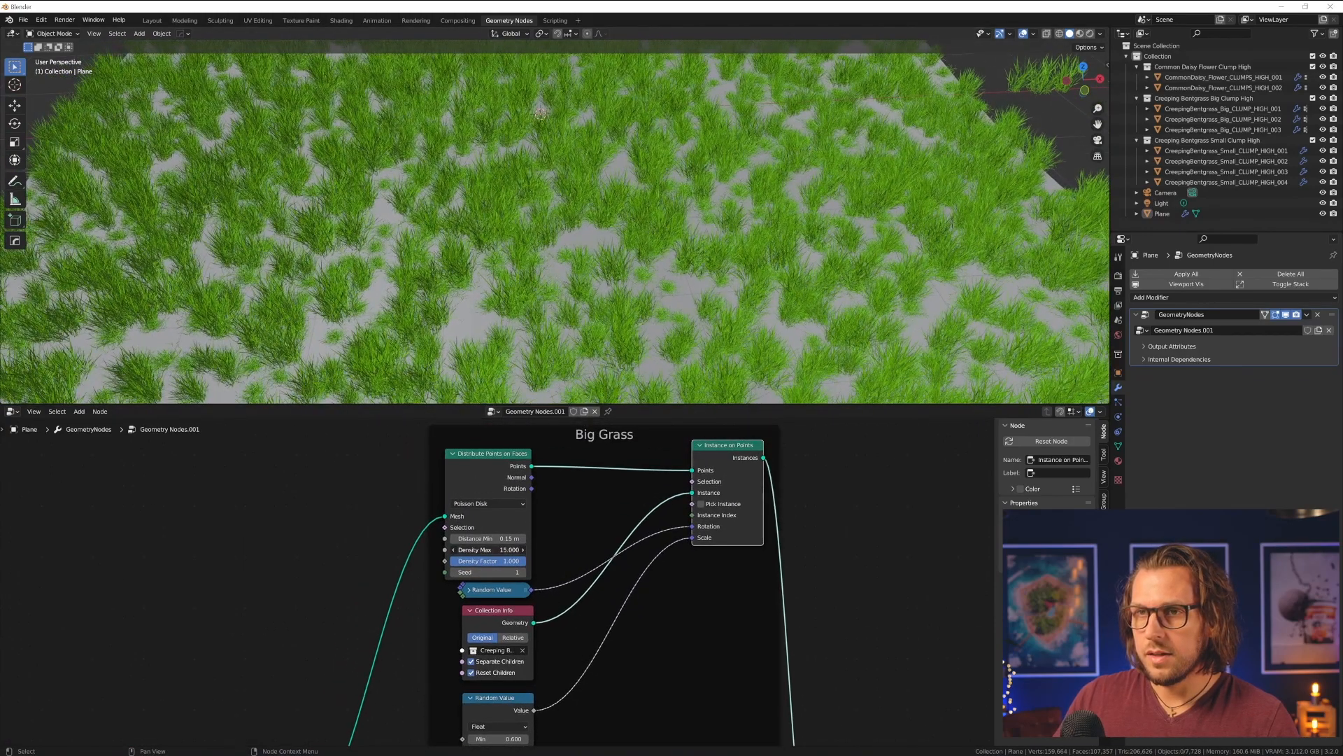
left_click_drag(476, 548, 518, 548)
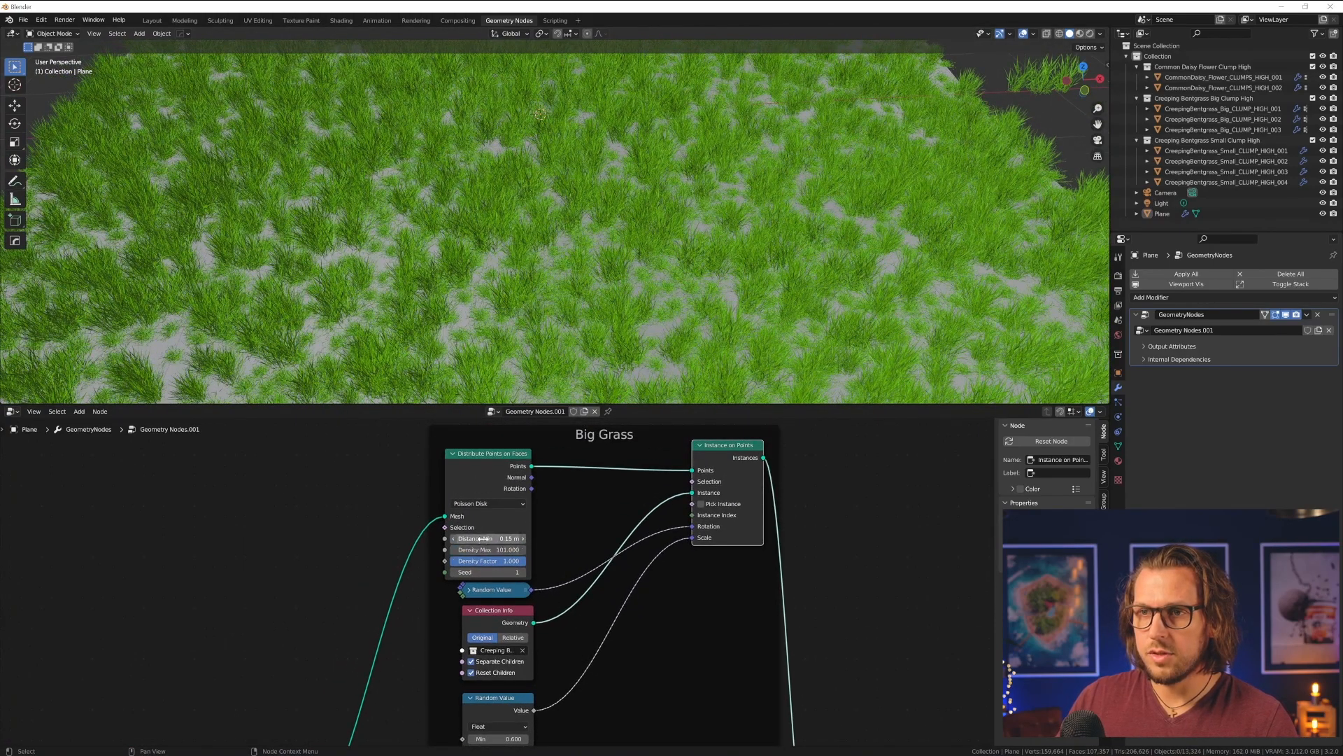
left_click_drag(497, 537, 476, 537)
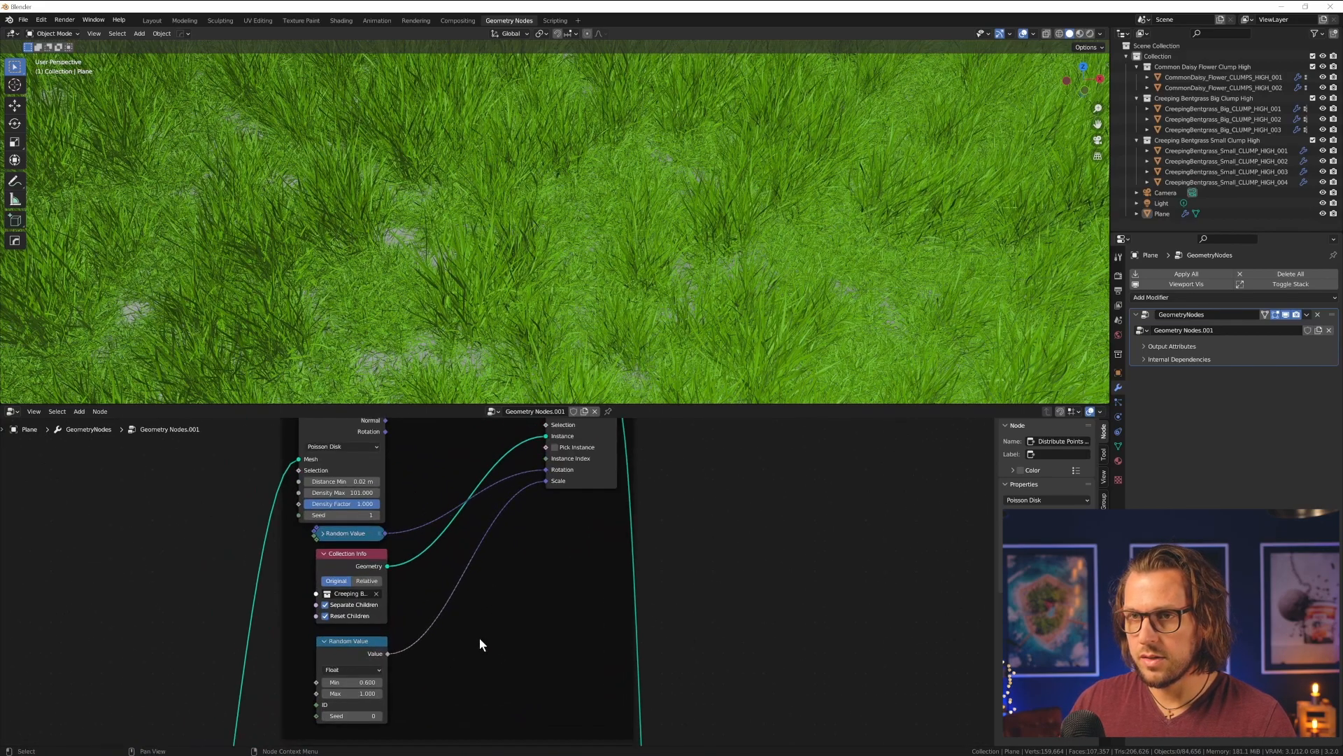
- Point the duplicated branch at Common Daisy Flower Clump High and edit its random scale range
left_click(347, 593)
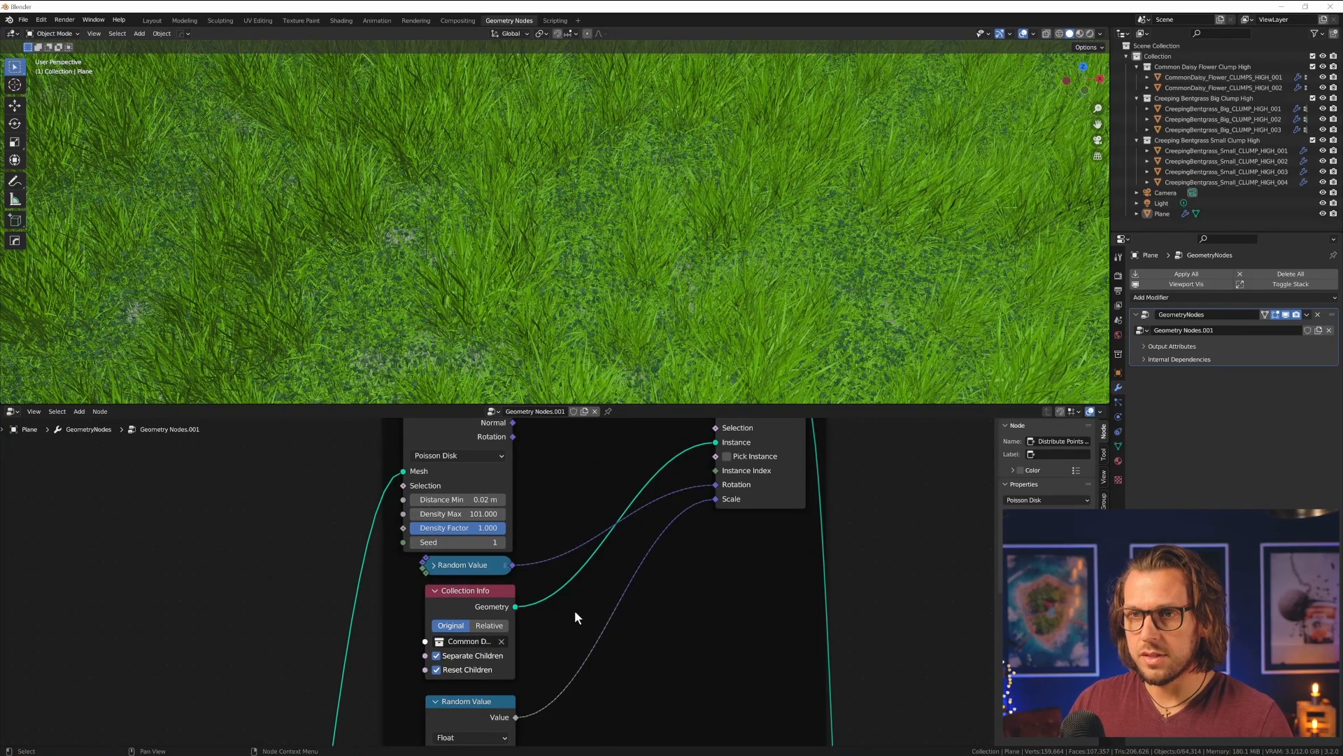
double_click(456, 513)
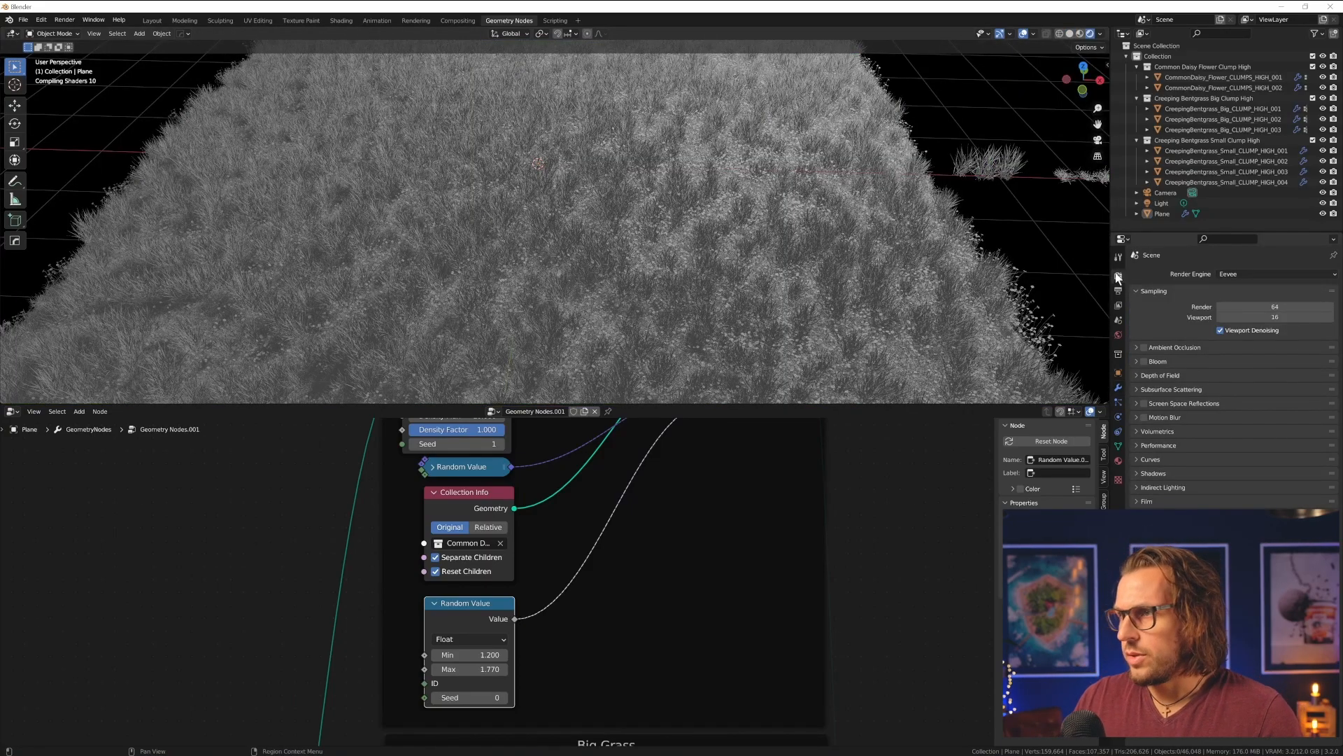
mouse_move(1249, 277)
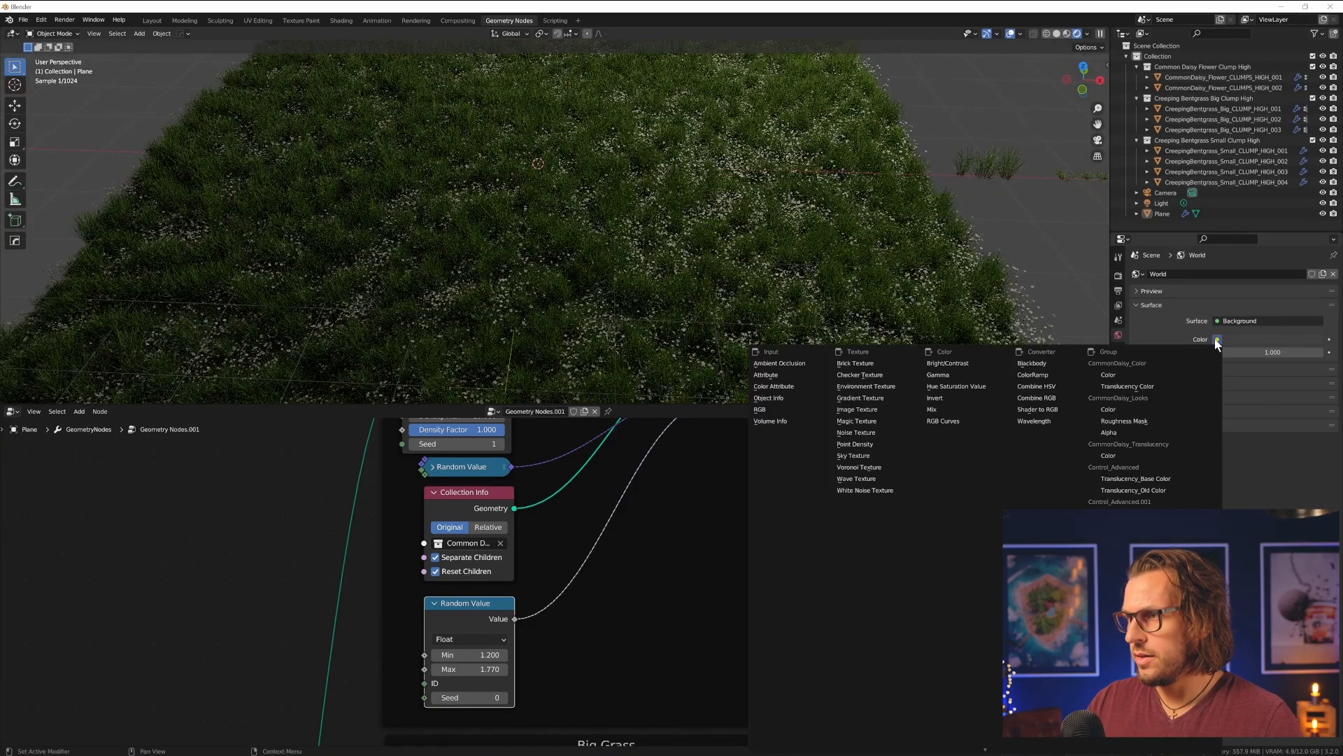
- Set the world colour to an Environment Texture and browse for an HDRI image
left_click(865, 386)
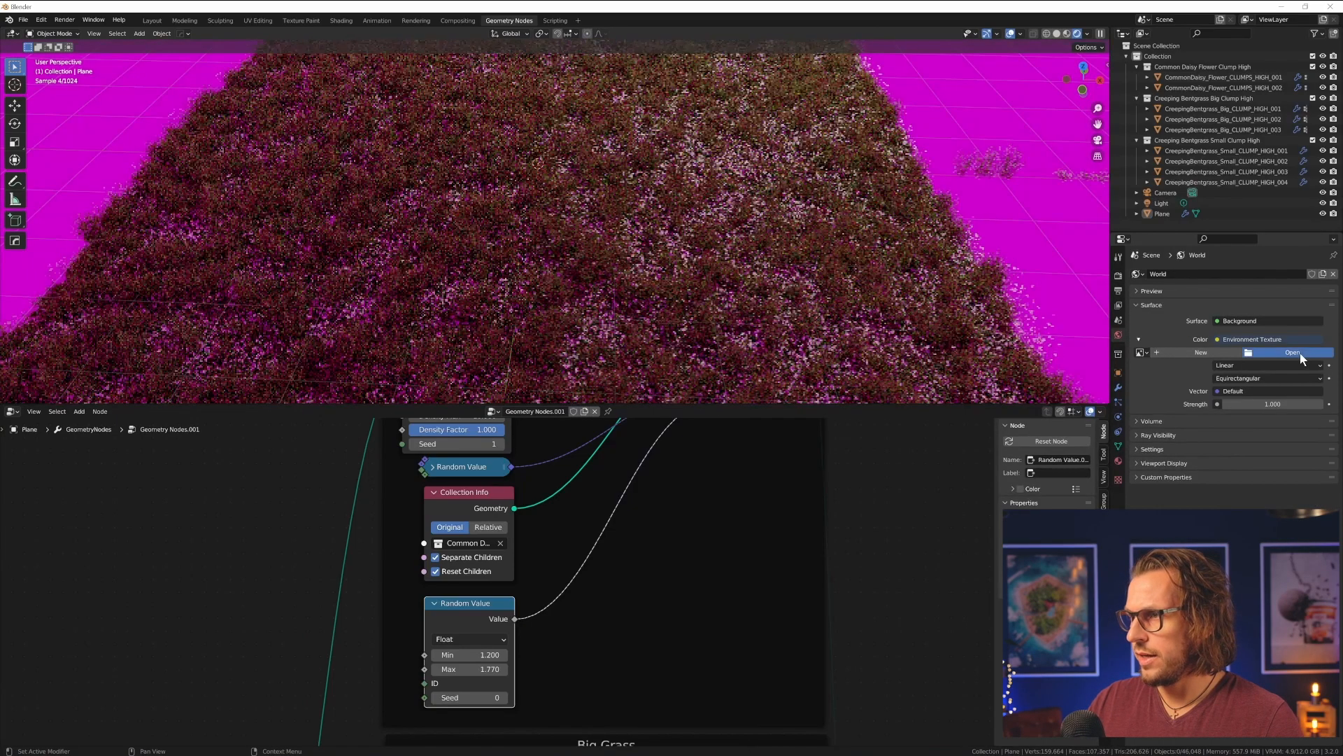
left_click(1292, 352)
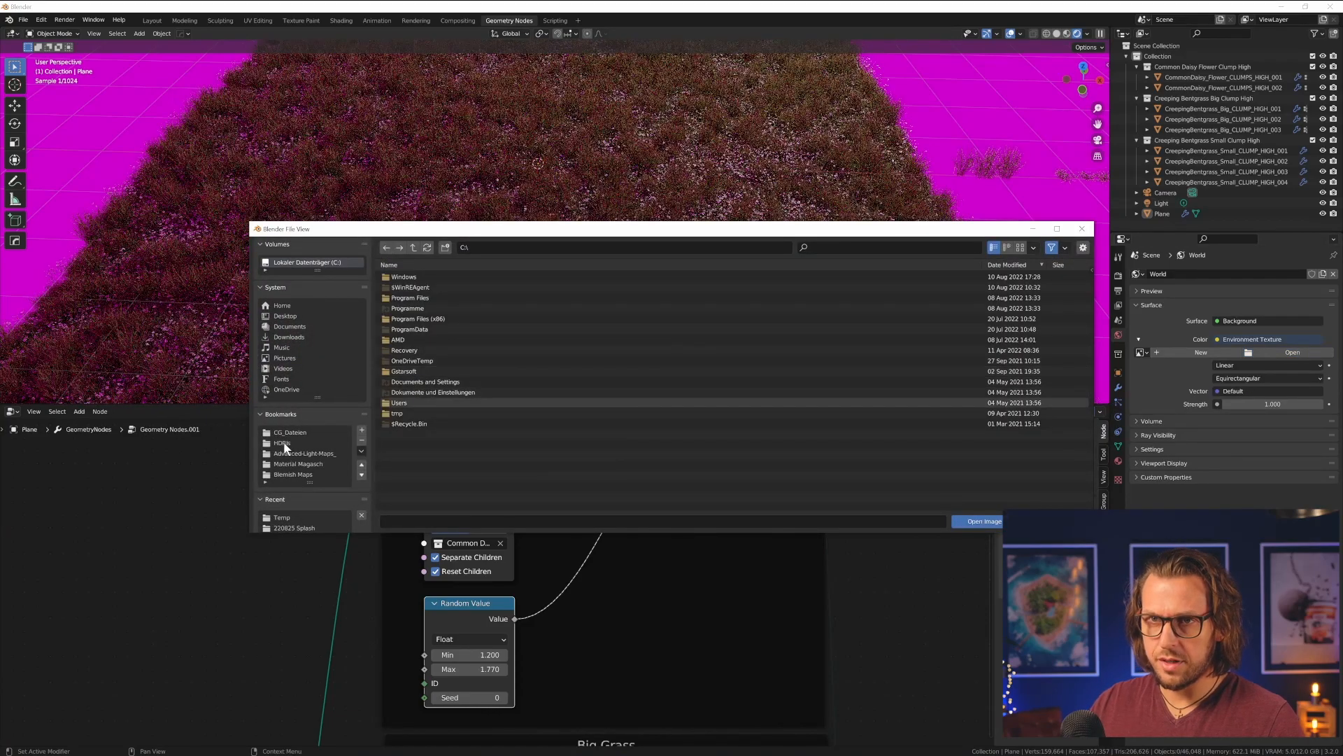
left_click(981, 521)
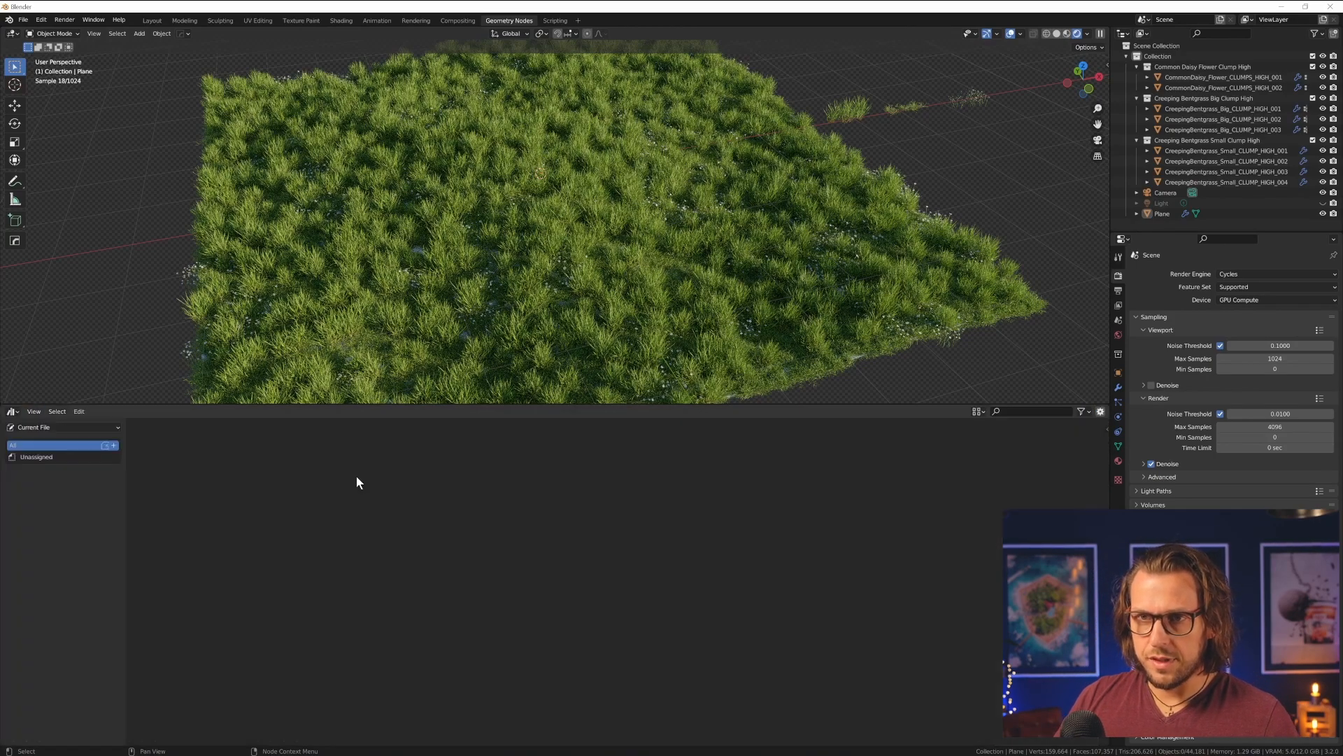
- Drop the Perfume Daisy Parfume asset from MyBlender_Asset_Browser into the scene
left_click(60, 427)
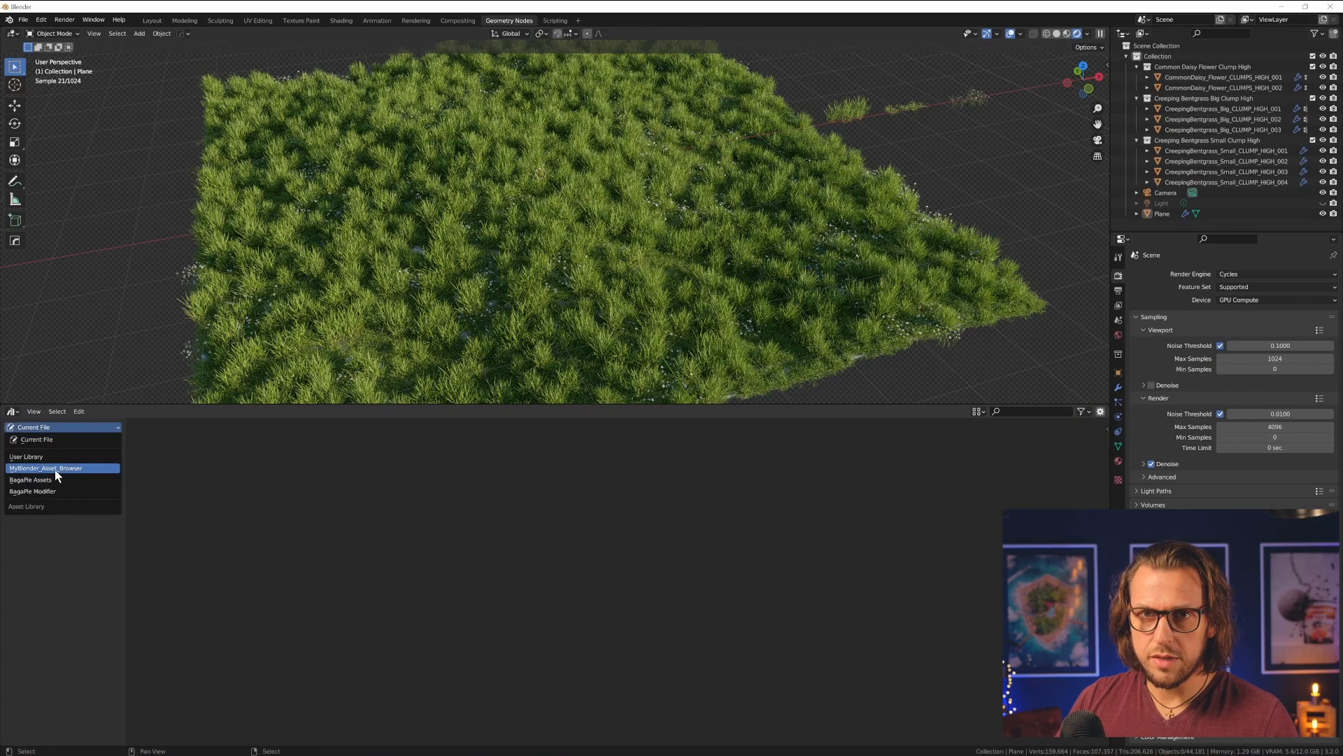
left_click(46, 468)
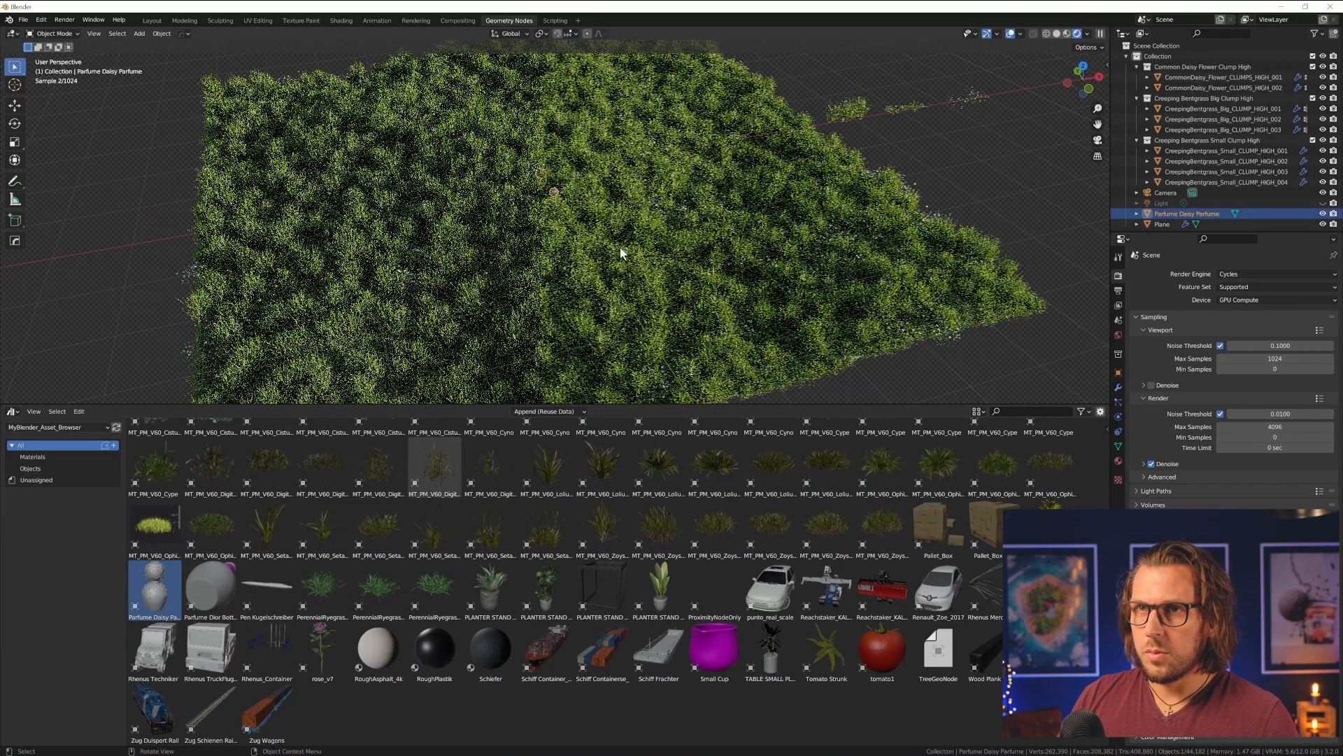
left_click(13, 412)
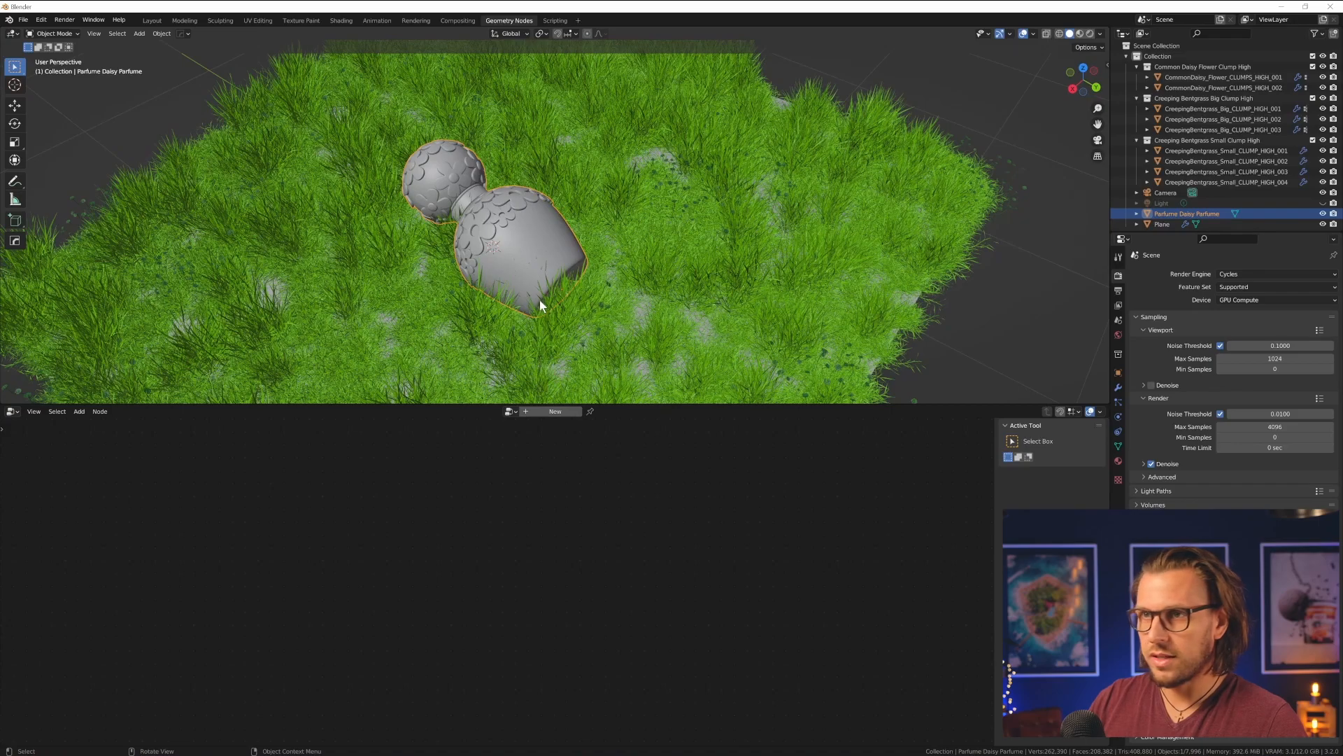
- Add Geometry Proximity and Position nodes to the grass plane's node tree
left_click(1161, 224)
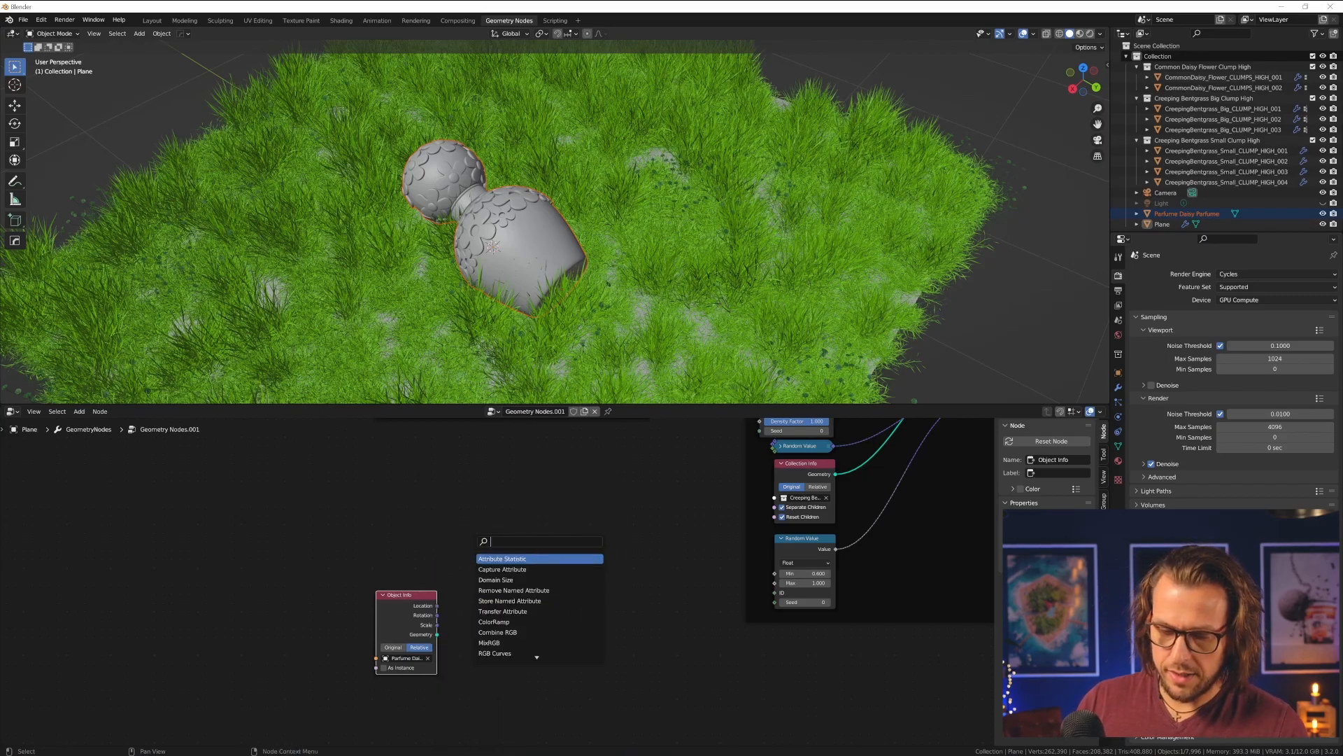
type("geom")
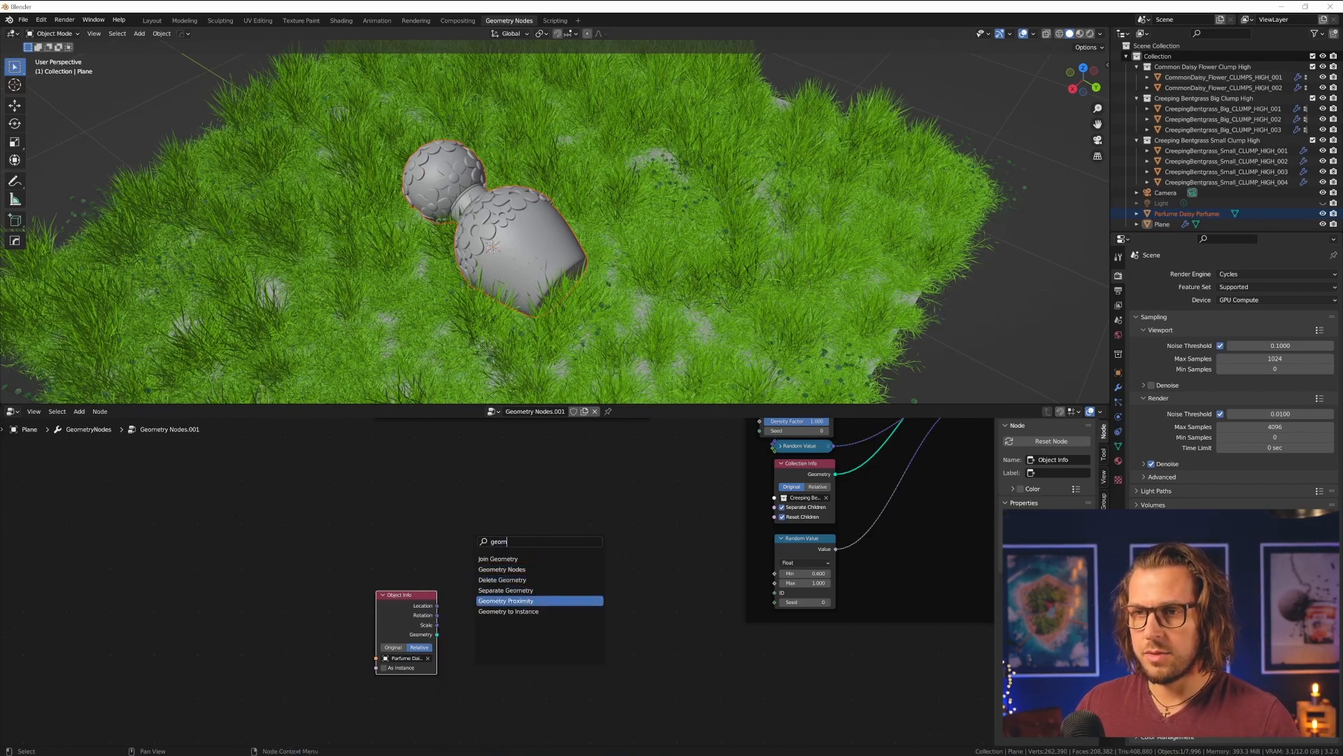
left_click(506, 600)
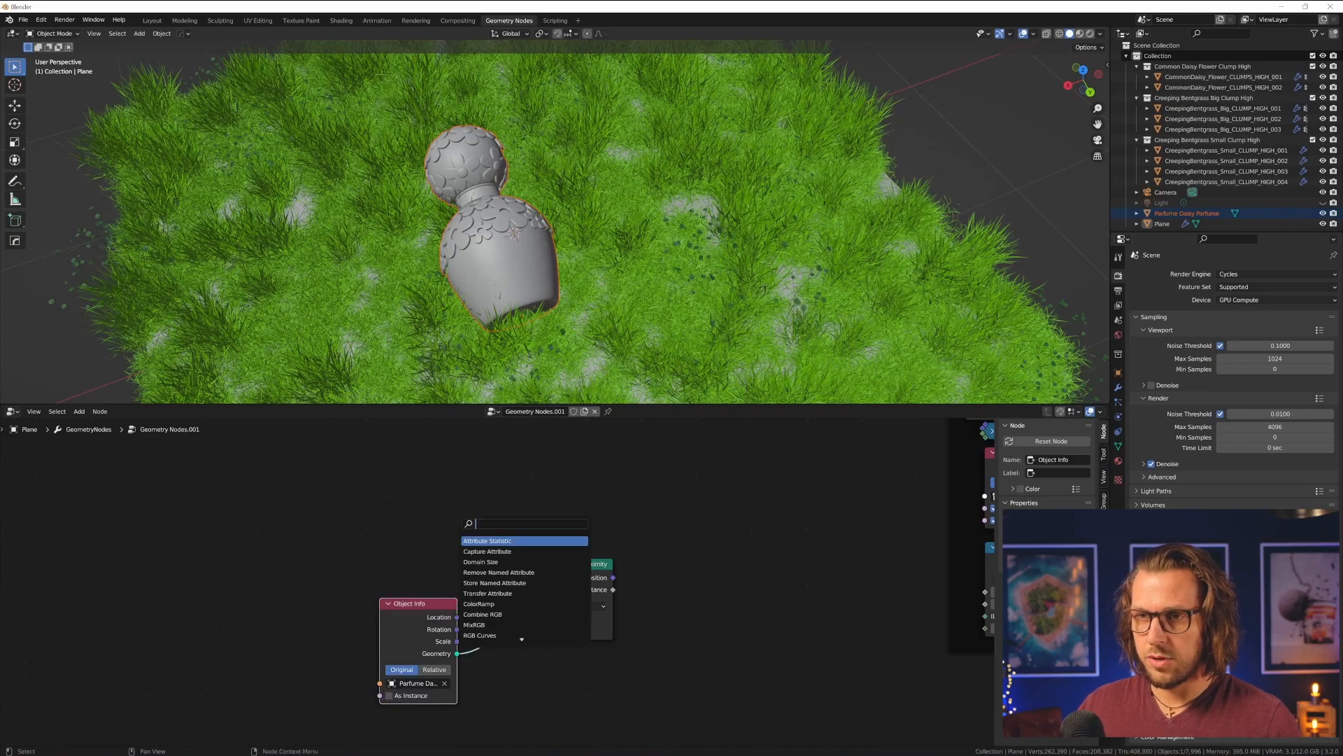
type("pos")
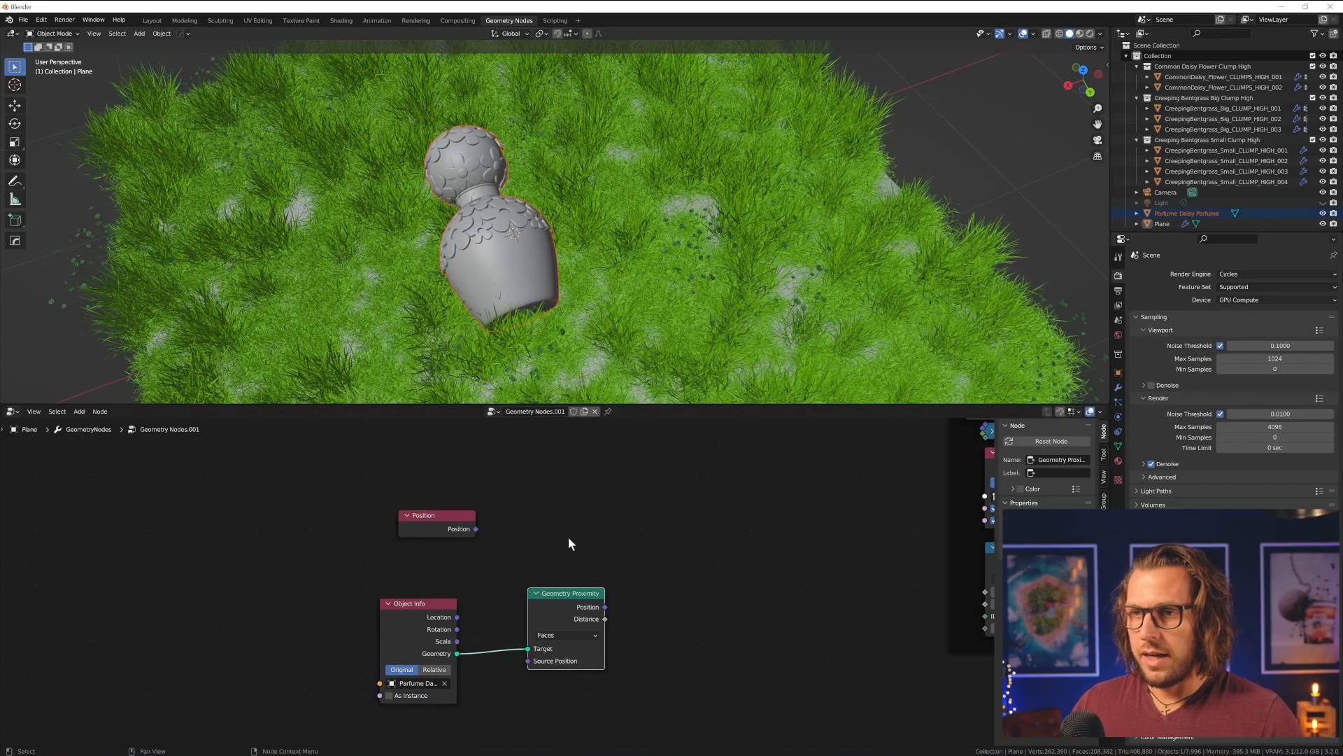
- Add a Vector Math Distance node fed by Position, plus a Multiply copy
type("mu")
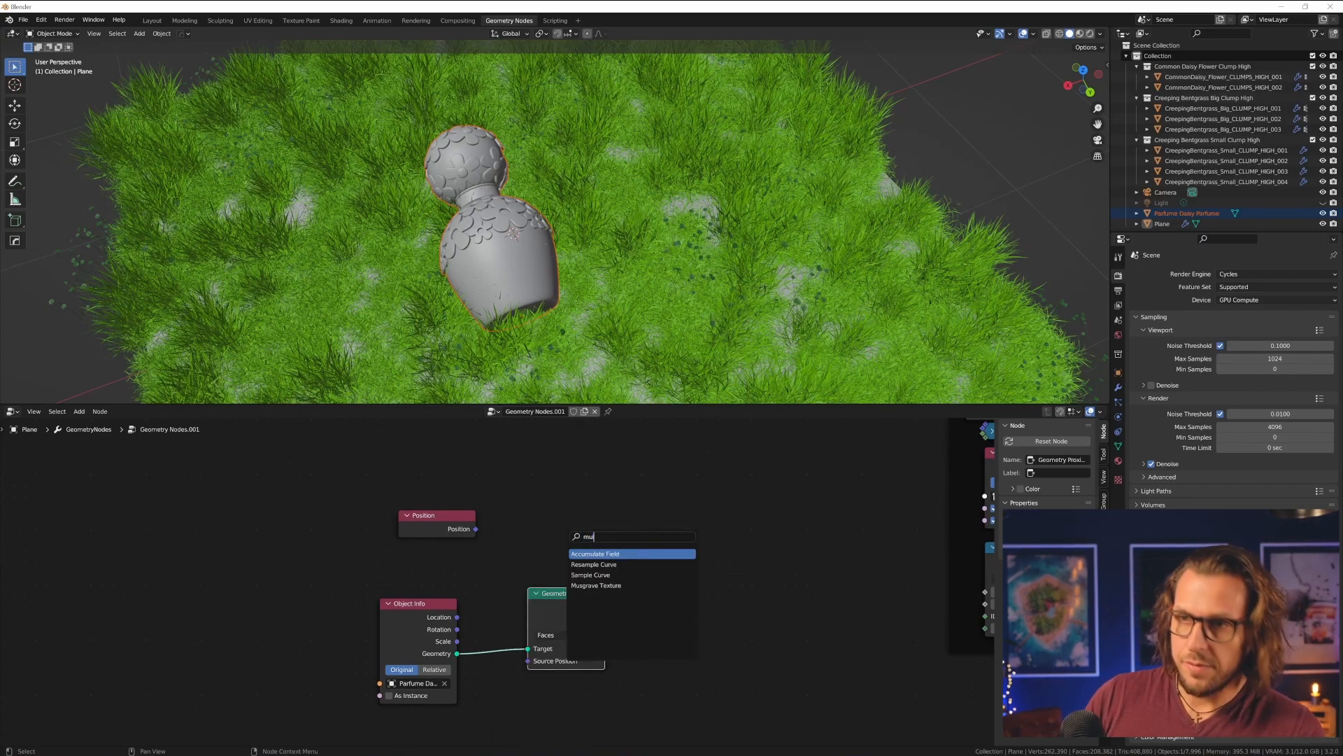
type("mat")
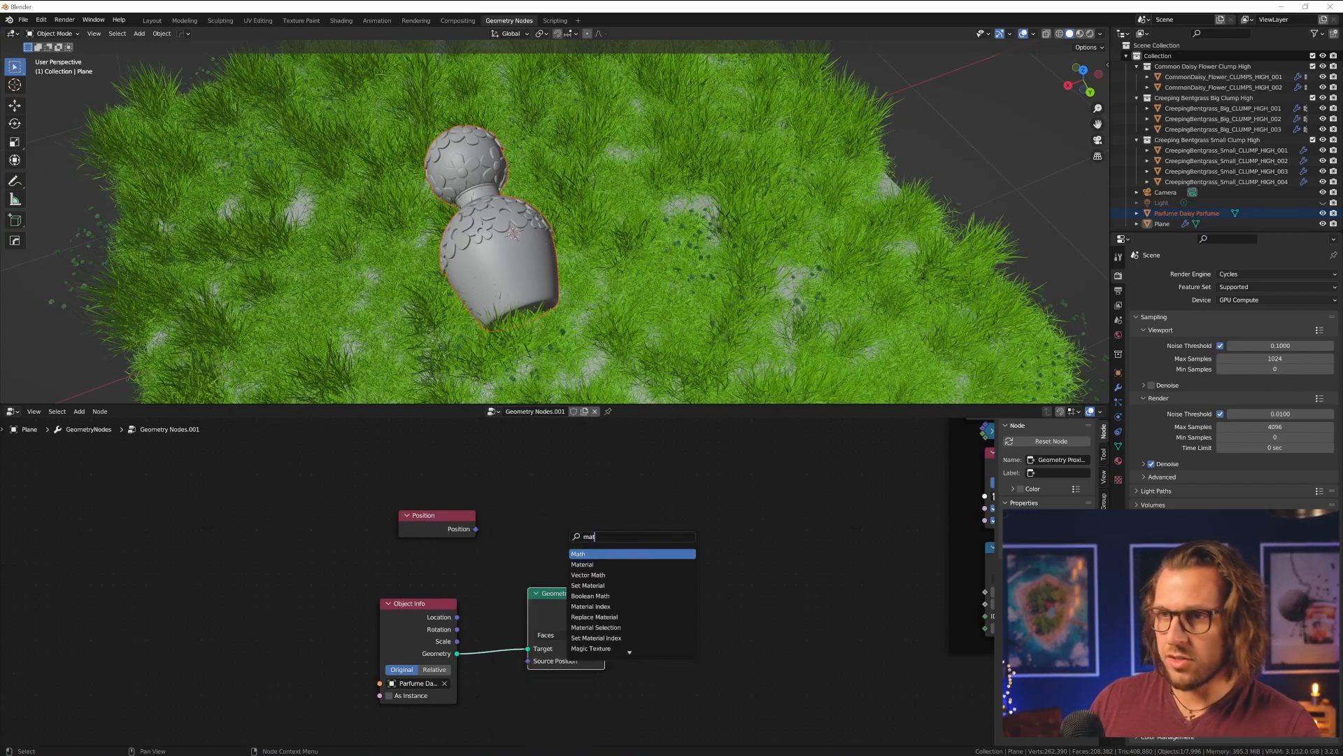
left_click(588, 573)
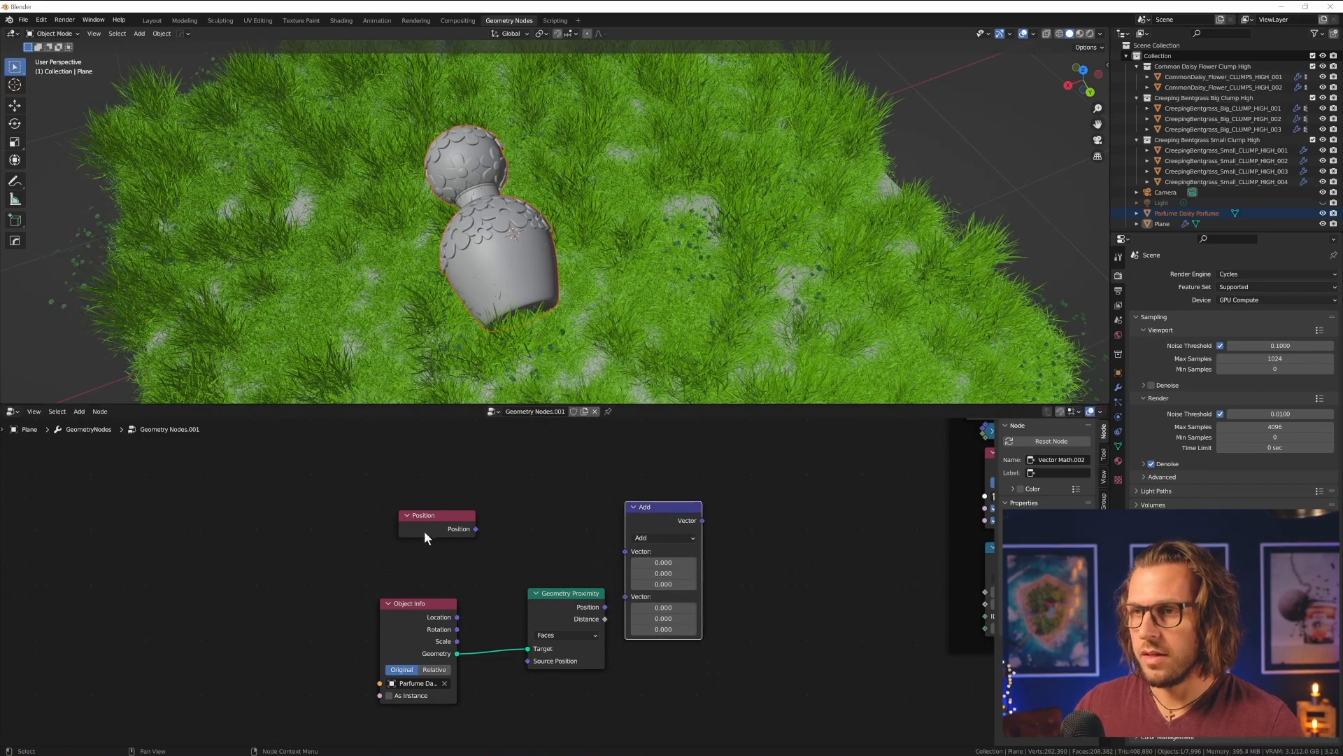
left_click_drag(475, 529, 626, 551)
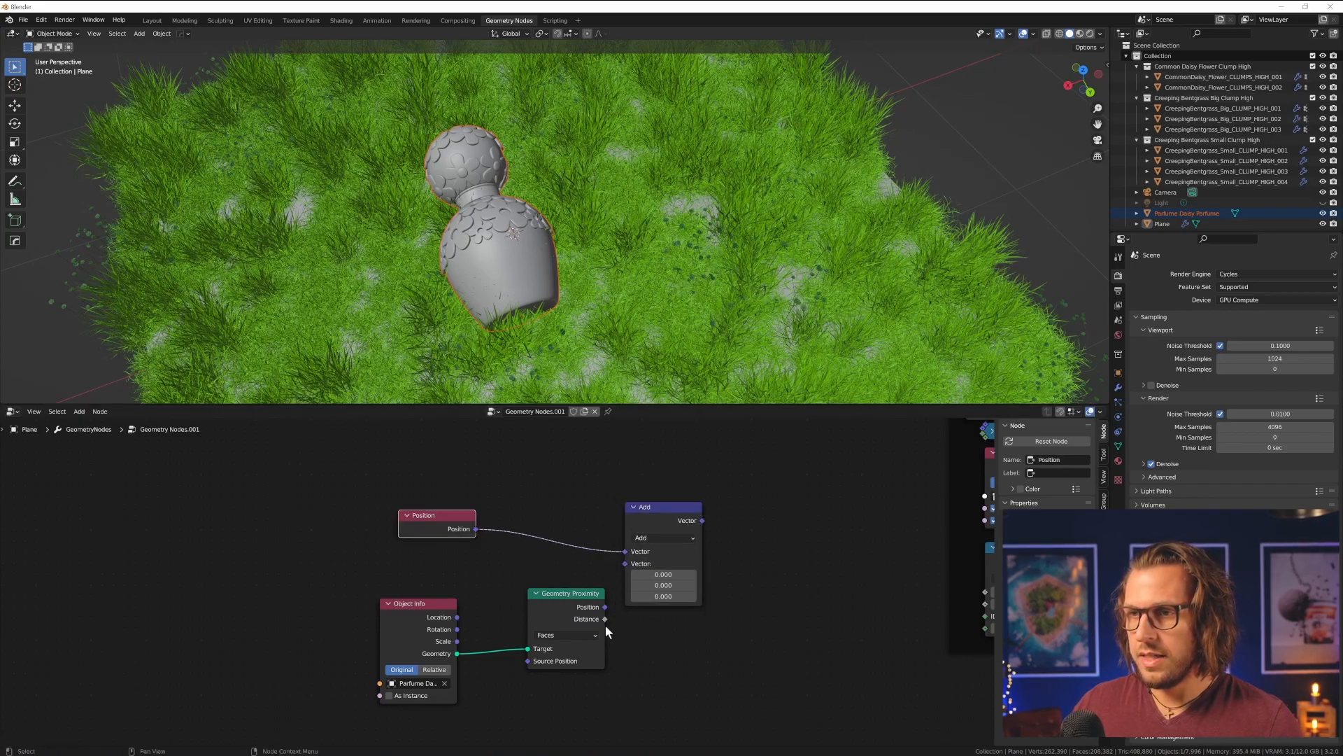
left_click(664, 538)
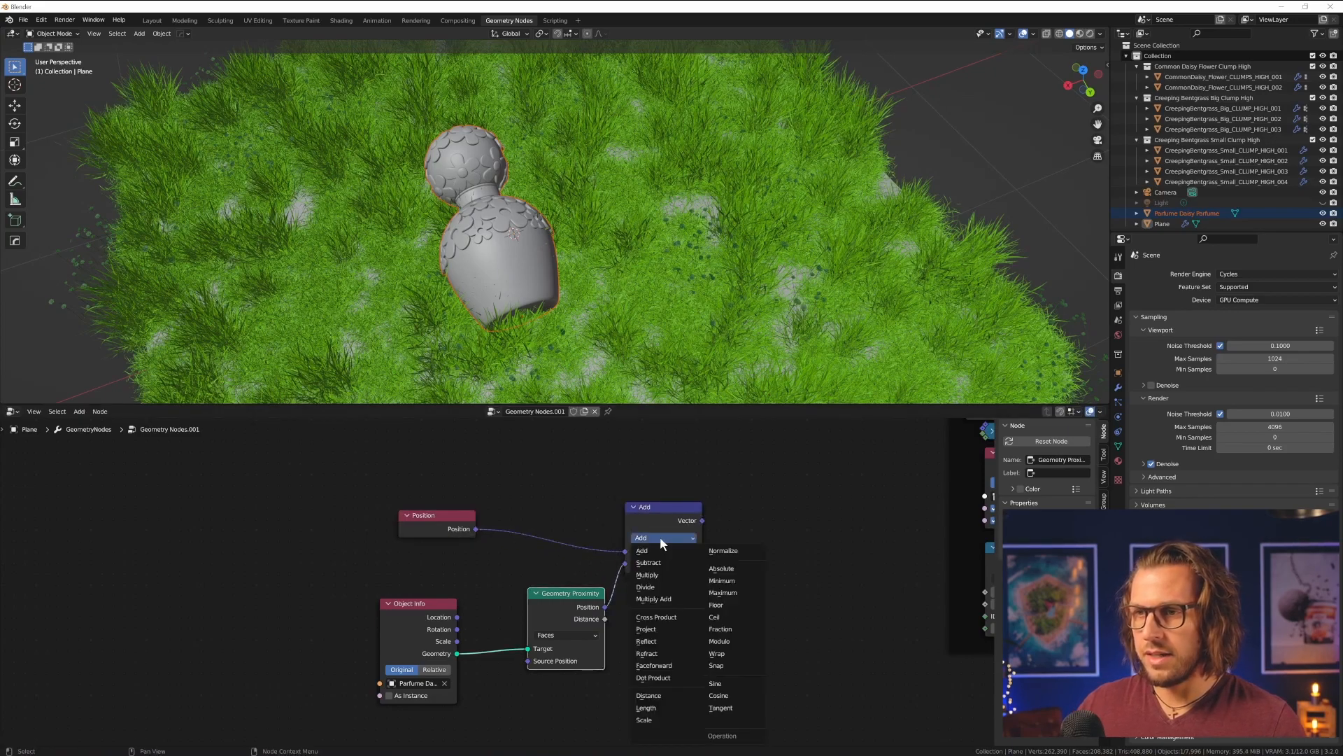
left_click(648, 695)
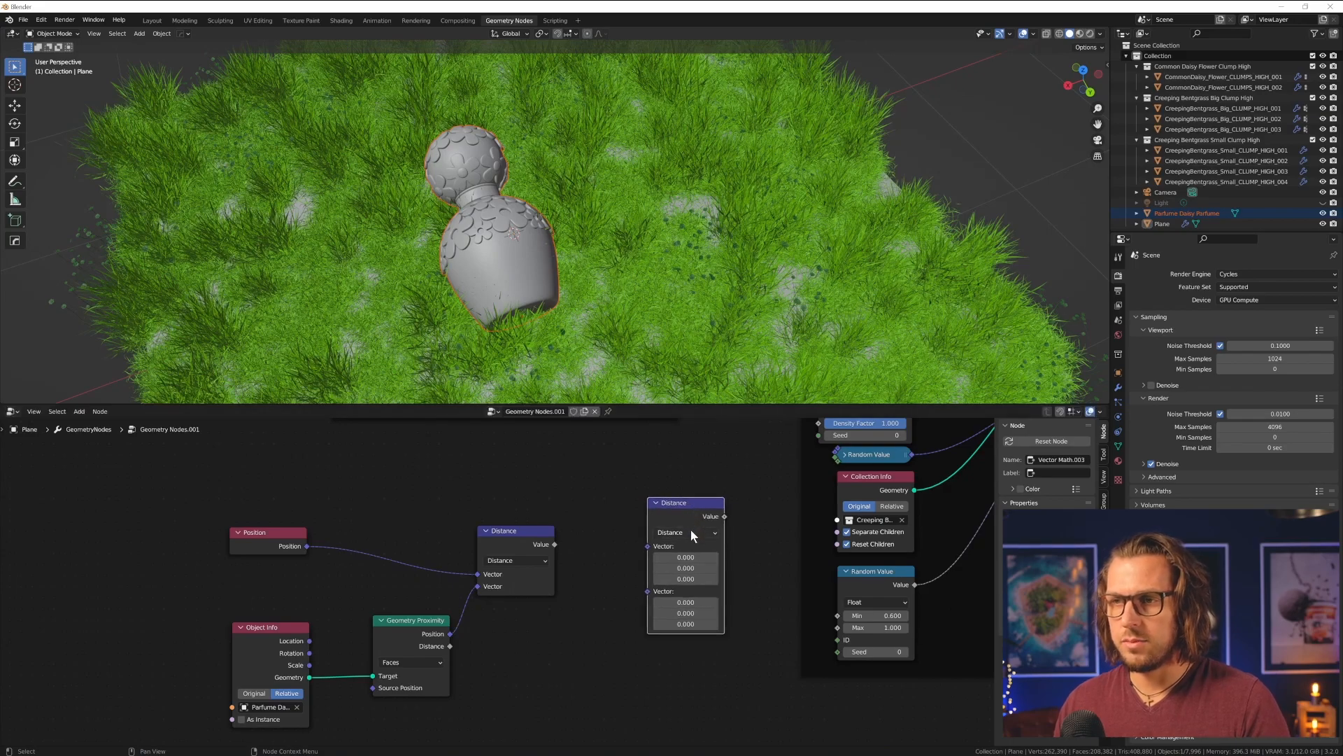
left_click(686, 532)
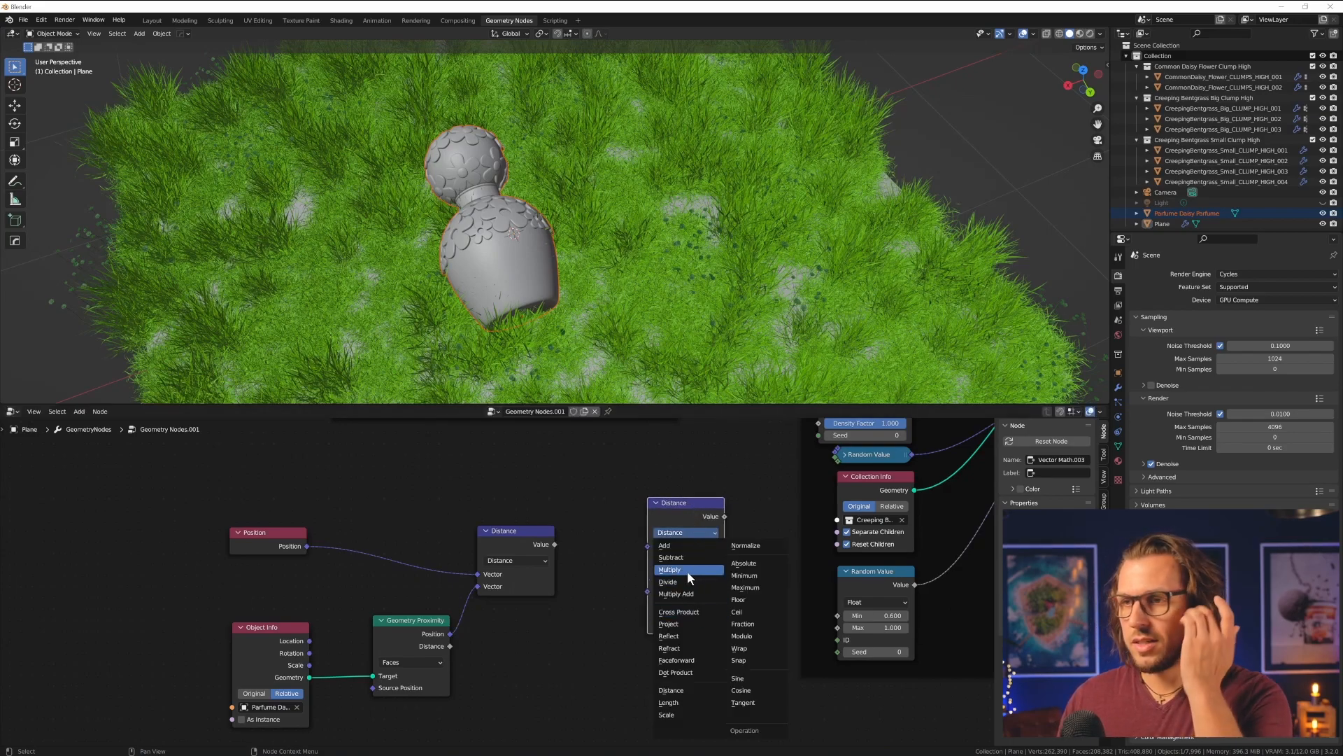
left_click(670, 569)
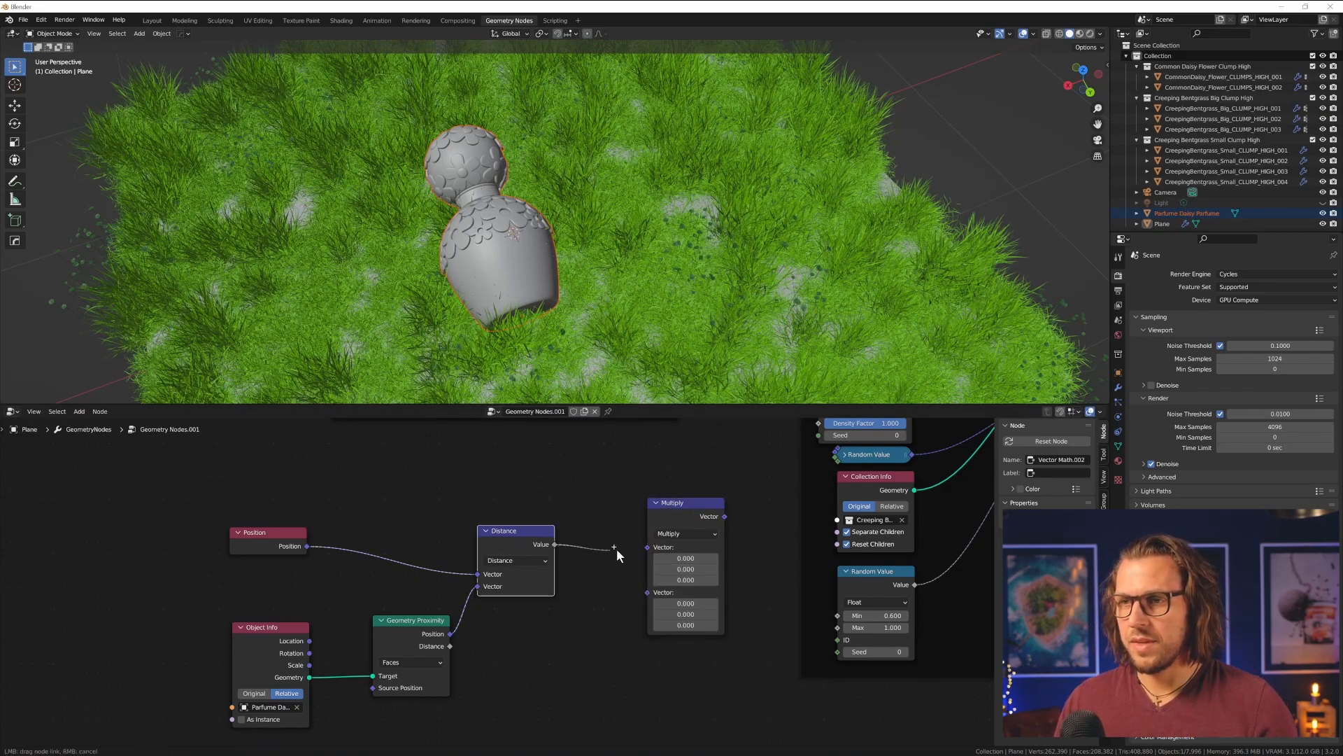
- Feed the bottle distance into Multiply so it scales the random clump size
left_click_drag(617, 556, 359, 582)
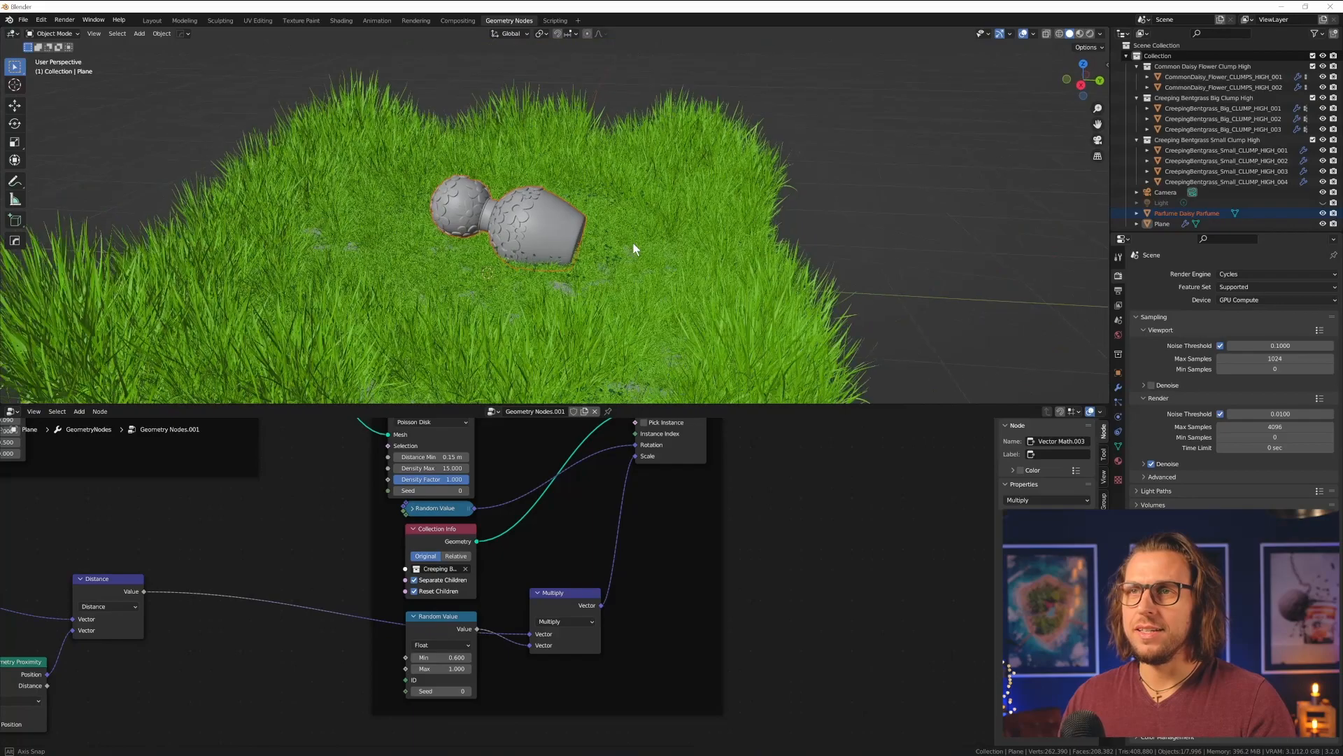
left_click_drag(634, 249, 548, 303)
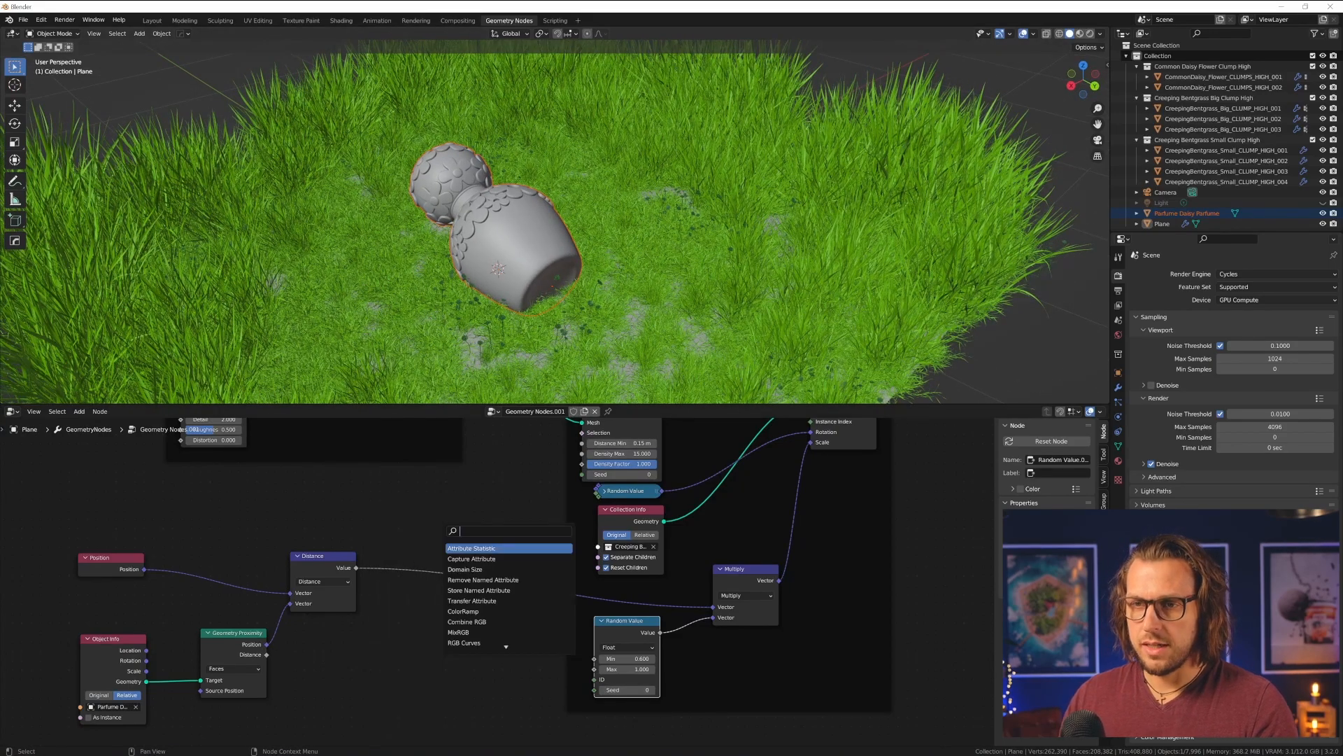
- Insert a ColorRamp on the distance link, shape its stops, and set random scale 1.000–1.810
type("colo")
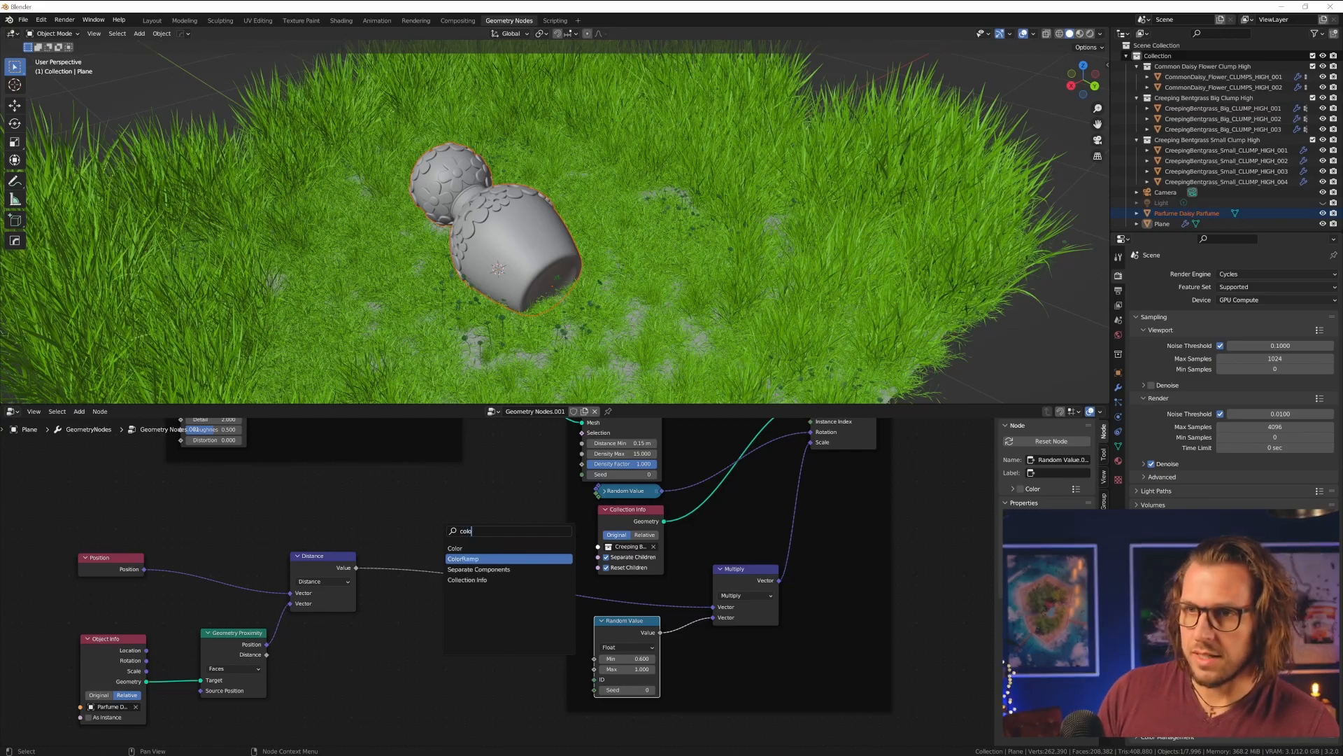
left_click(463, 558)
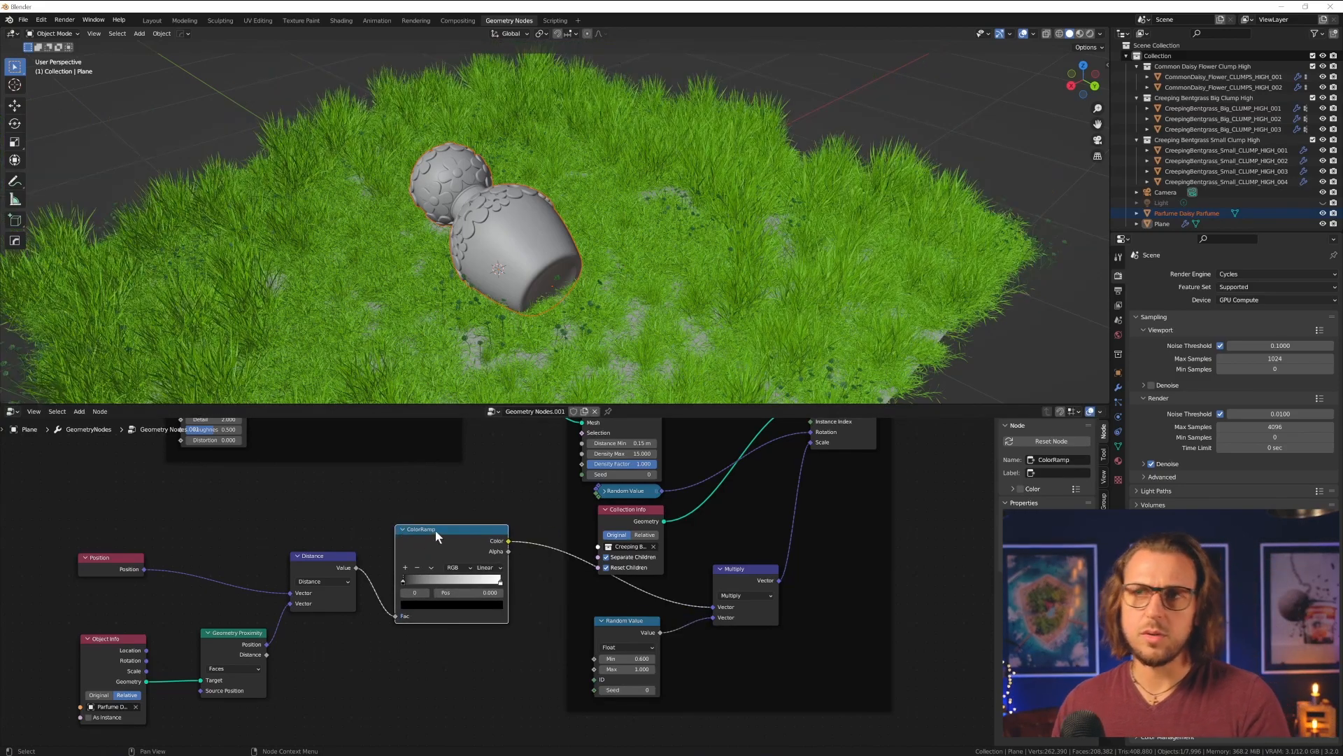
left_click_drag(403, 579, 433, 580)
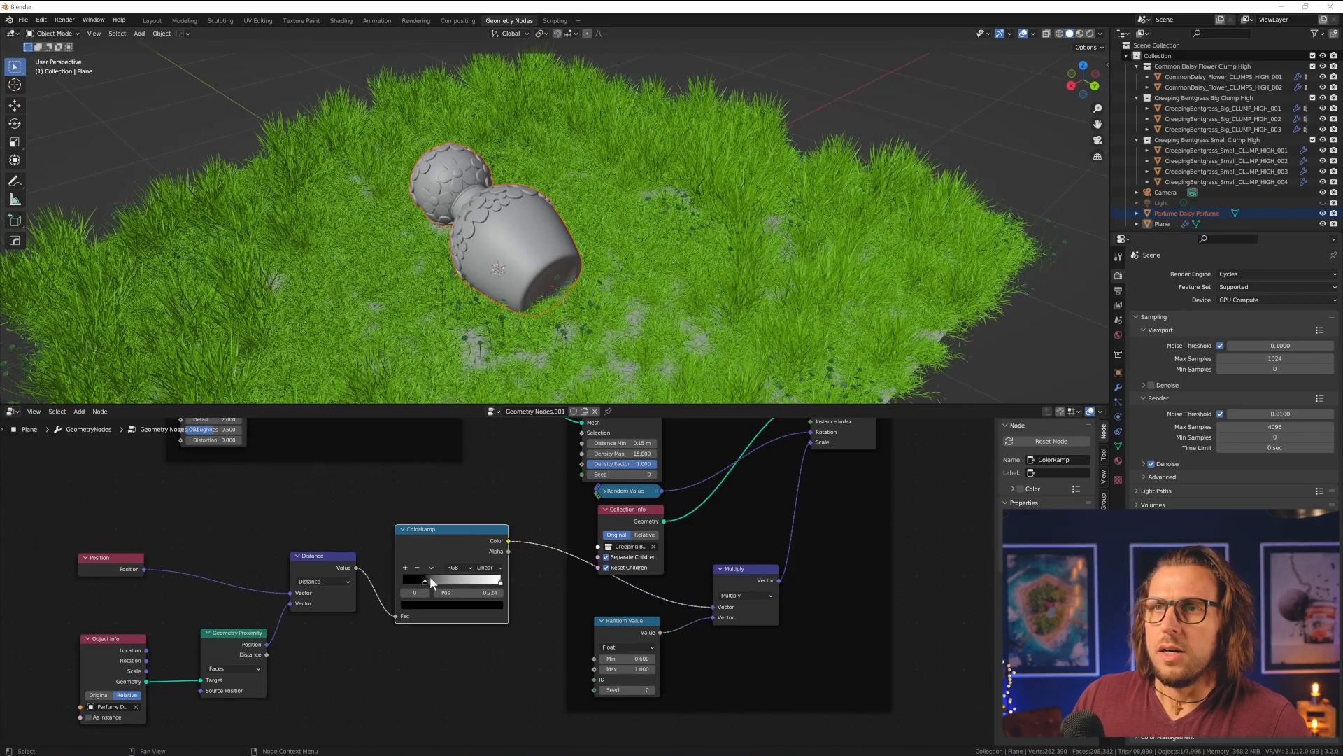
left_click_drag(420, 579, 476, 579)
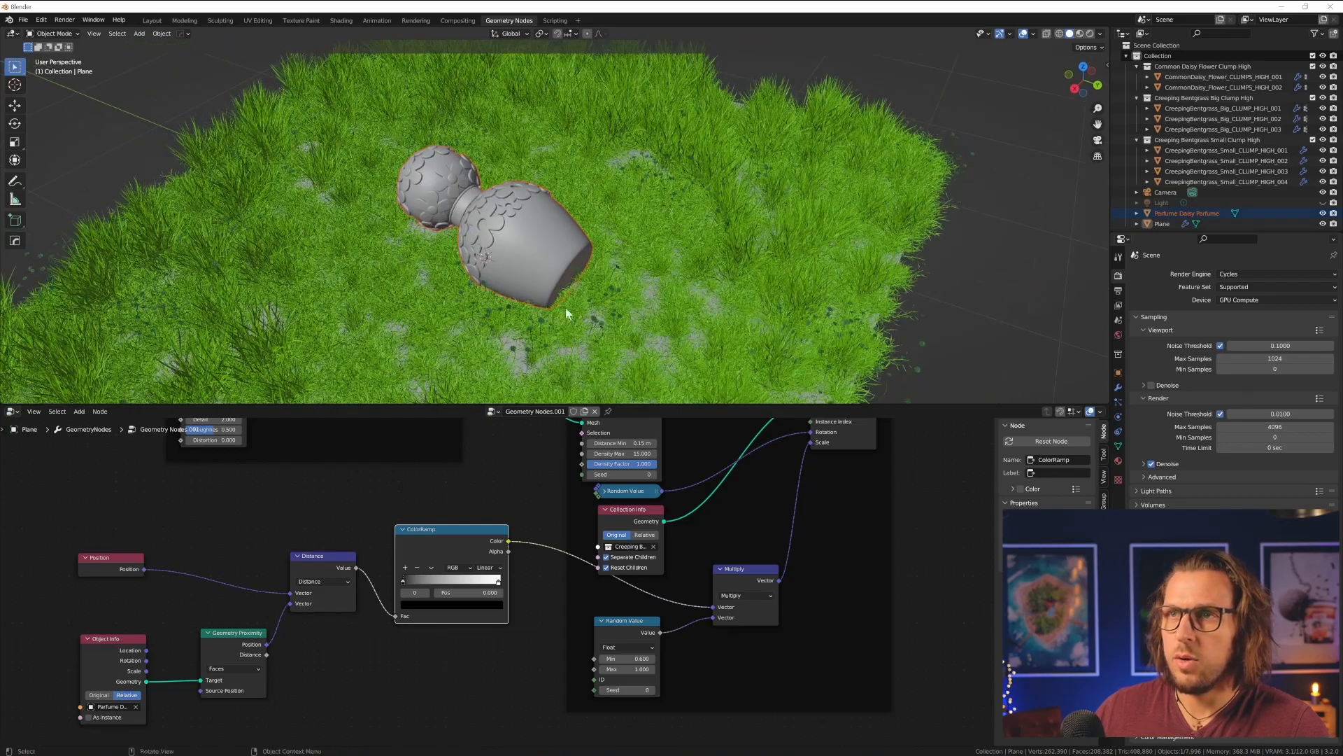
double_click(626, 657)
type("1.000")
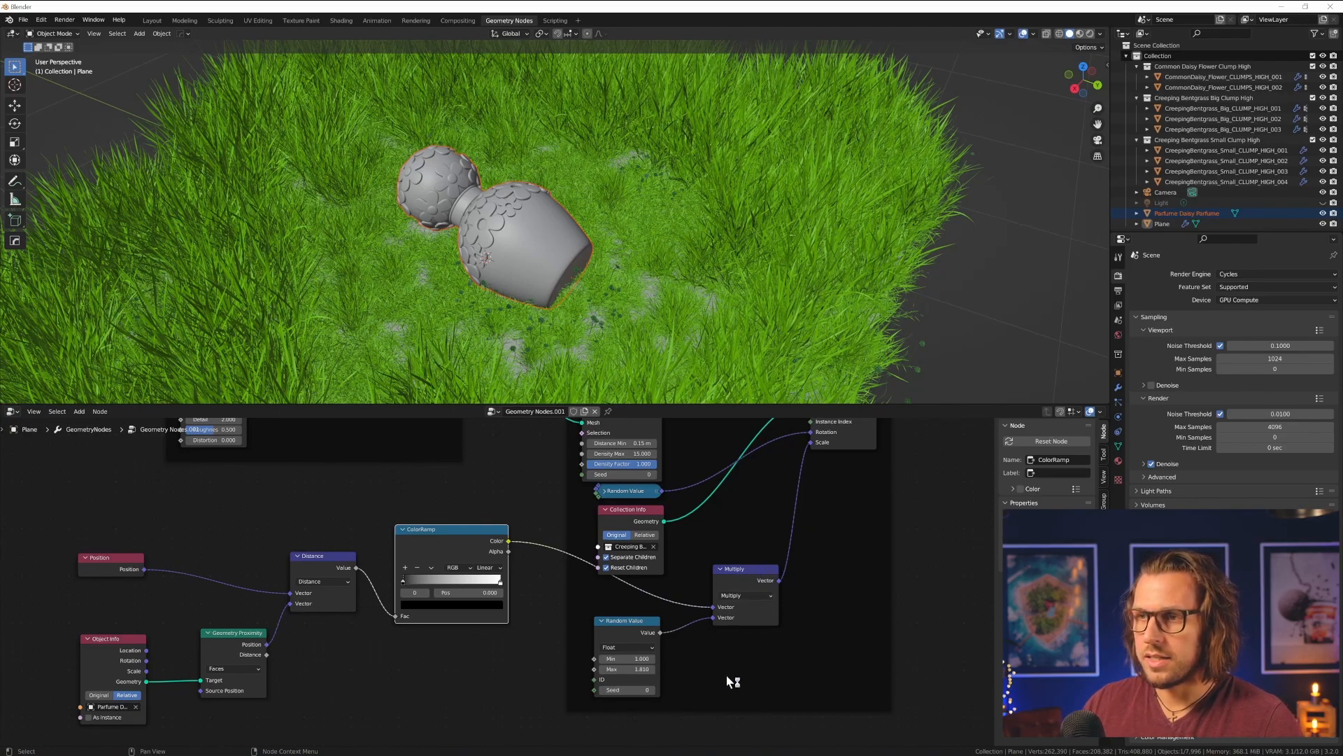
mouse_move(44, 731)
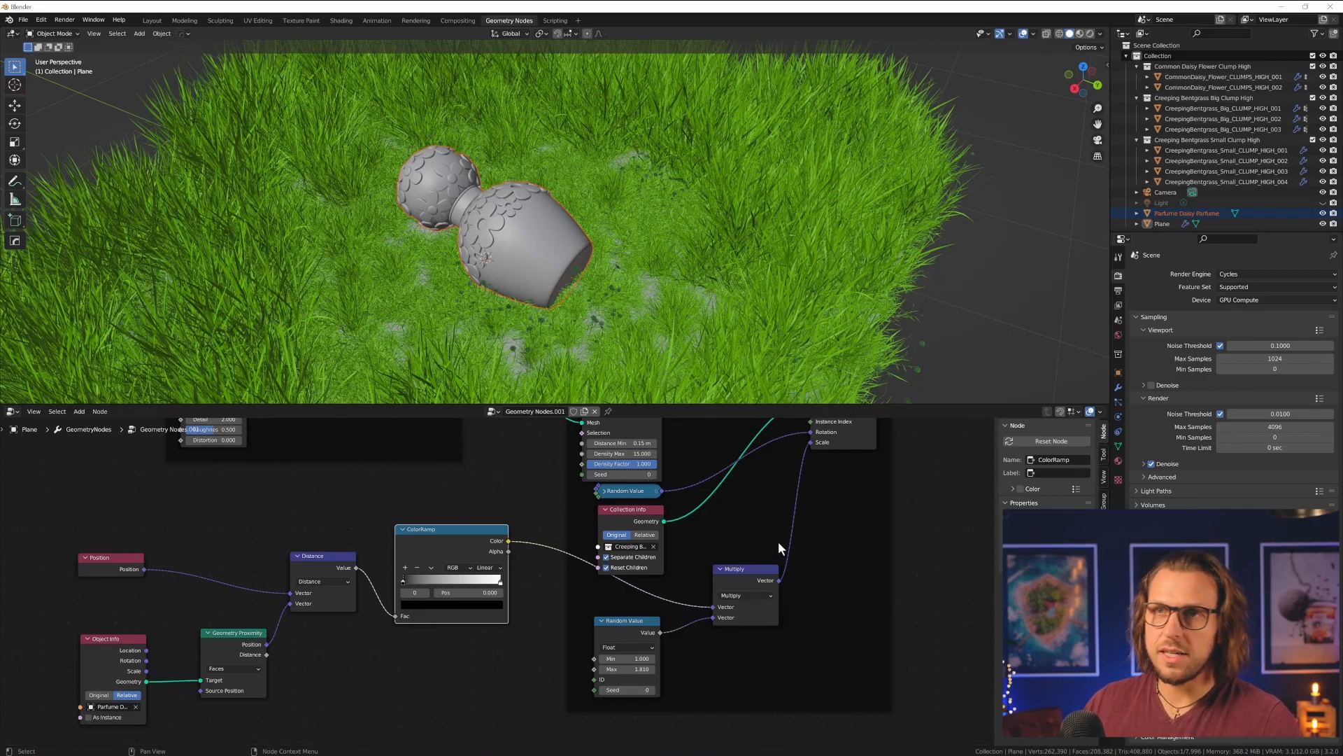
mouse_move(403, 601)
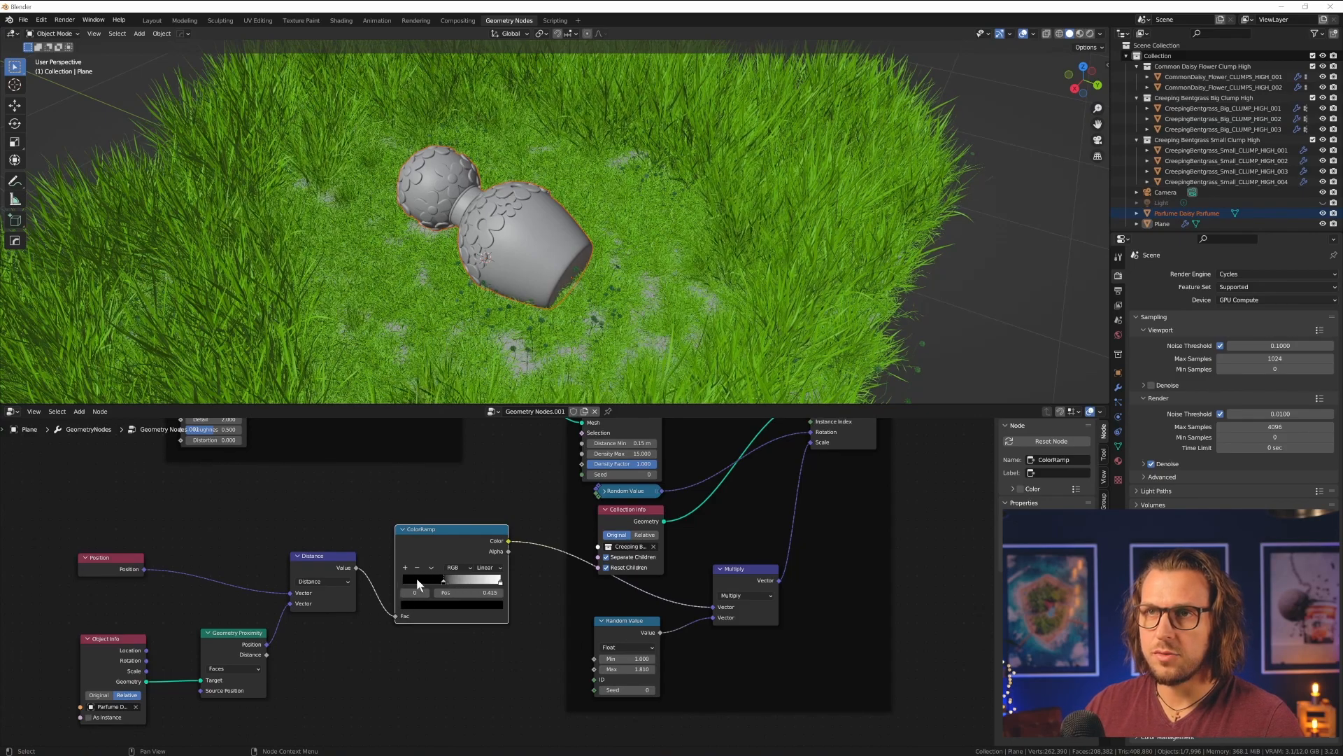
left_click_drag(416, 579, 501, 579)
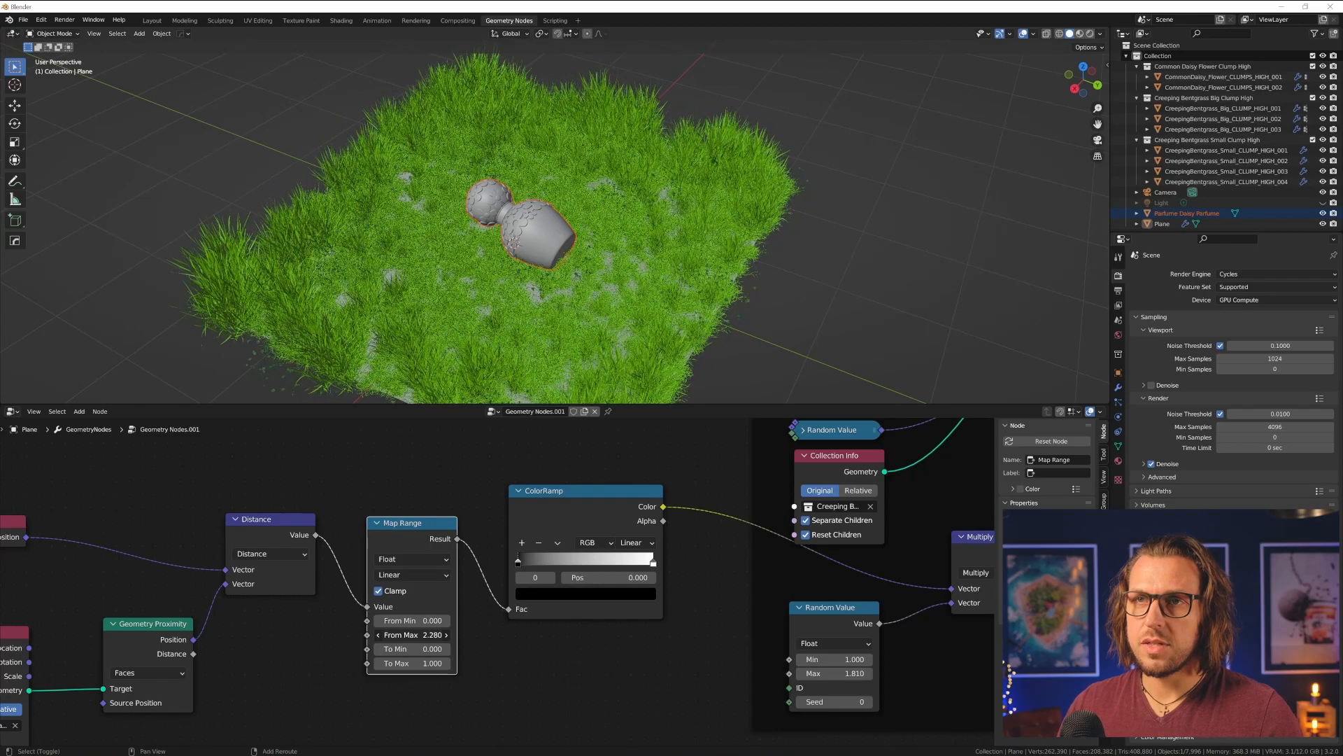
- Raise the Map Range From Max to 2.440 to adjust the grass falloff around the bottle
left_click_drag(420, 635, 445, 635)
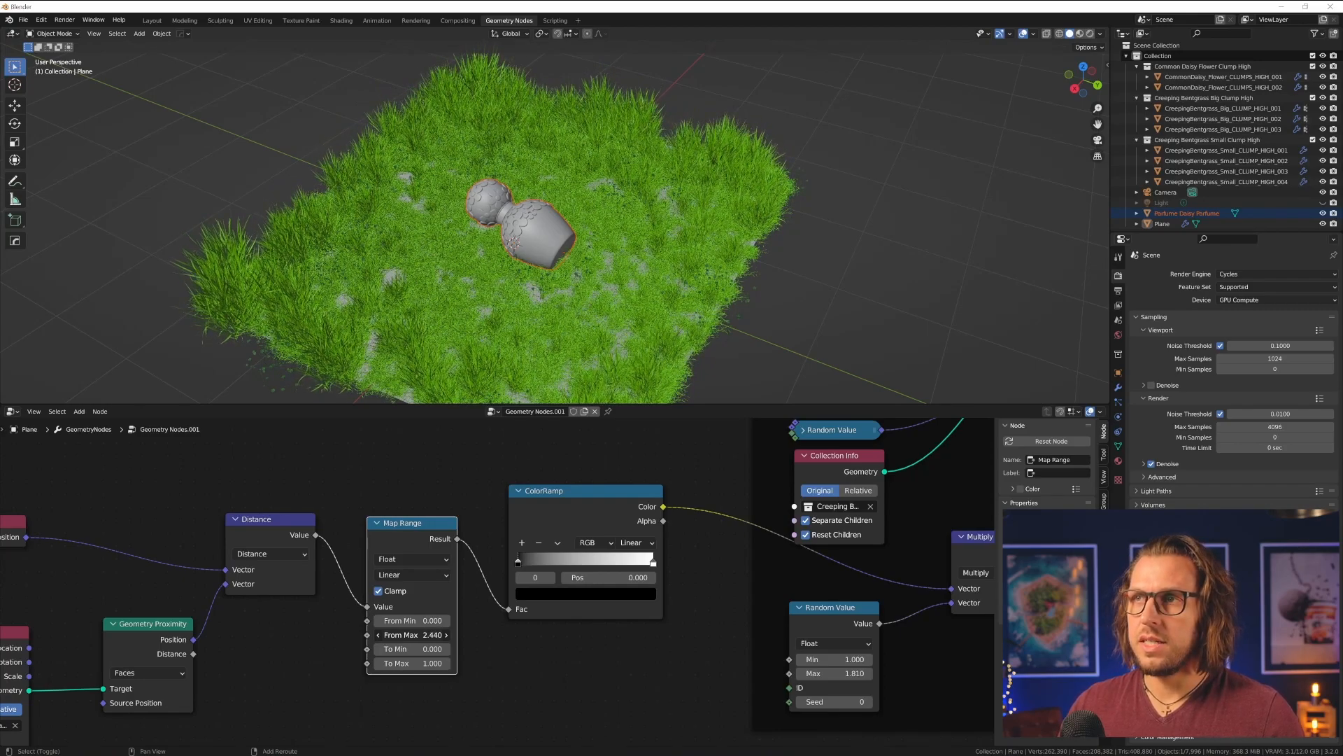
left_click_drag(411, 635, 398, 635)
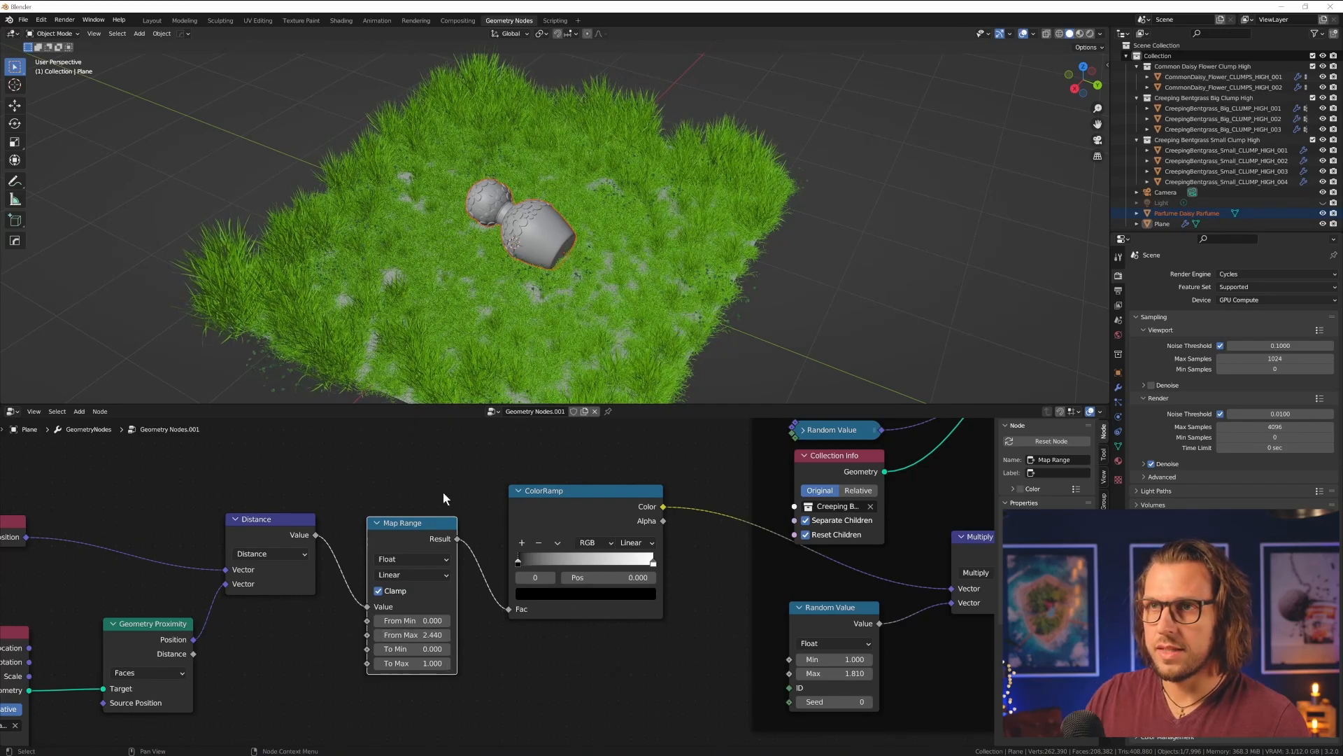
mouse_move(421, 696)
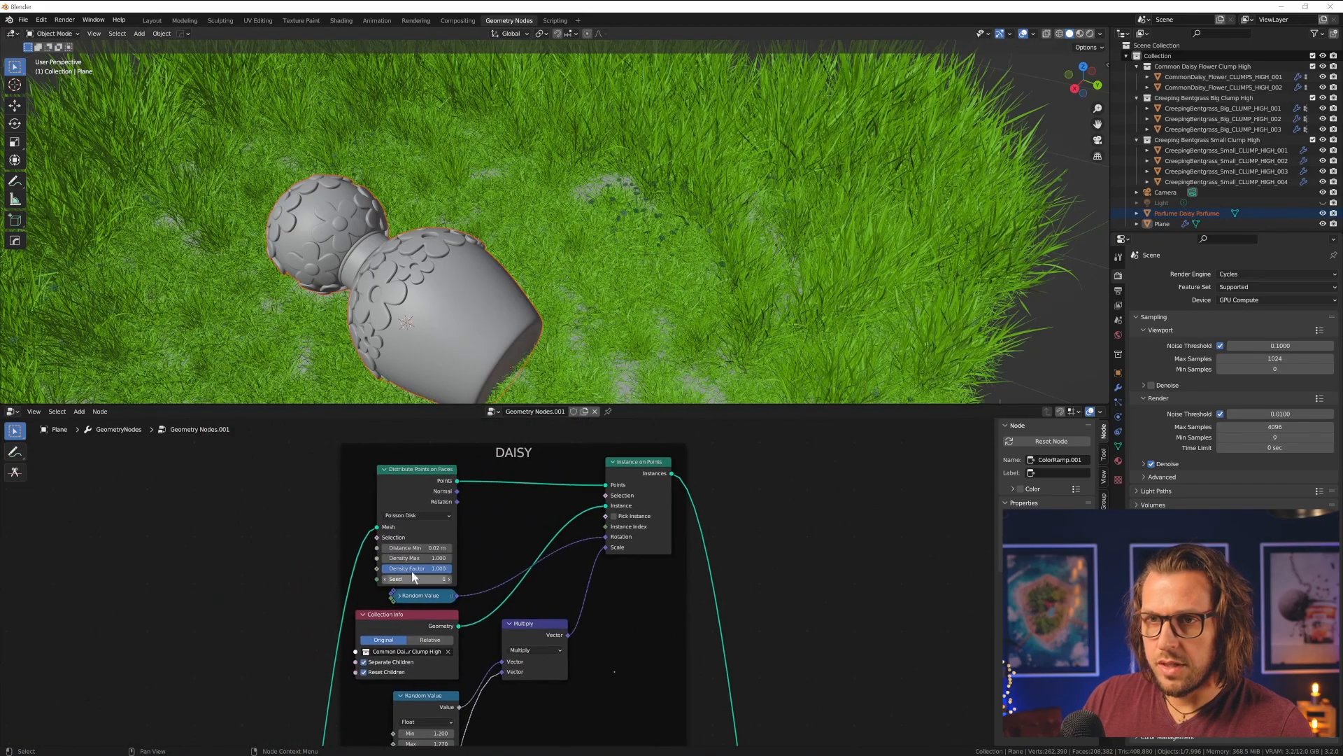
- Pan the node tree to the creeping bentgrass clump's node frame
left_click_drag(415, 559, 445, 558)
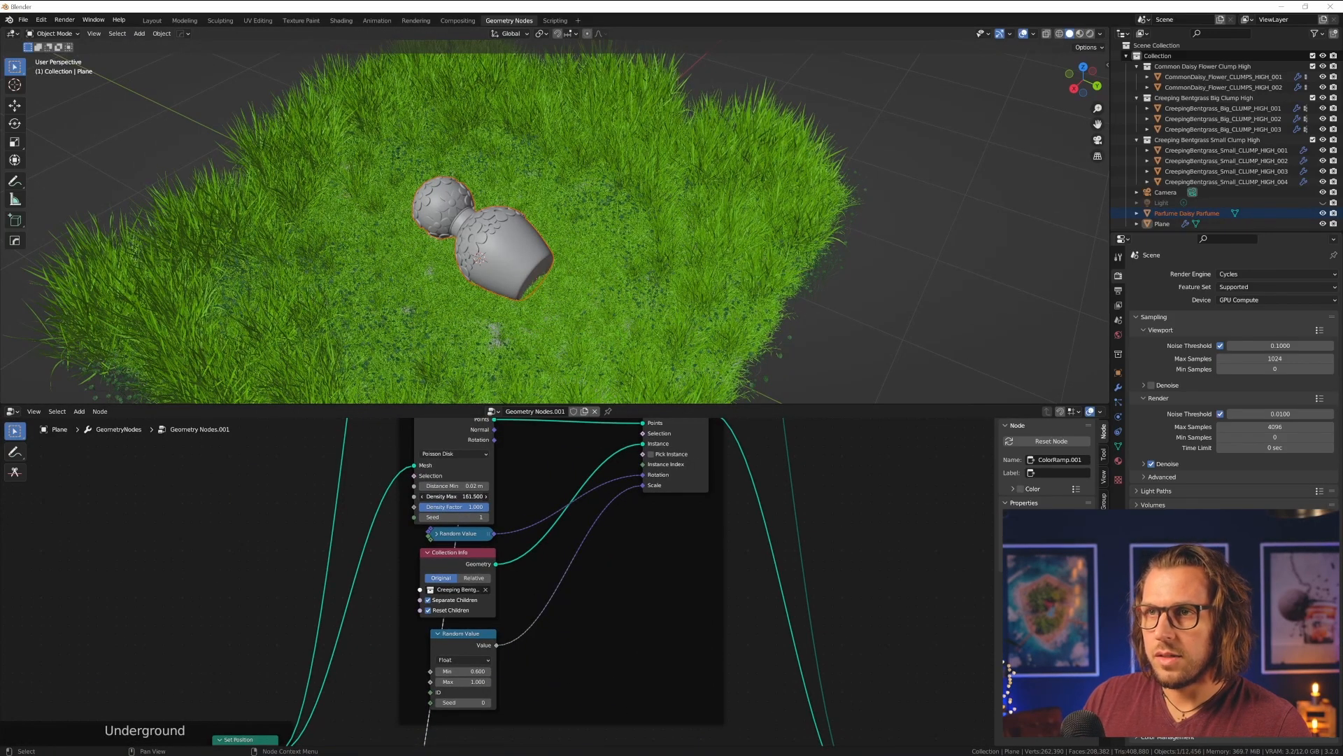
left_click_drag(454, 496, 505, 496)
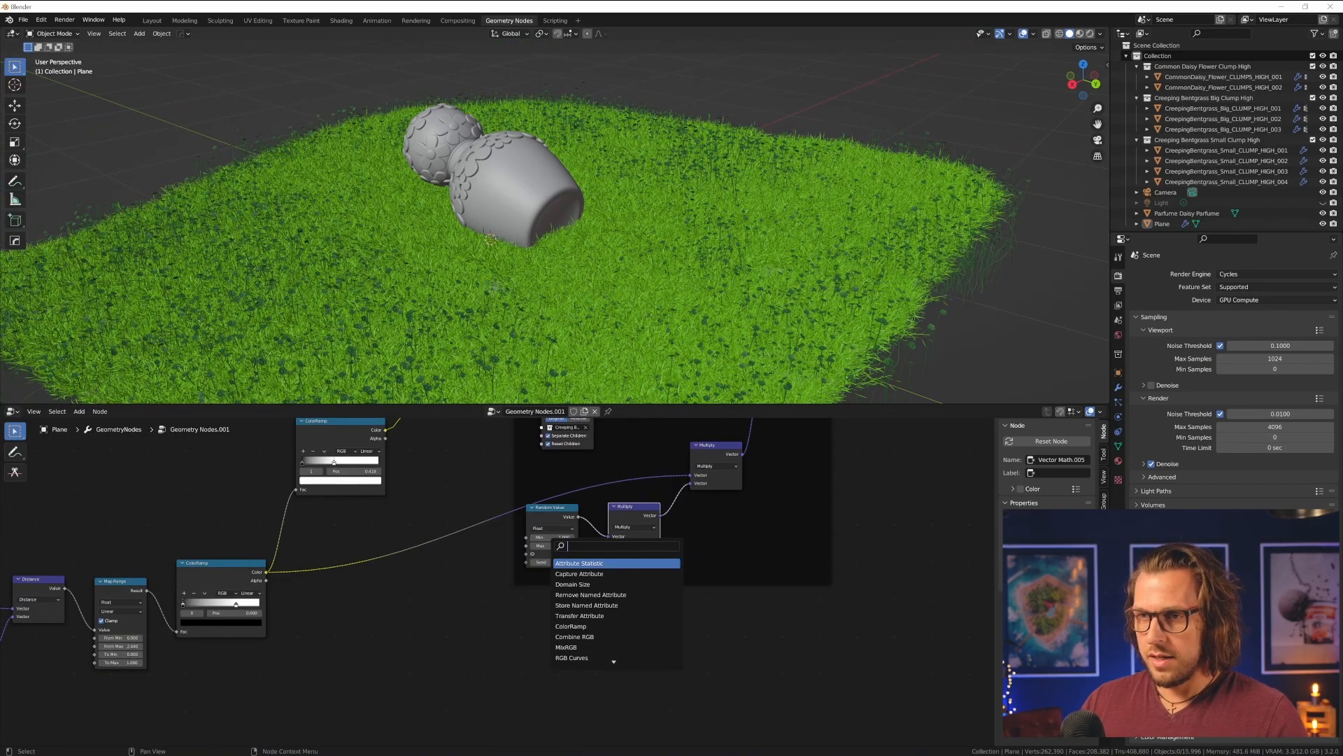
- Add a Noise Texture, lower its Scale slightly and switch it to 4D
type("nois")
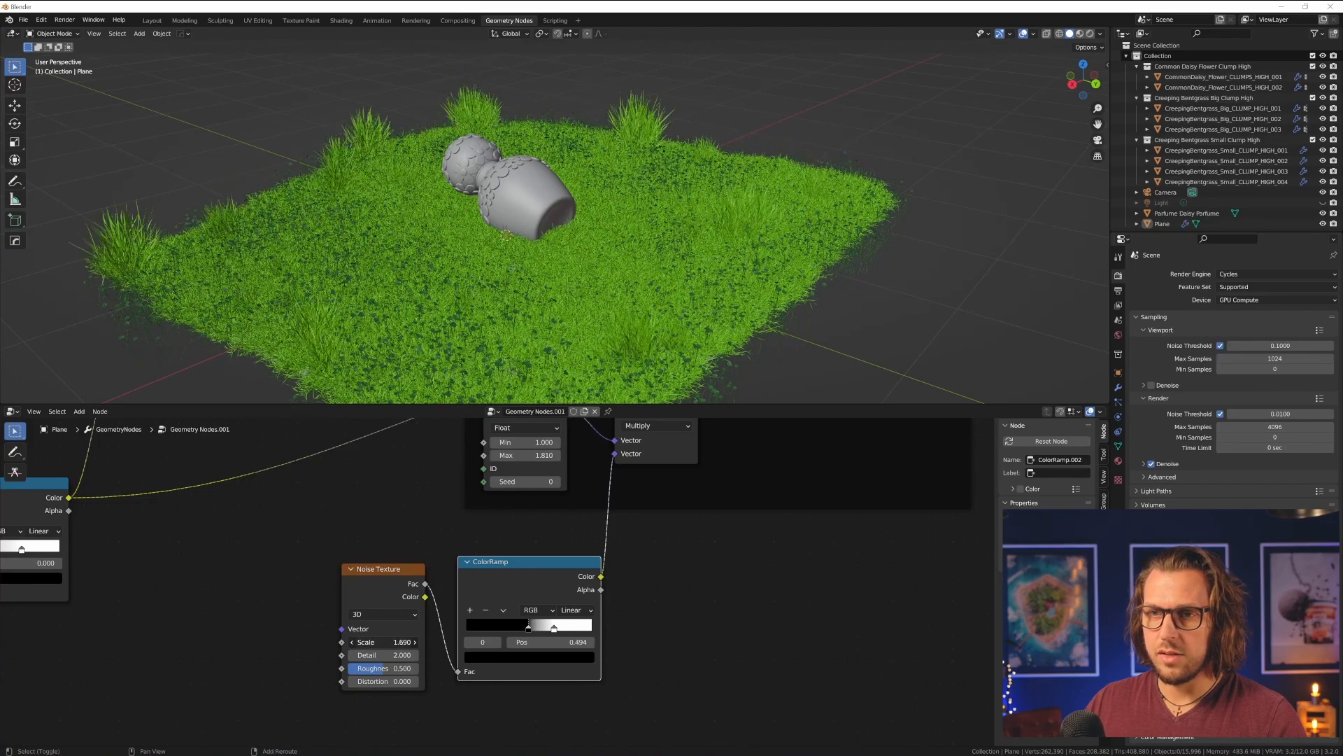
left_click(384, 643)
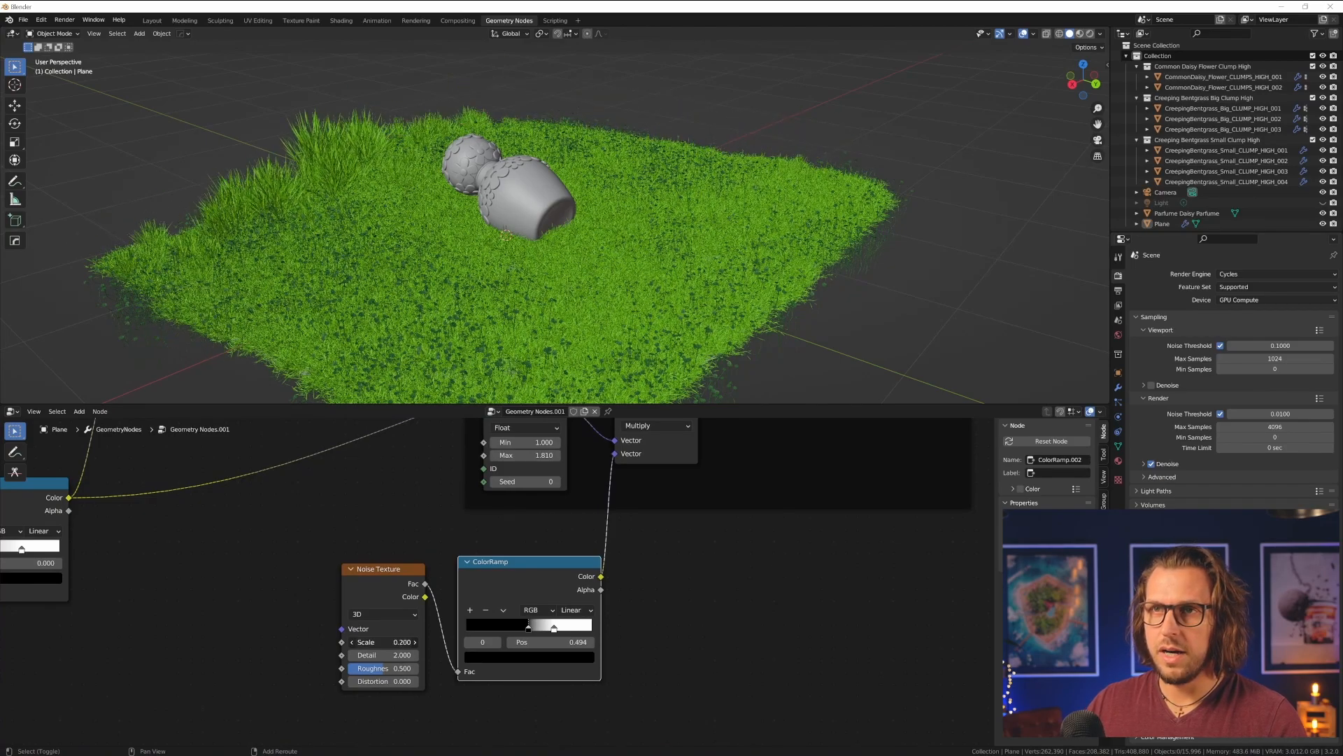
left_click_drag(394, 642, 360, 642)
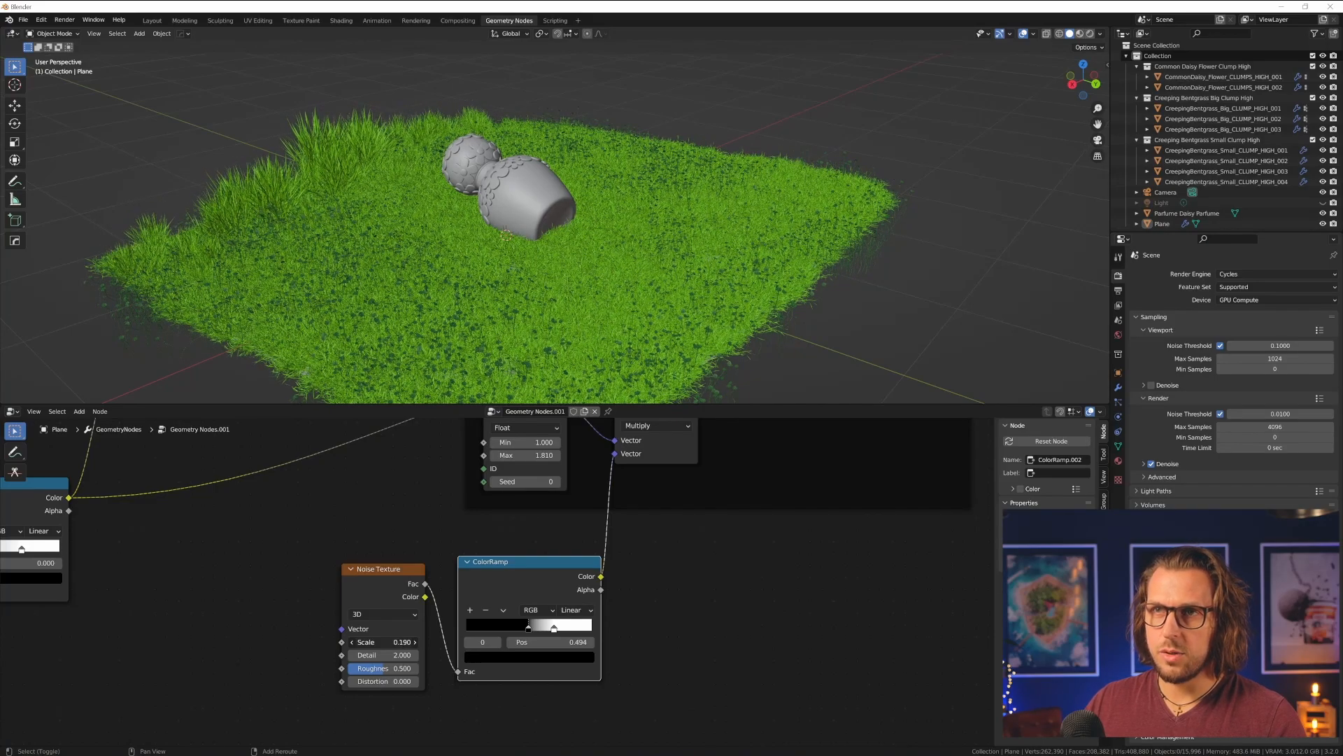
left_click(383, 613)
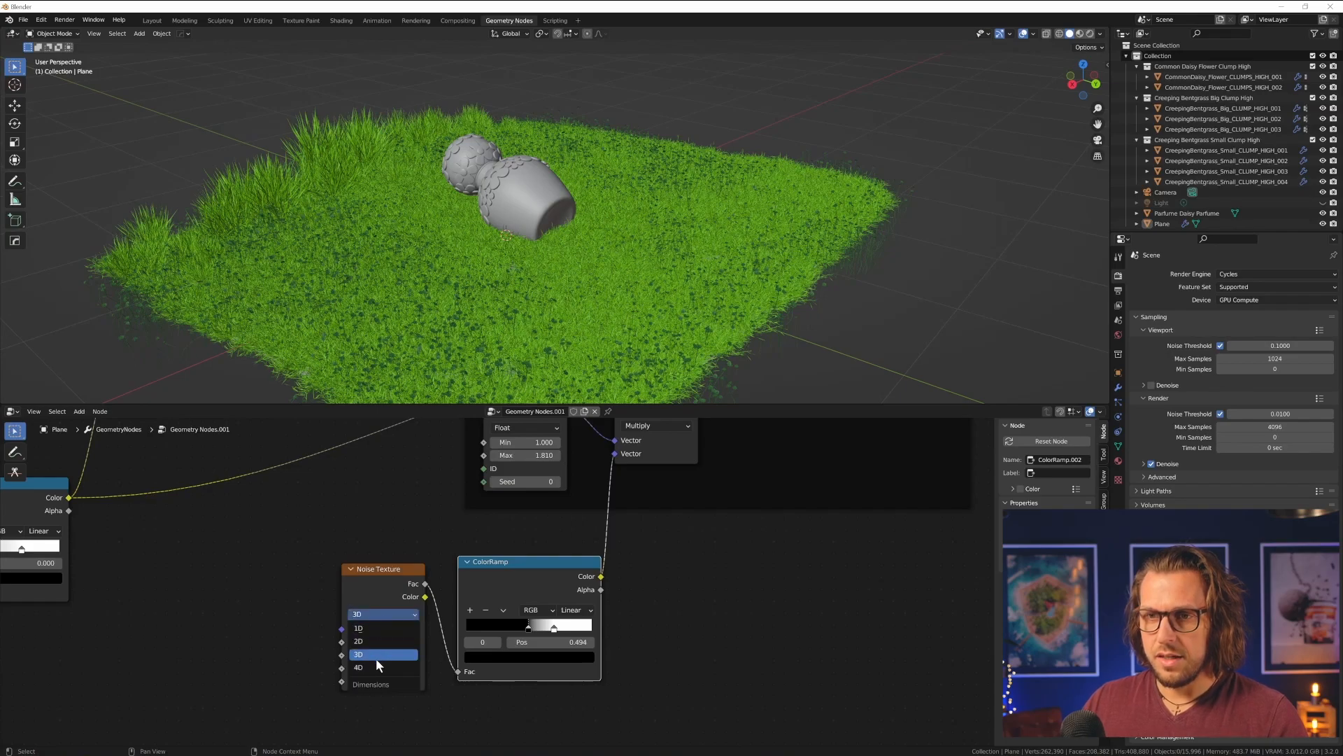
left_click(360, 666)
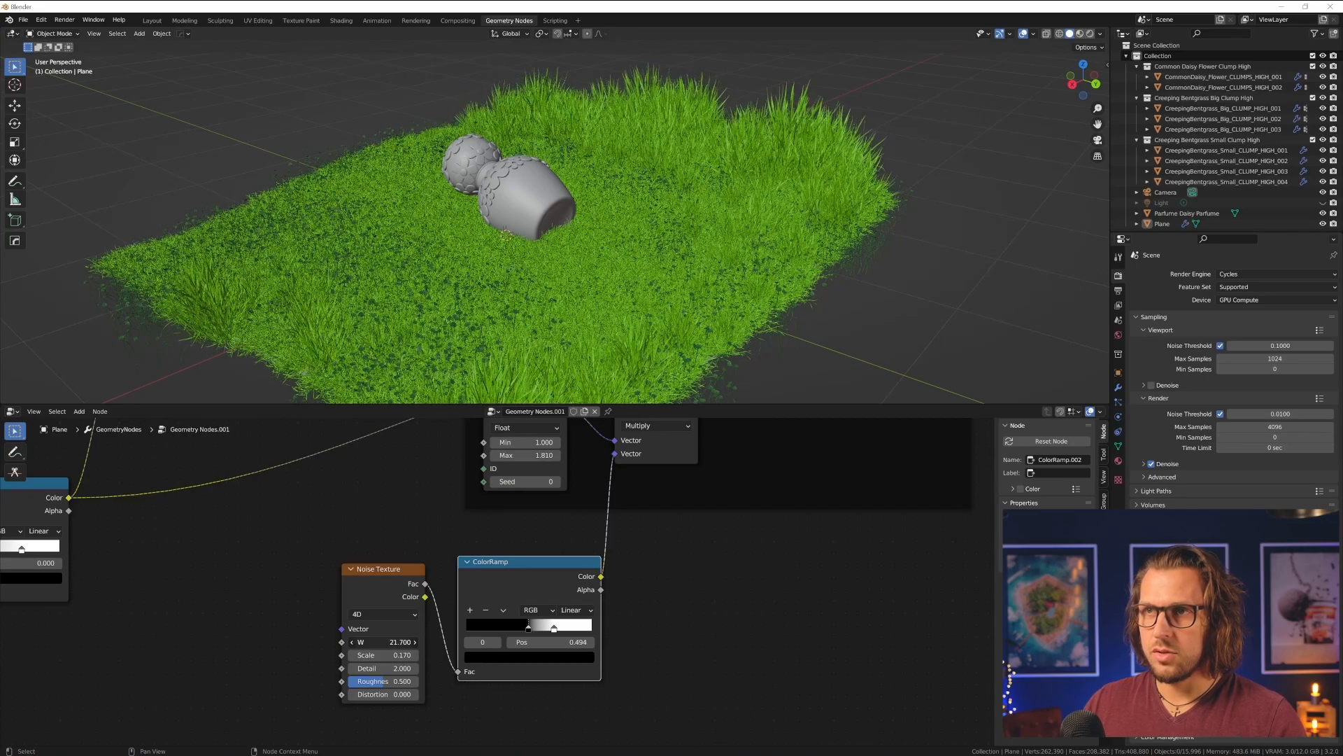
- Tighten the distance ramp, shape the noise ramp stops, and vary noise Scale and W
left_click_drag(386, 642, 384, 642)
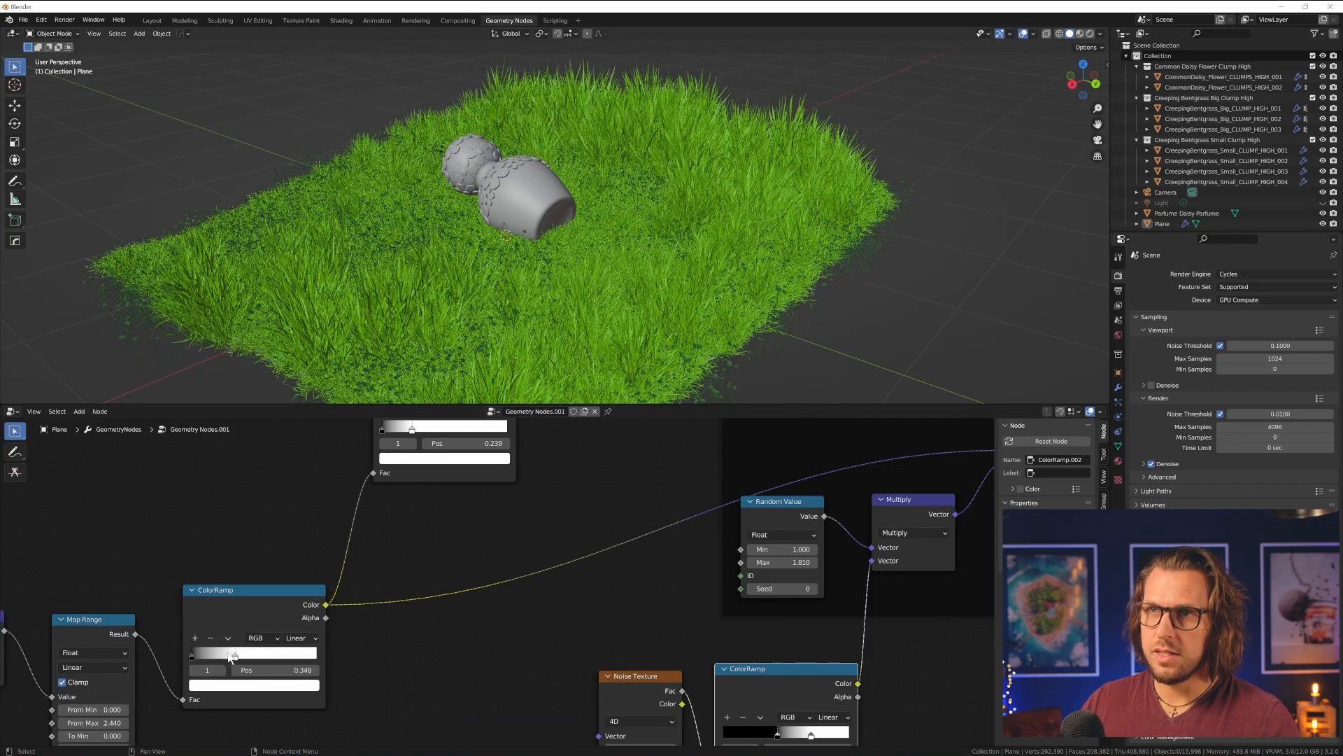
left_click_drag(229, 654, 238, 653)
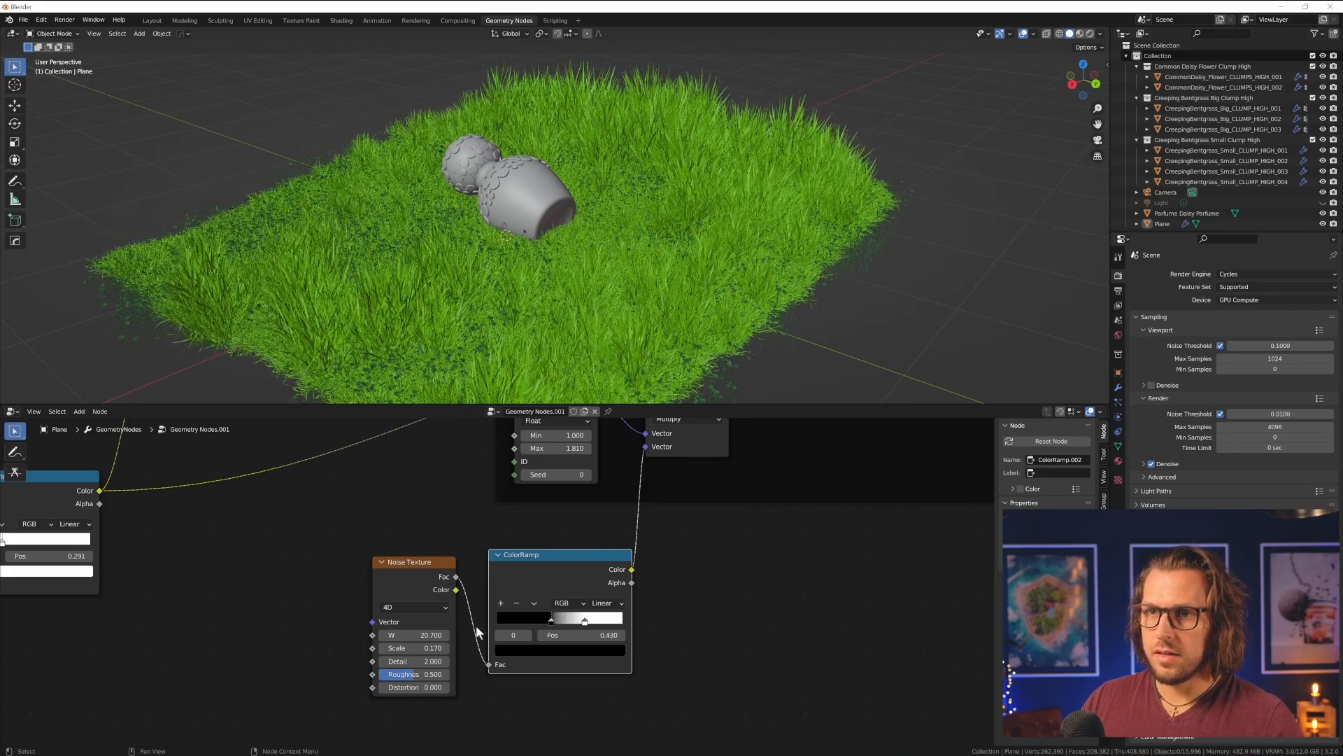
left_click_drag(414, 647, 414, 648)
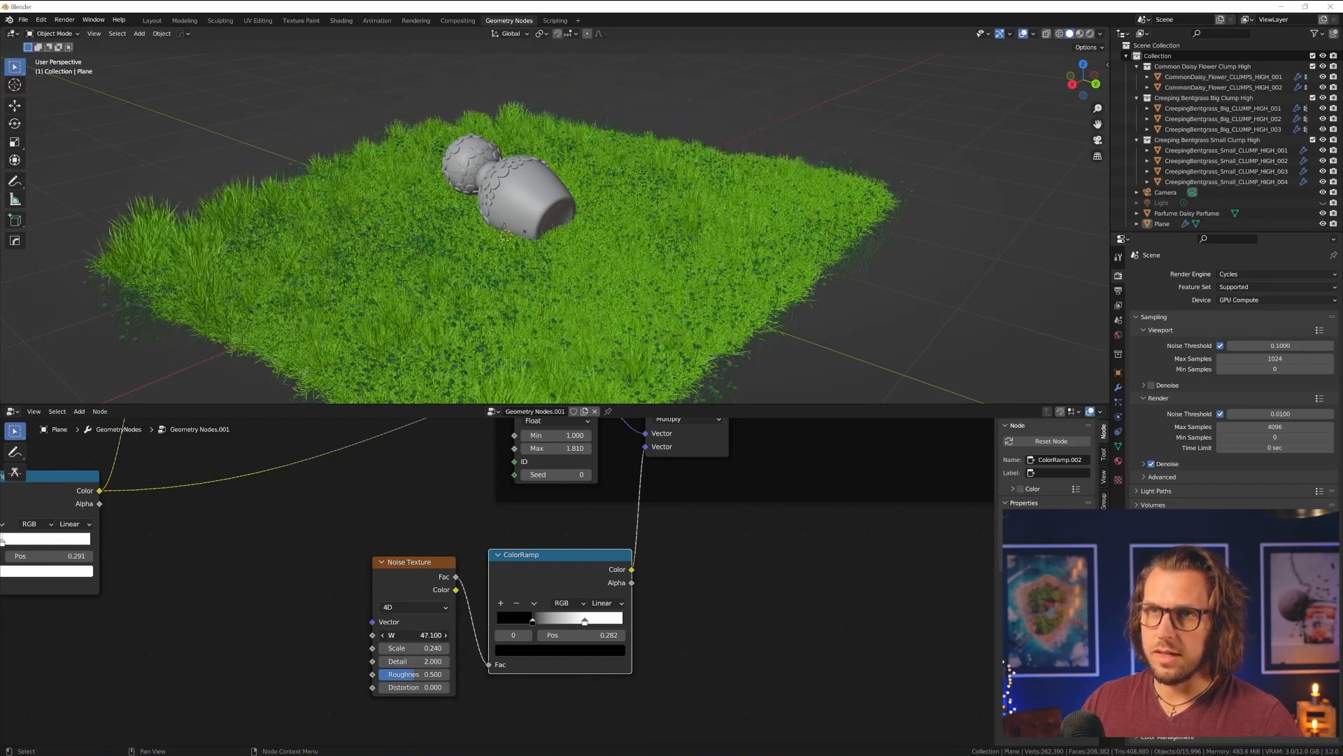
left_click_drag(432, 647, 445, 647)
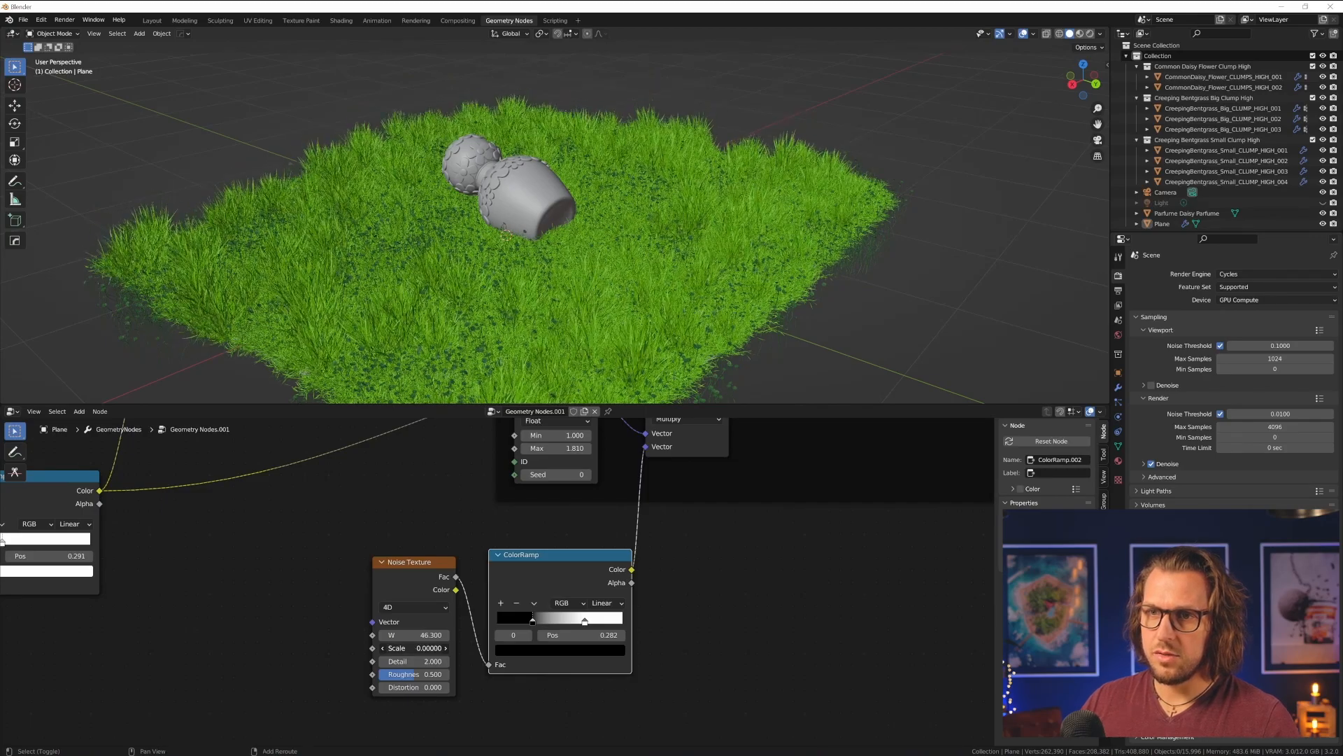
left_click_drag(416, 634, 412, 634)
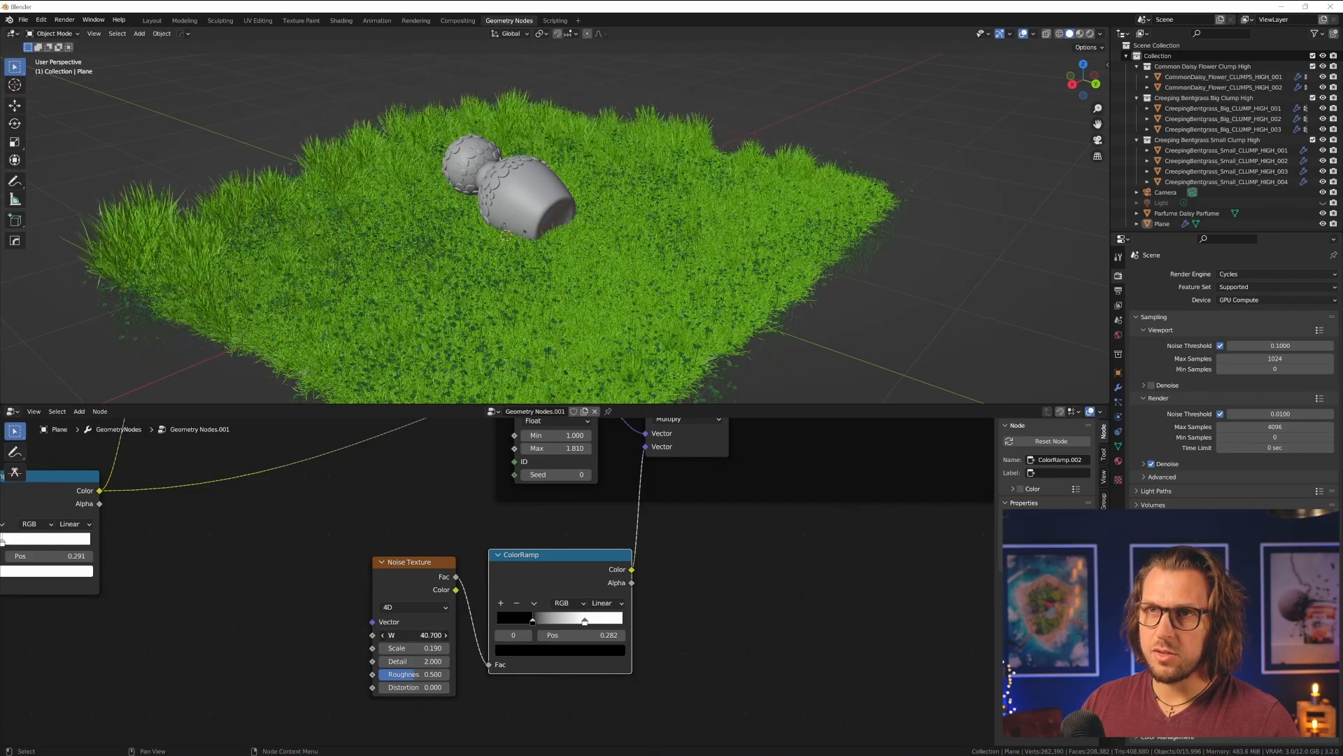